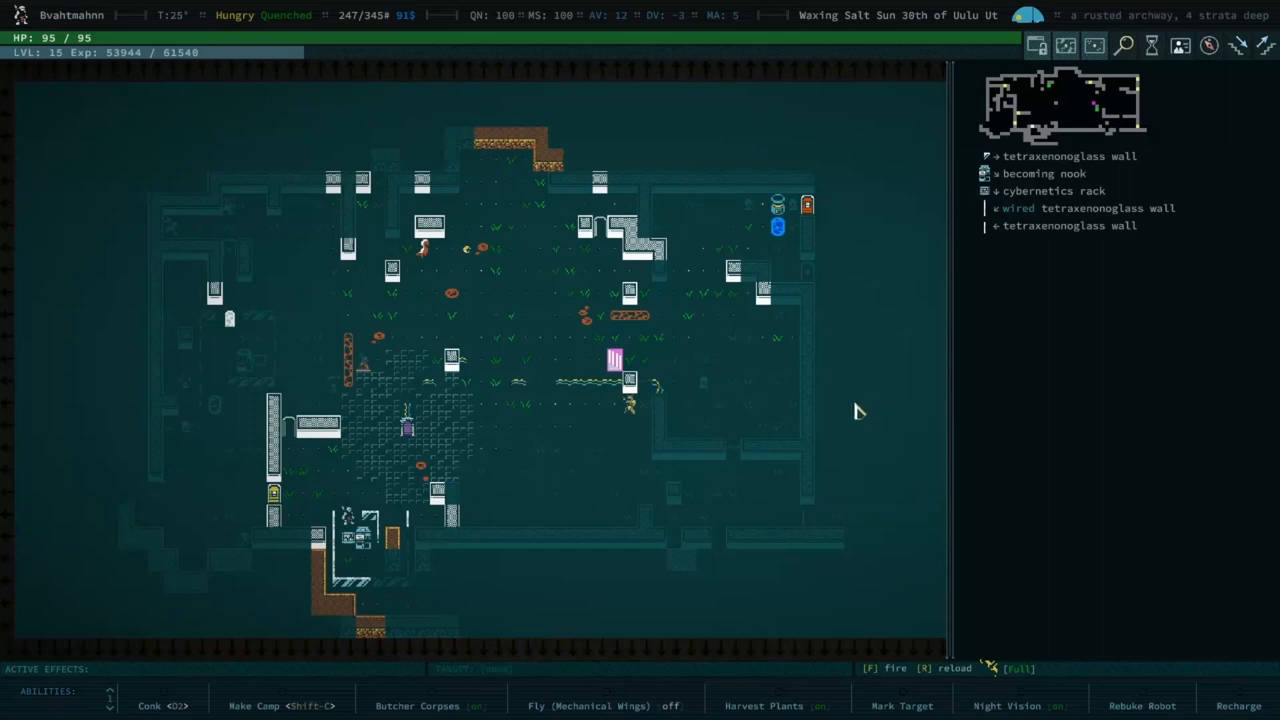
mouse_move(840, 402)
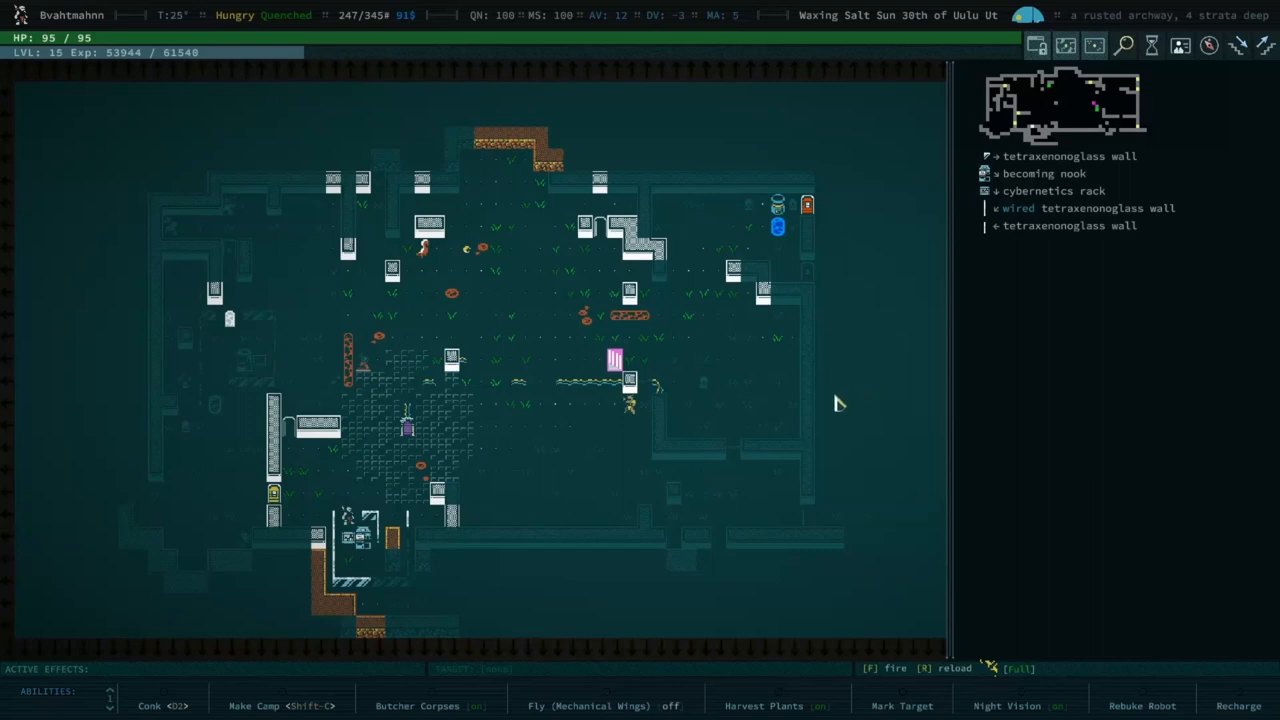
mouse_move(840, 444)
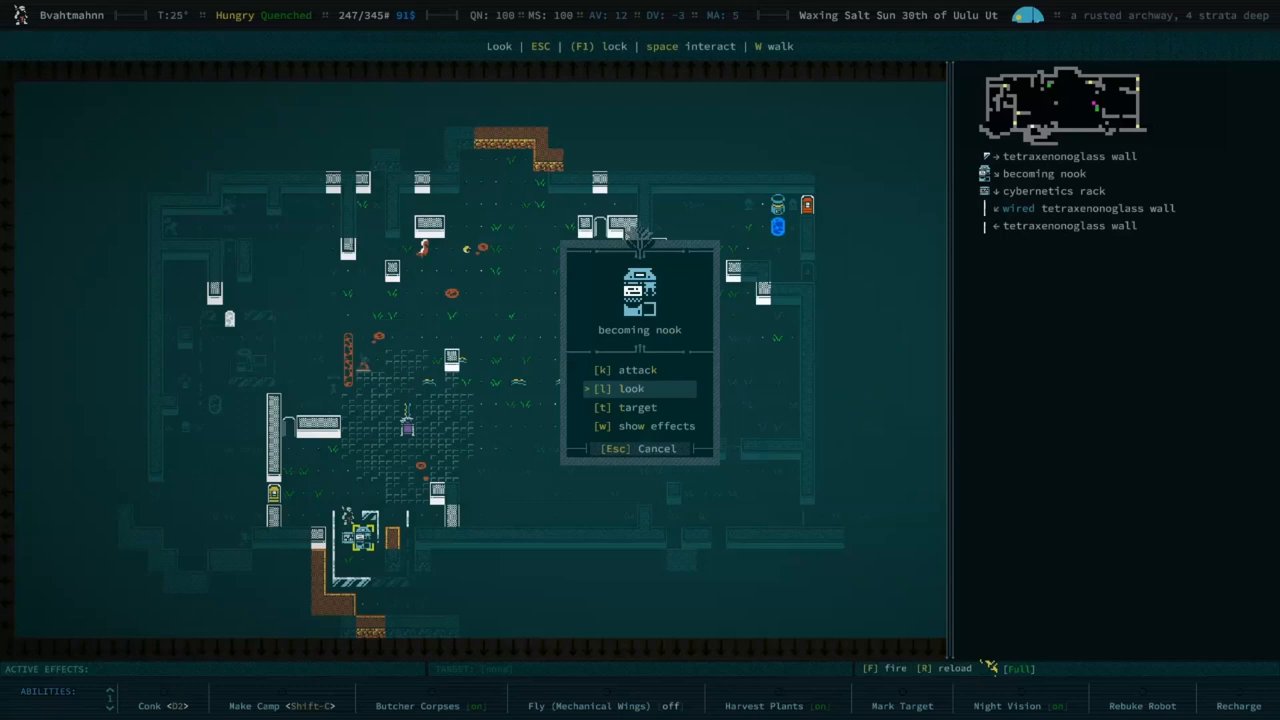
Step: Dismiss the becoming nook's options and bring up the bizarre contraption's interaction menu
left_click(632, 388)
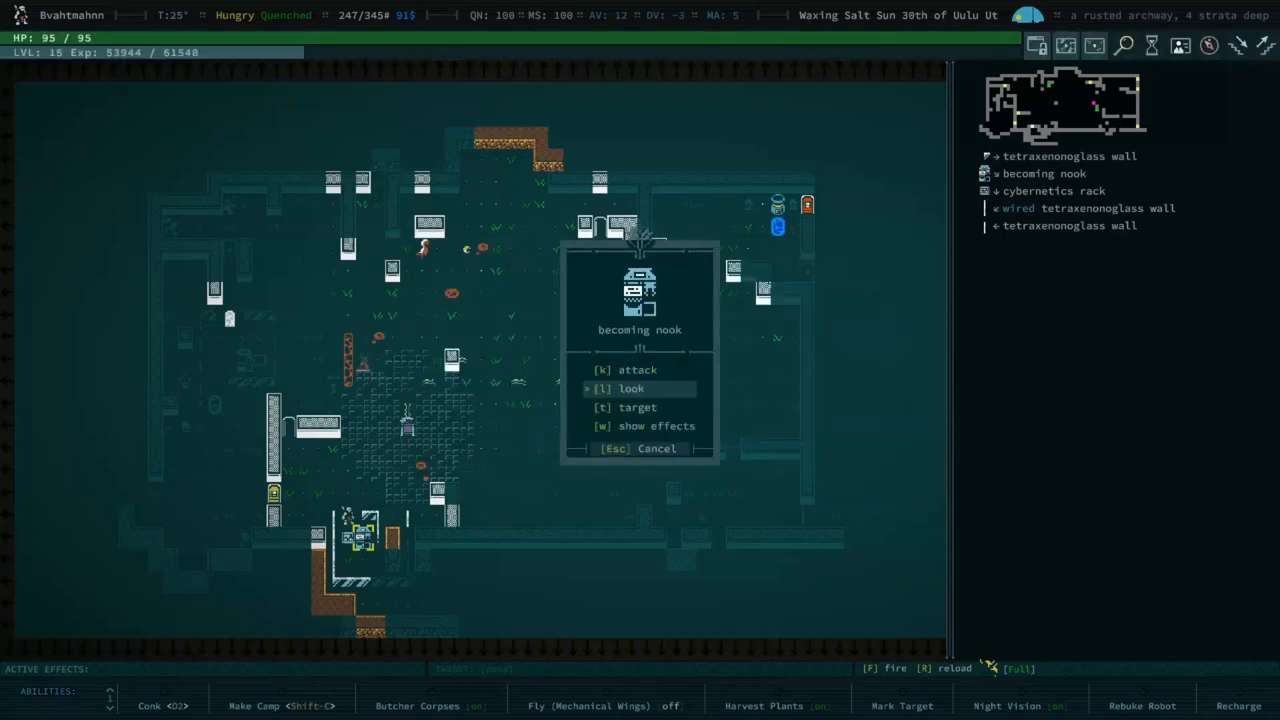
left_click(632, 388)
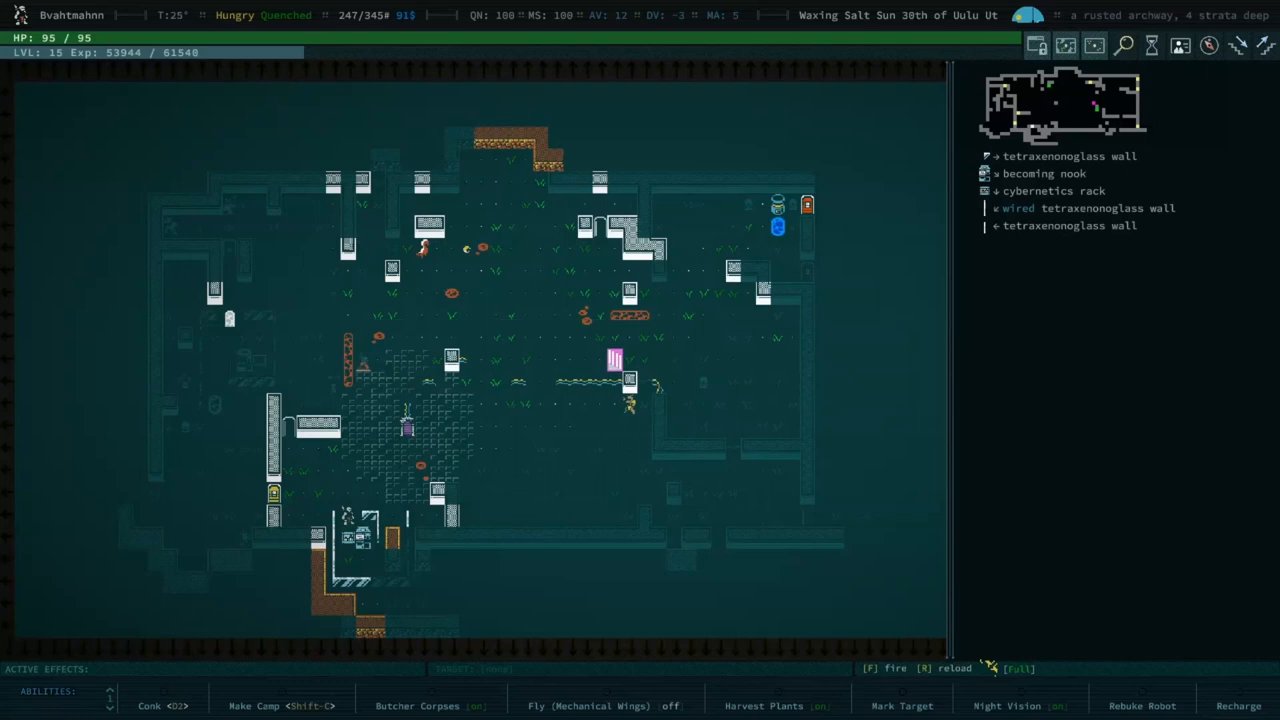
mouse_move(696, 348)
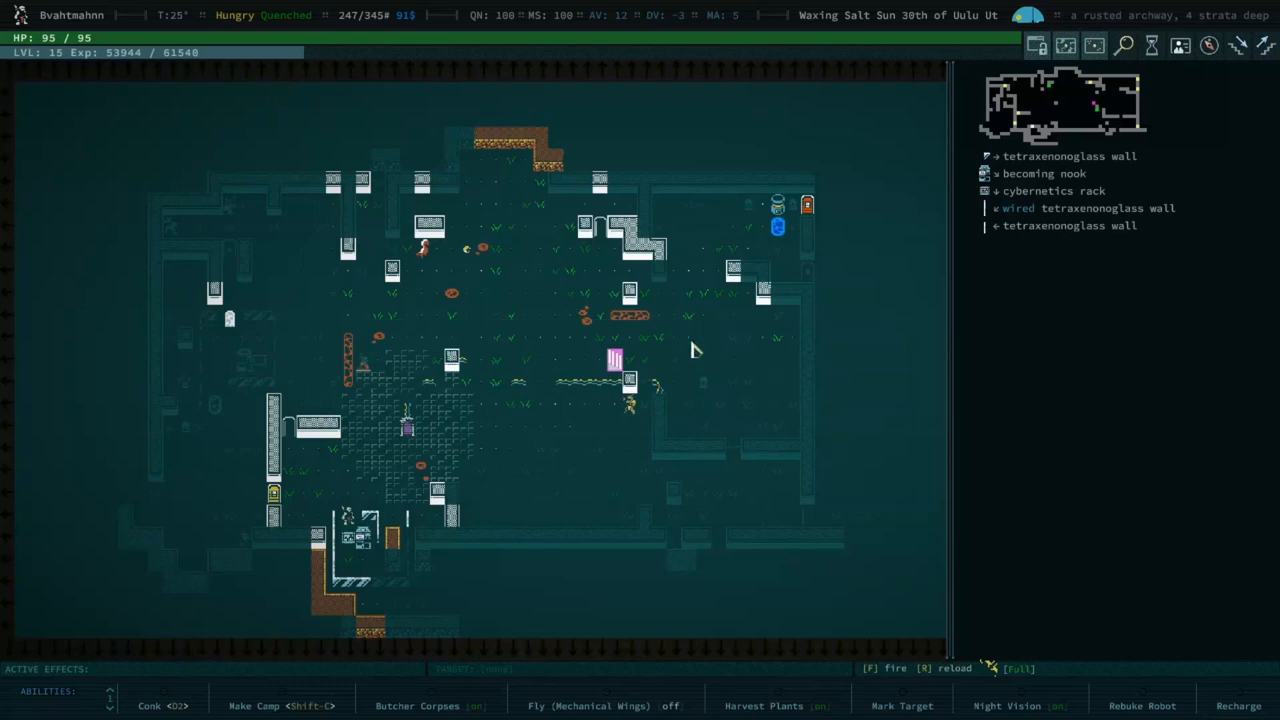
mouse_move(672, 488)
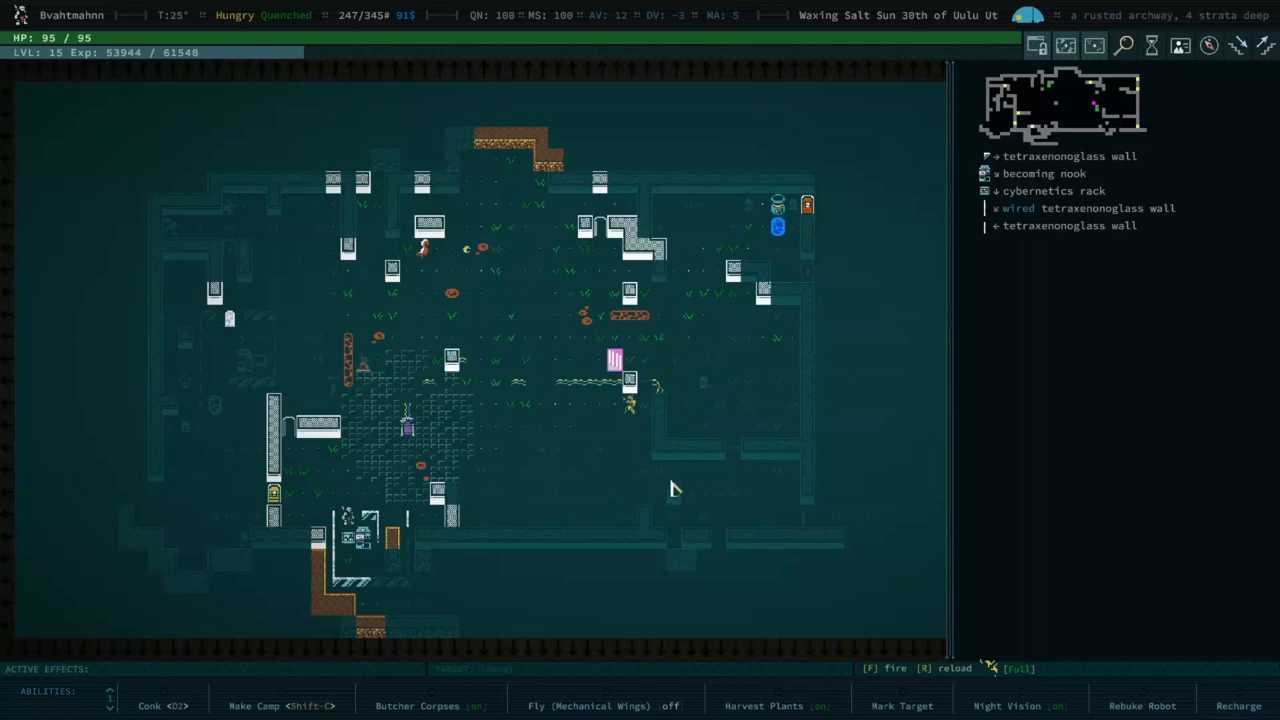
mouse_move(668, 528)
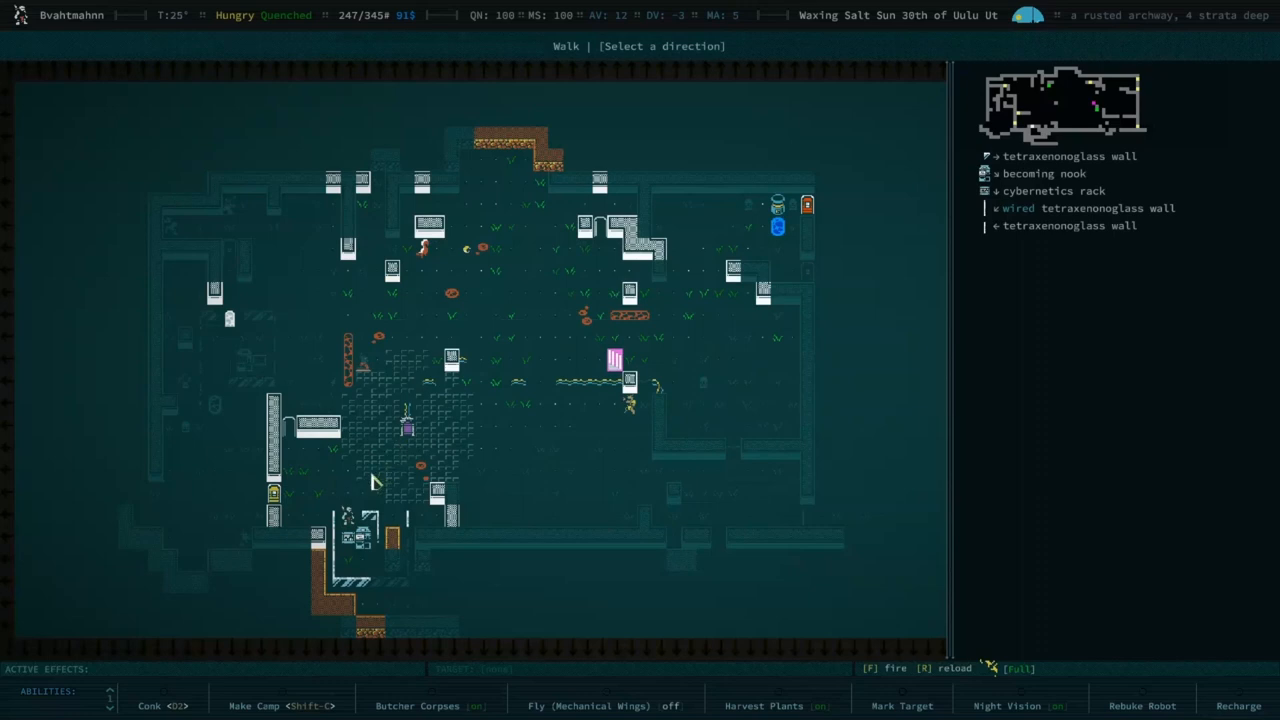
mouse_move(348, 496)
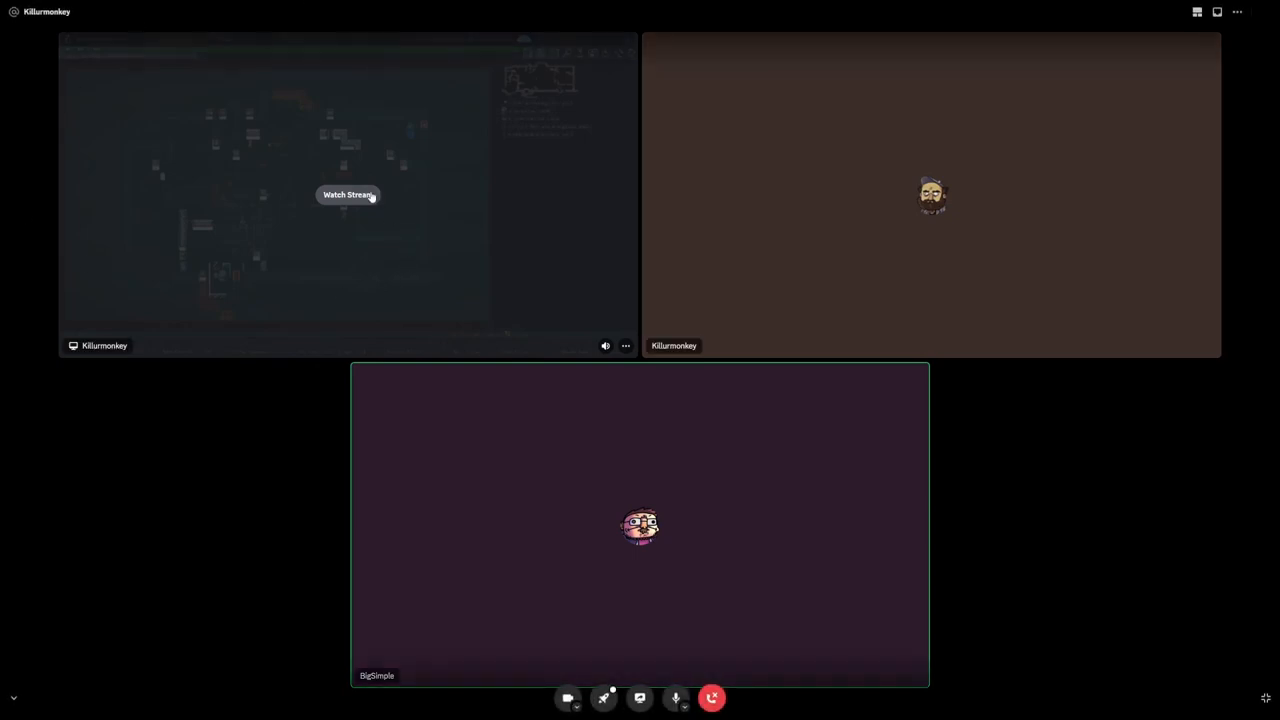
left_click(348, 194)
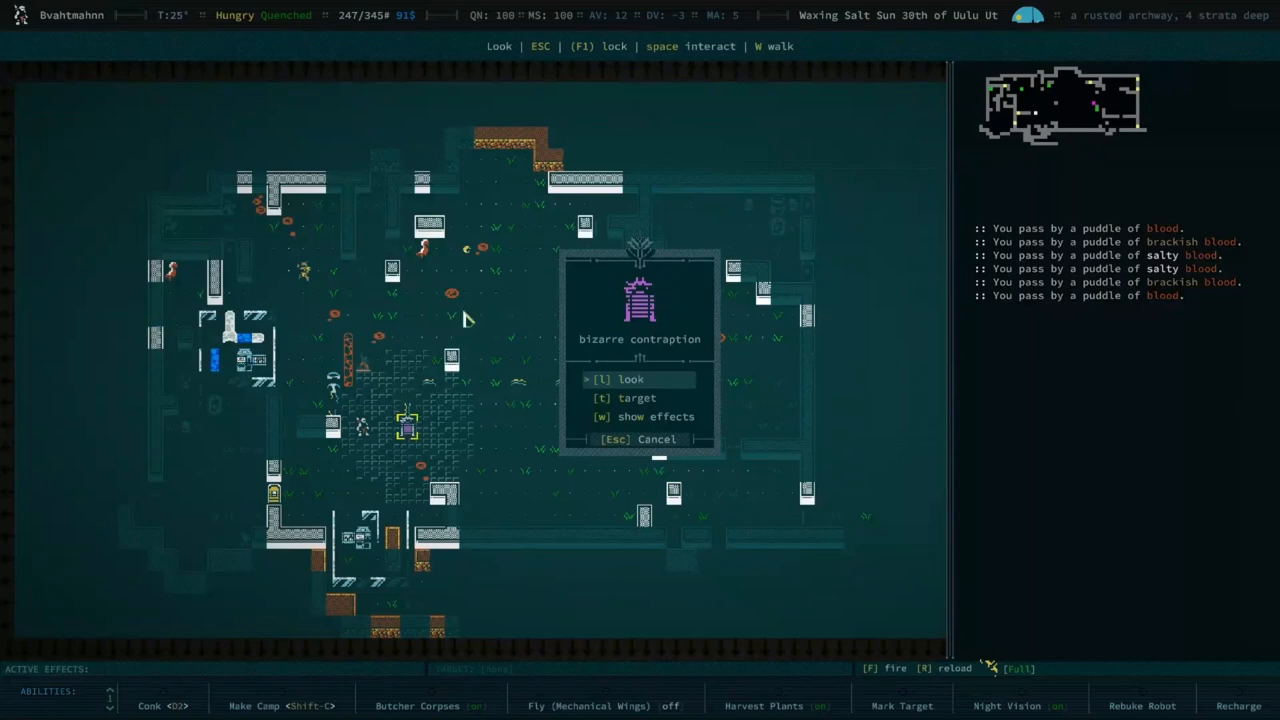
Step: Look at the bizarre contraption until it is identified as the Shazor moon gate
key("Down")
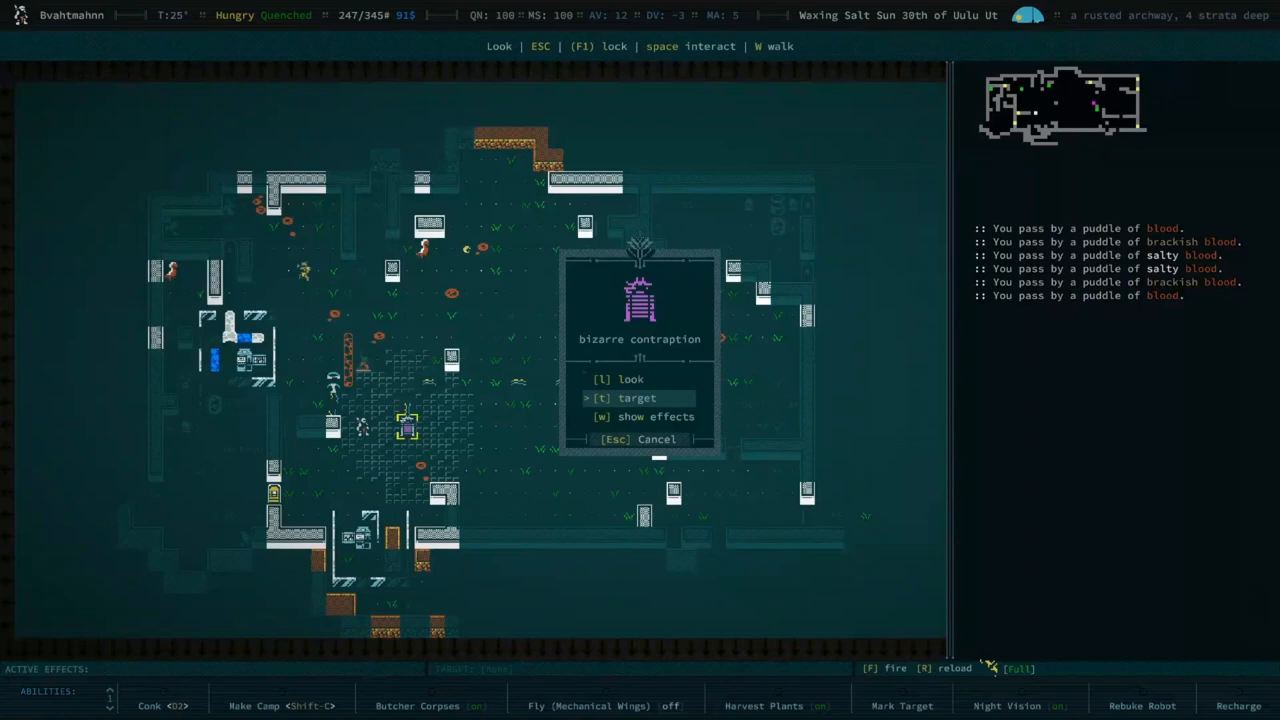
mouse_move(756, 462)
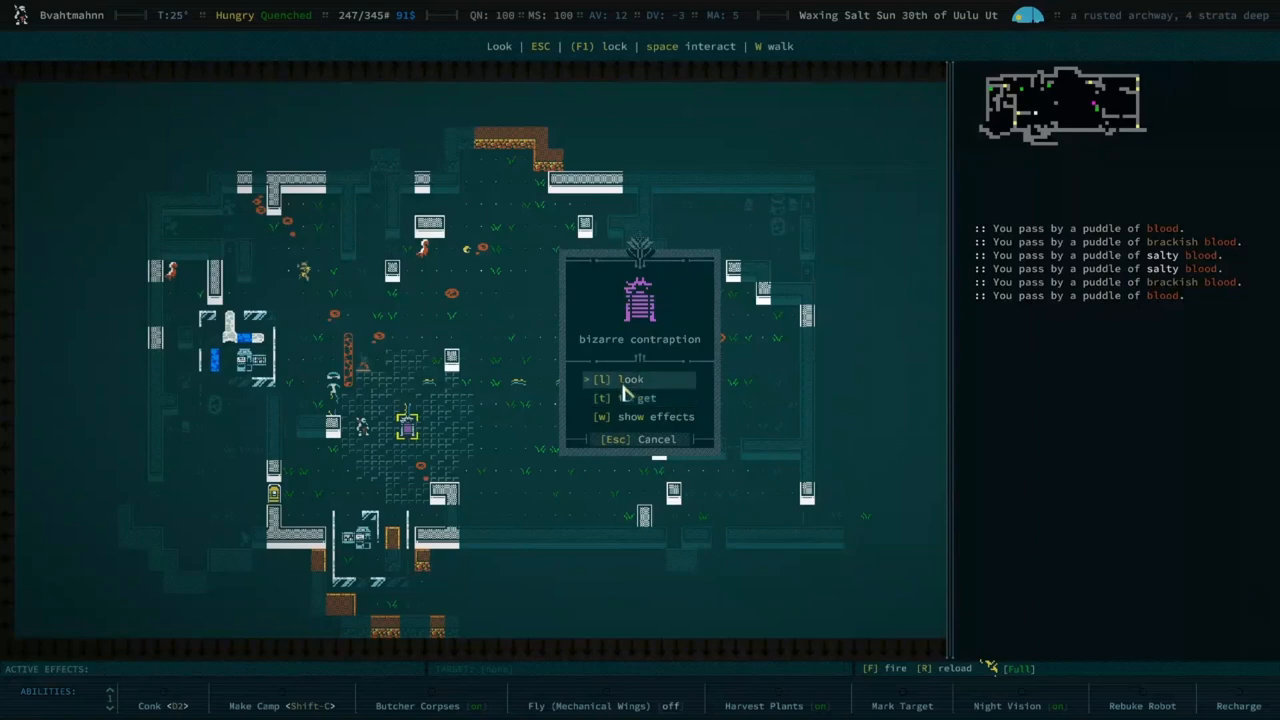
left_click(630, 380)
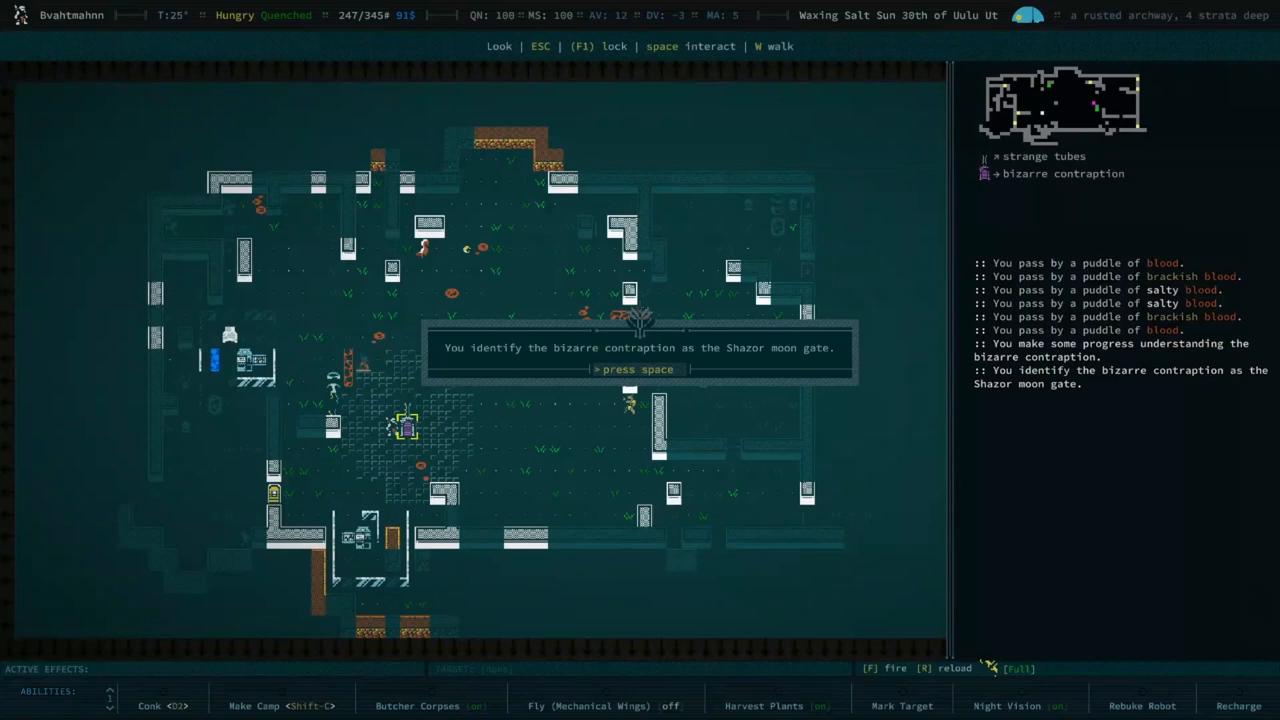
Step: Show the Shazor moon gate's actions (deactivate, attack, look, Recharge) and close them
key("space")
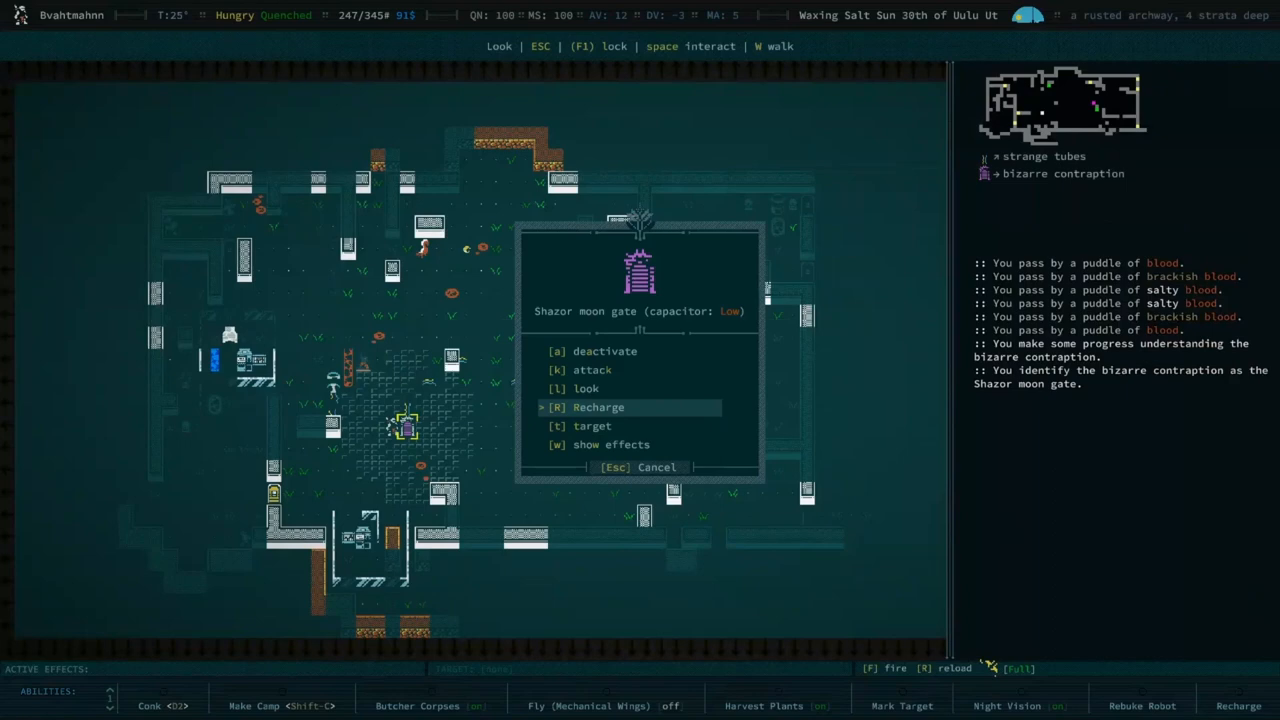
left_click(598, 408)
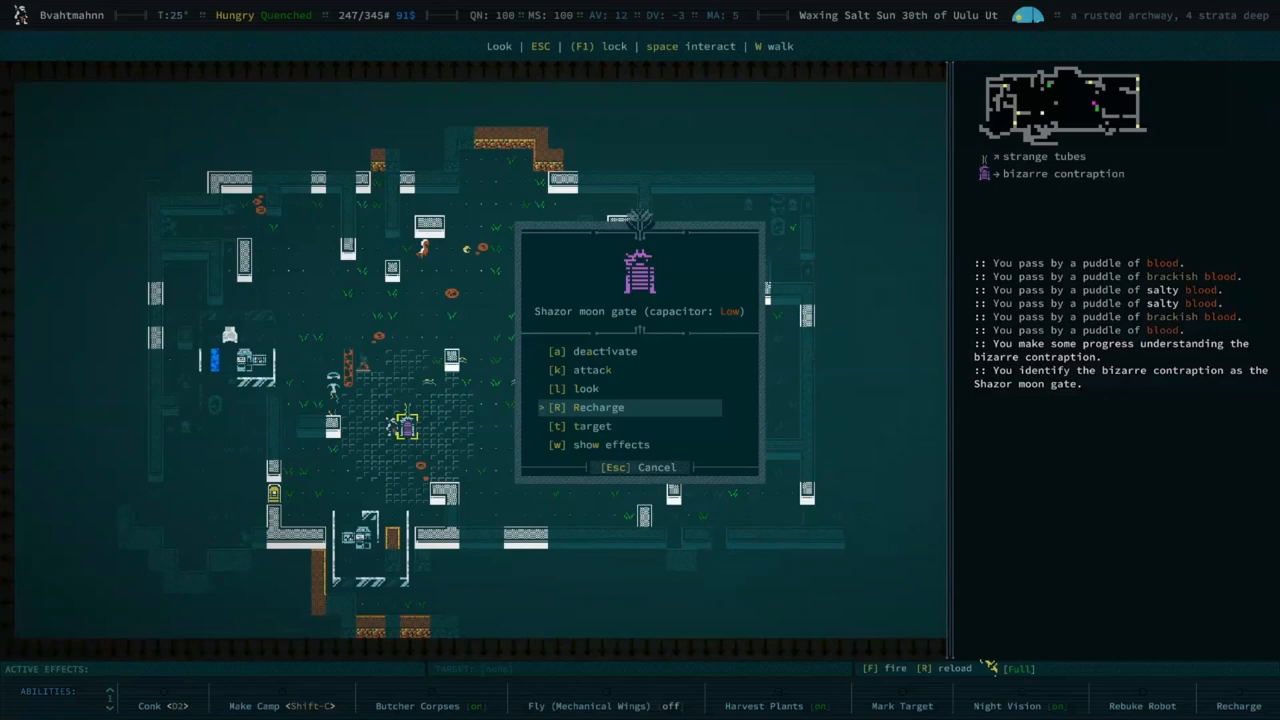
key("Escape")
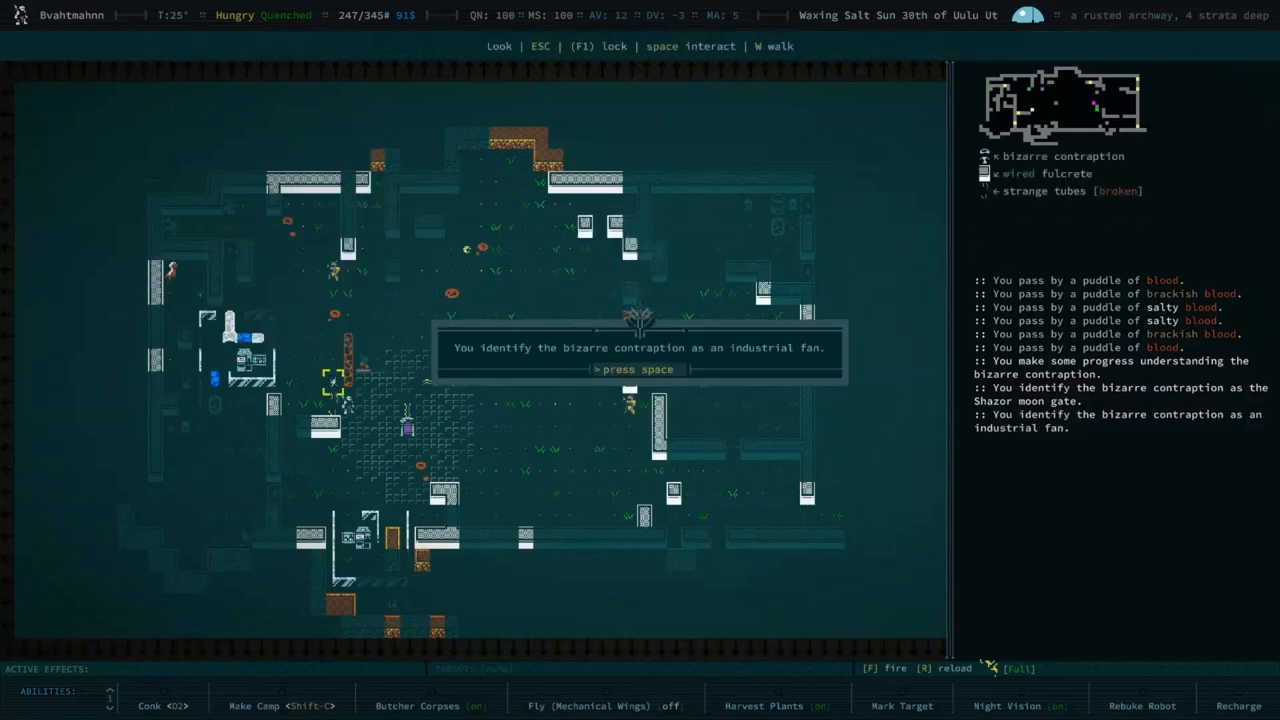
Step: Dismiss the industrial fan identification message
key("space")
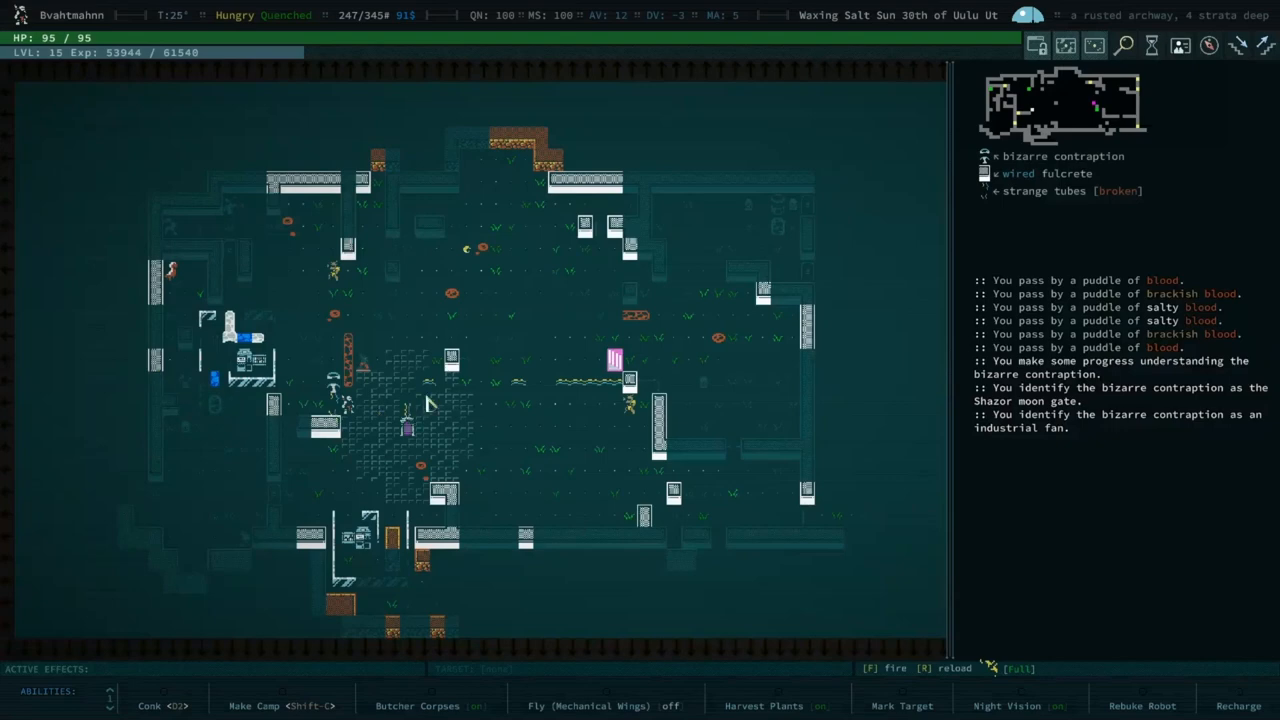
mouse_move(456, 412)
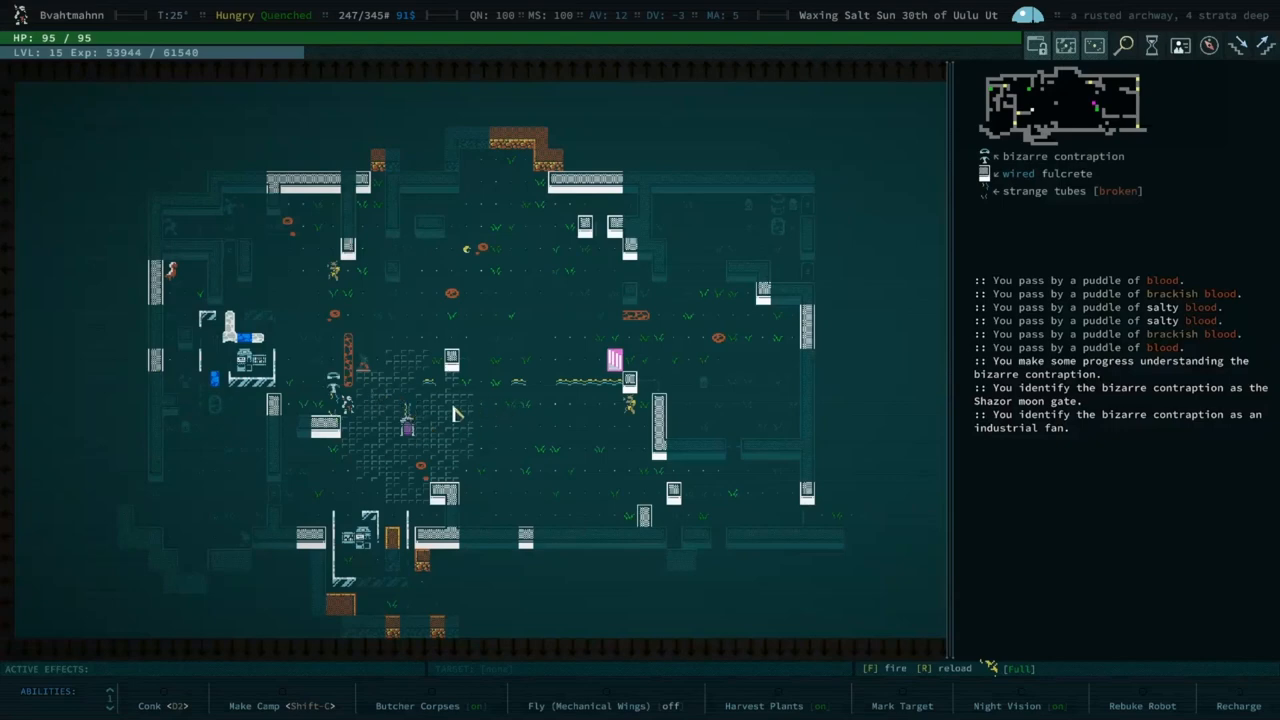
mouse_move(380, 452)
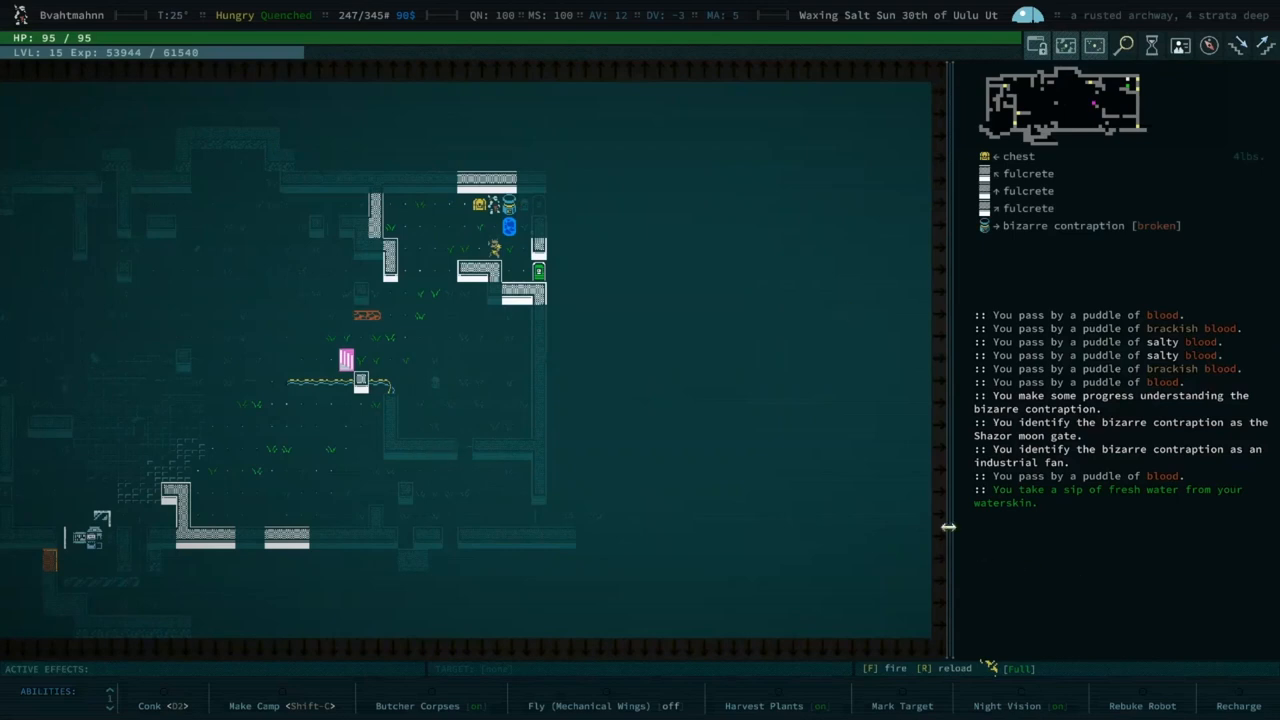
Step: Bring up the inventory's list of items available to apply, for the Fix-It spray foam
key("i")
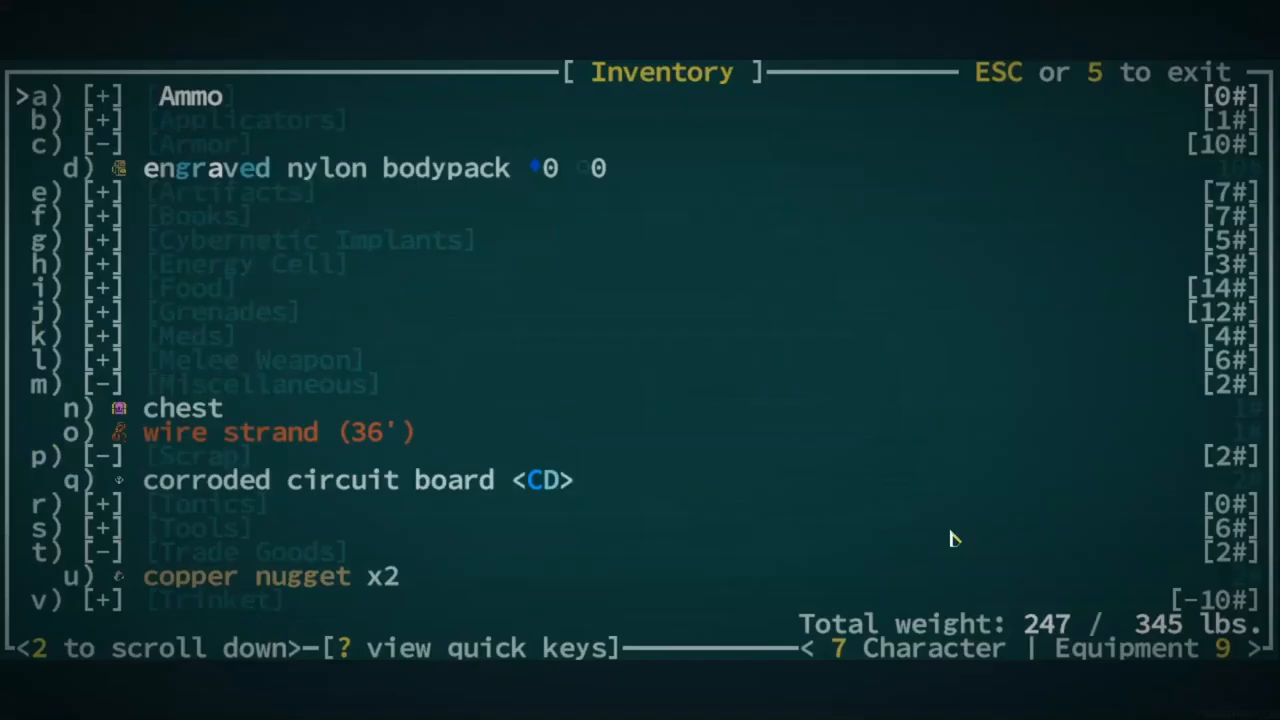
mouse_move(268, 48)
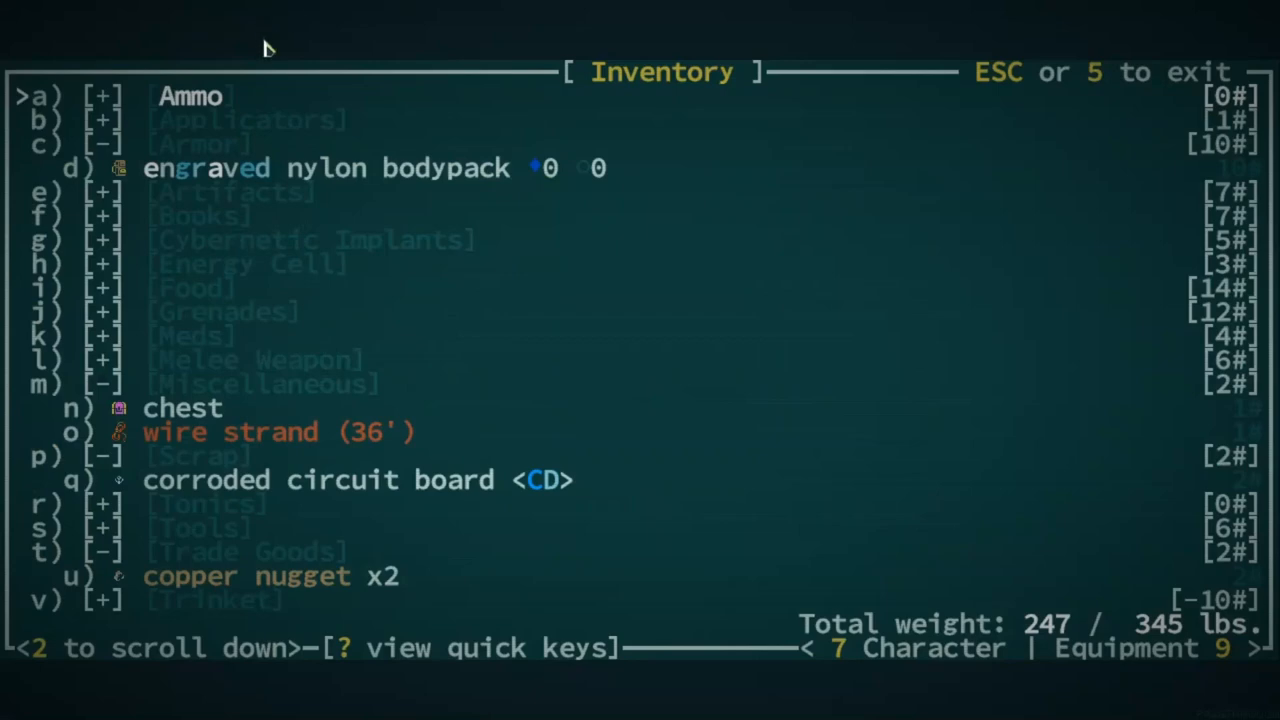
mouse_move(252, 96)
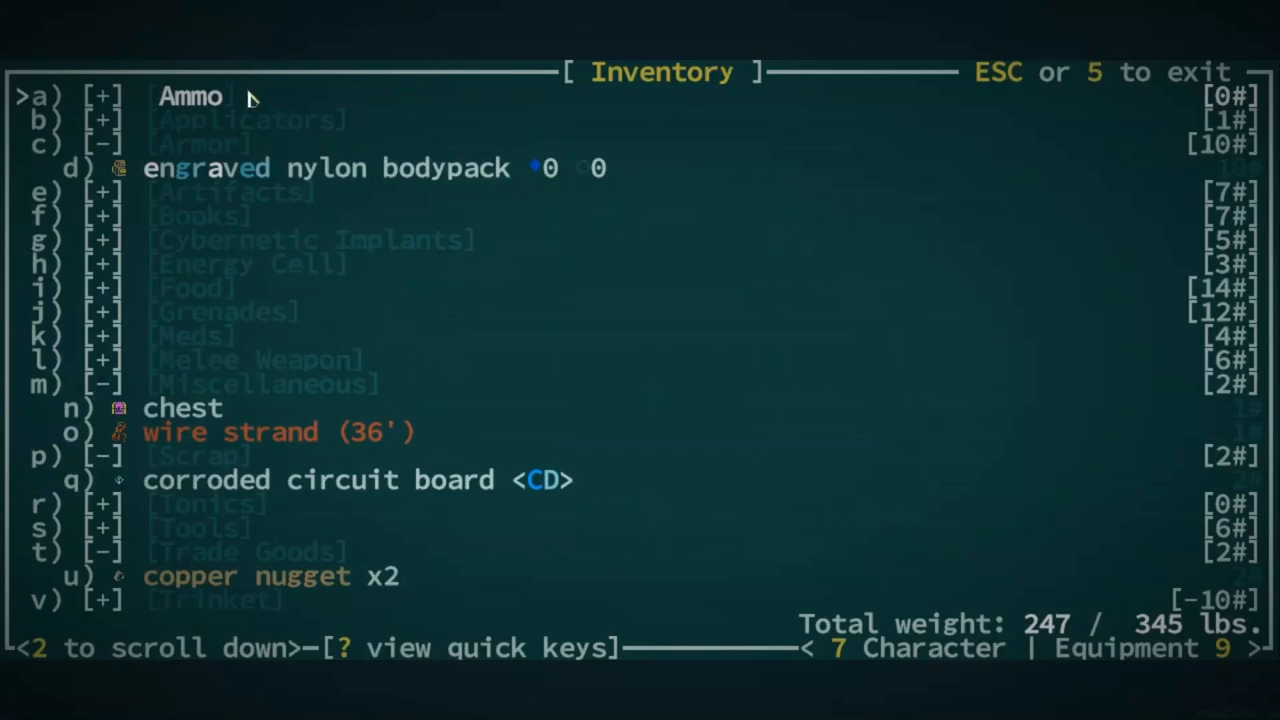
key("Down")
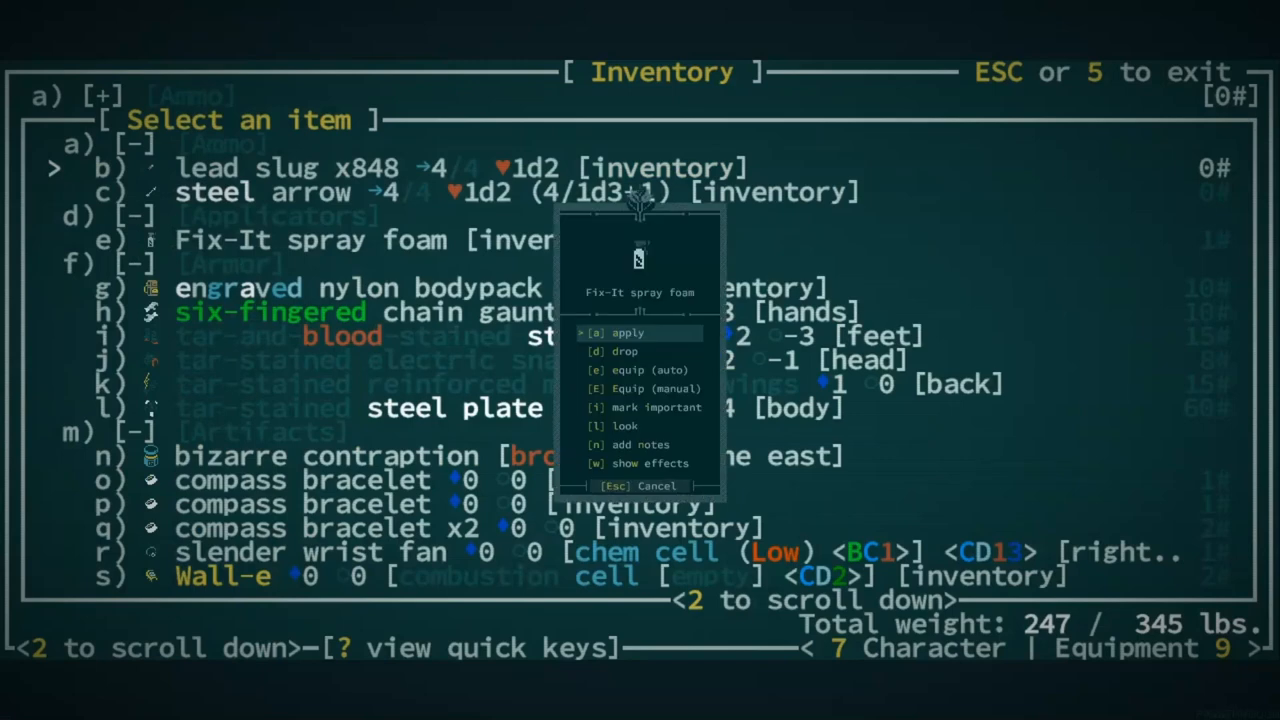
mouse_move(776, 458)
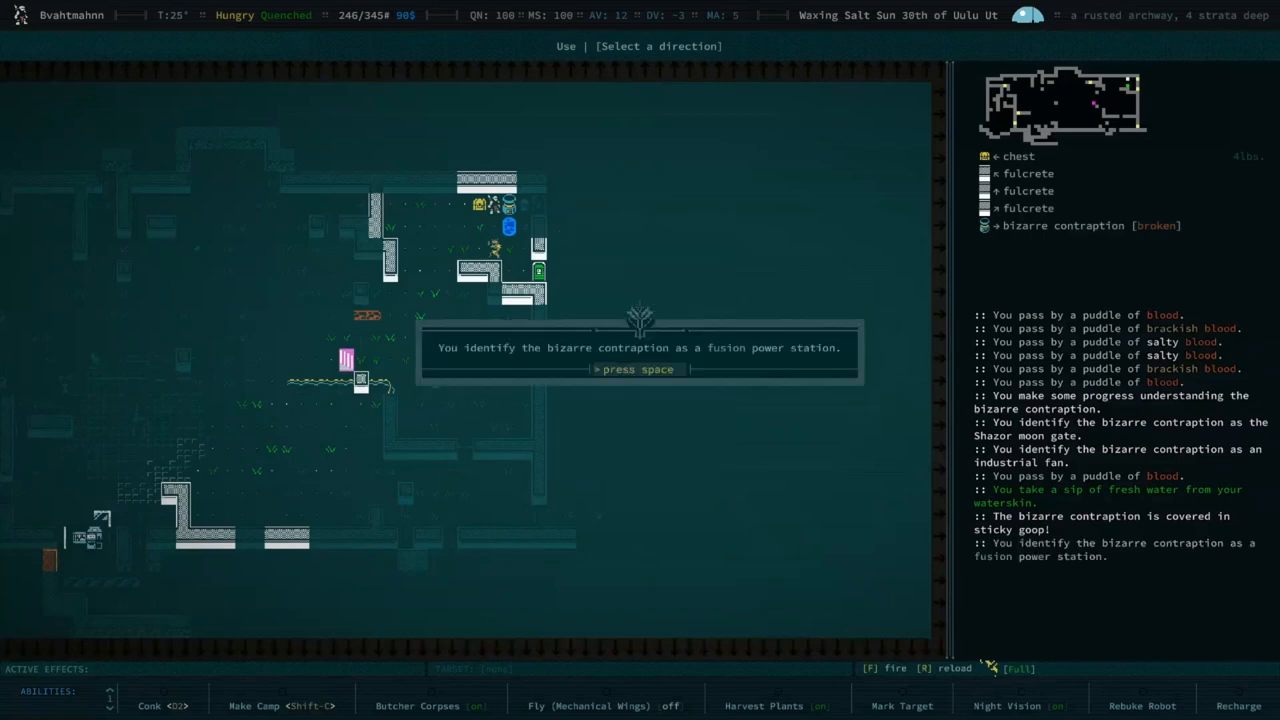
Step: Dismiss the fusion power station identification message
key("space")
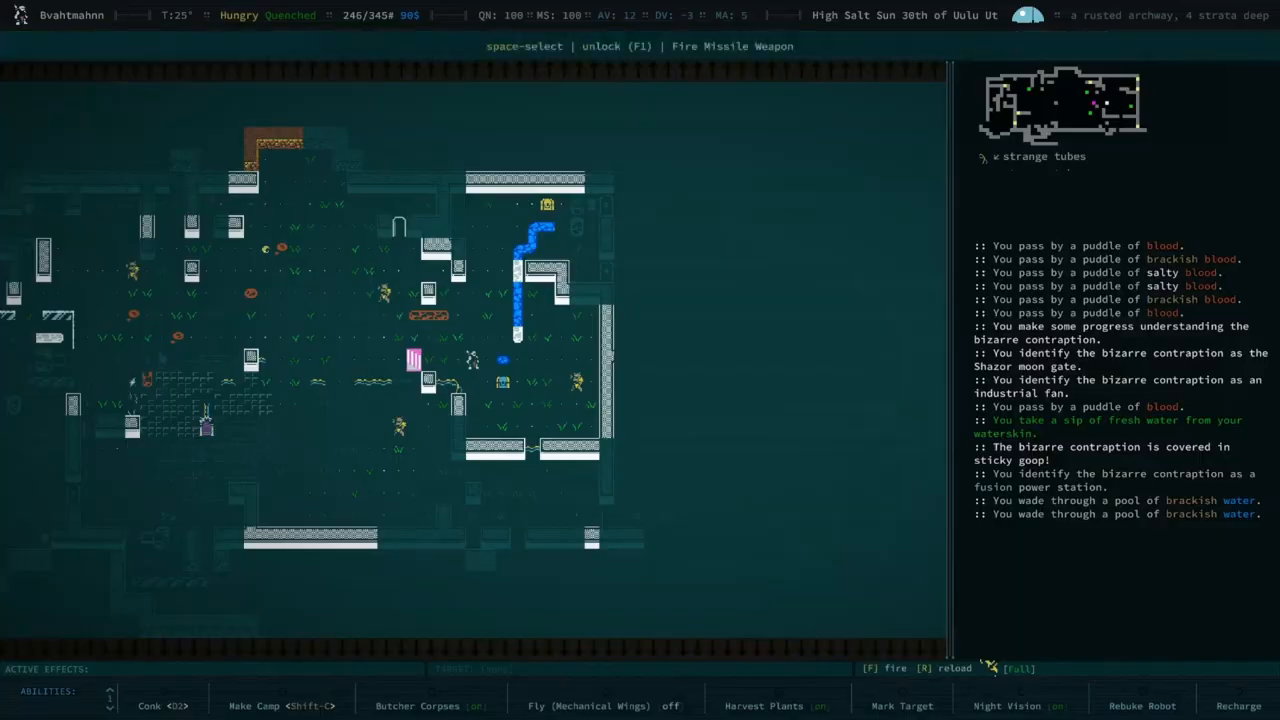
Step: Deploy a 2-foot run of wire from the wire strand as a power line
key("i")
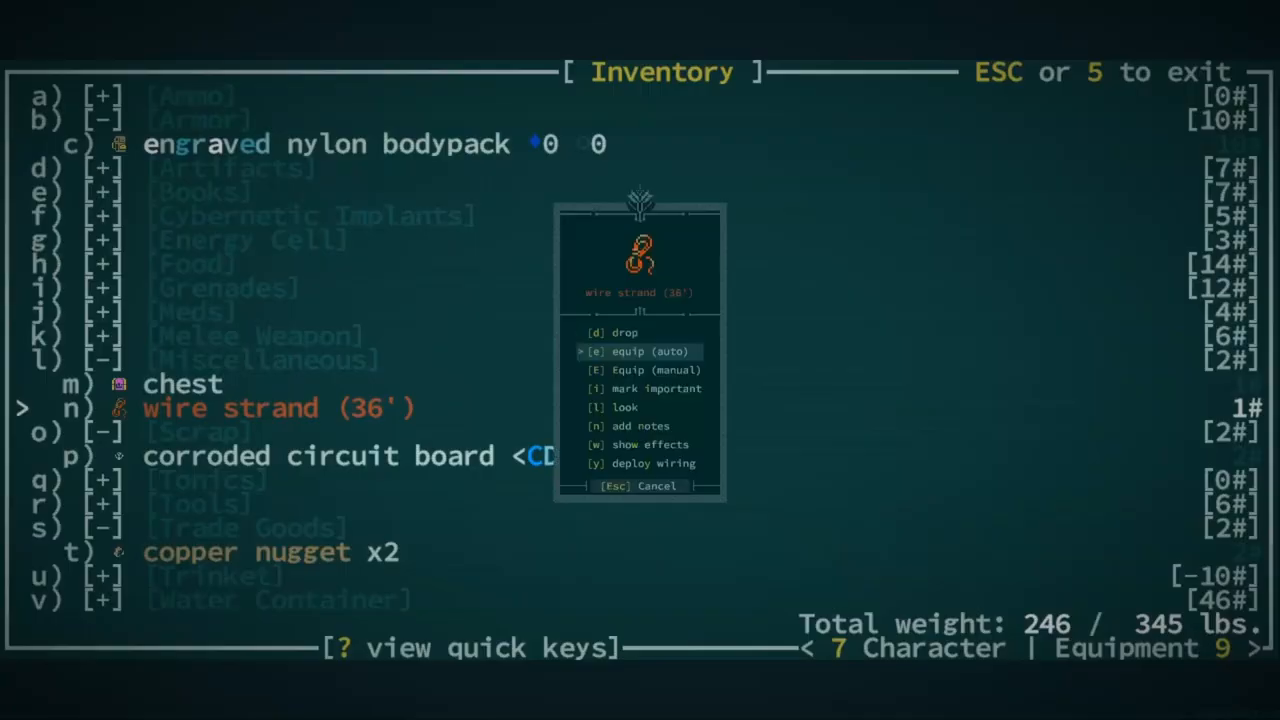
left_click(652, 464)
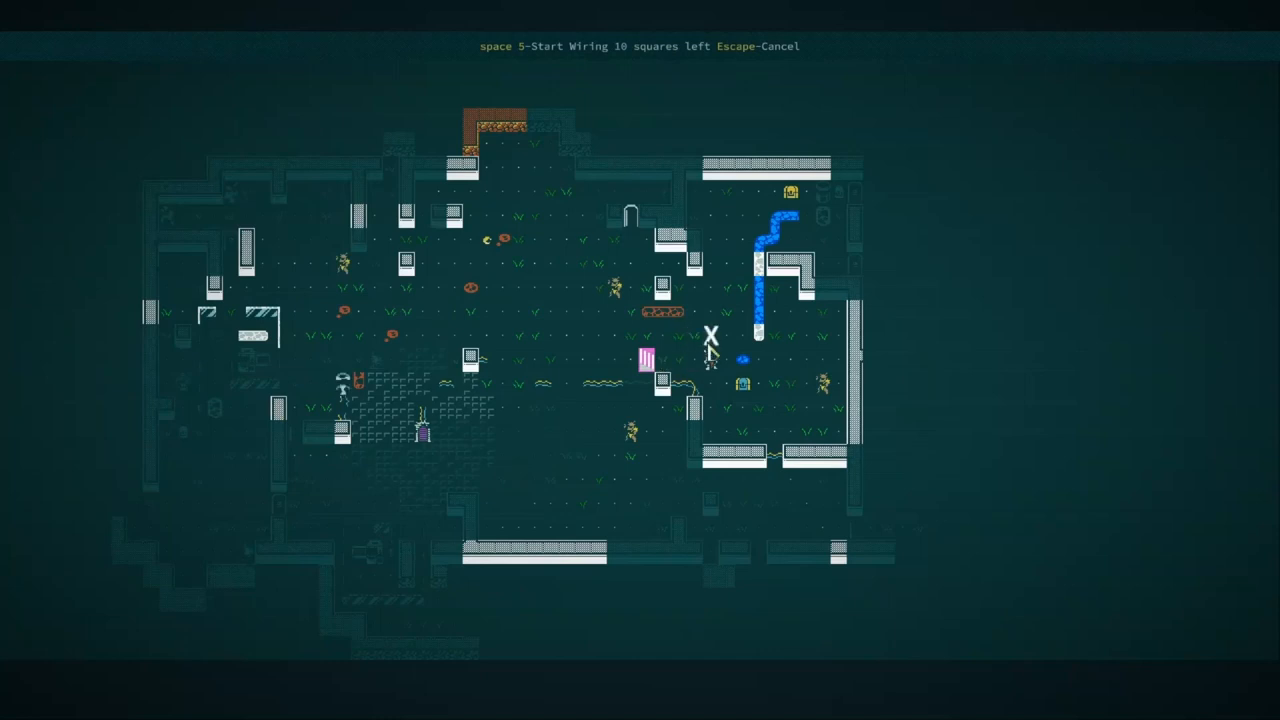
key("space")
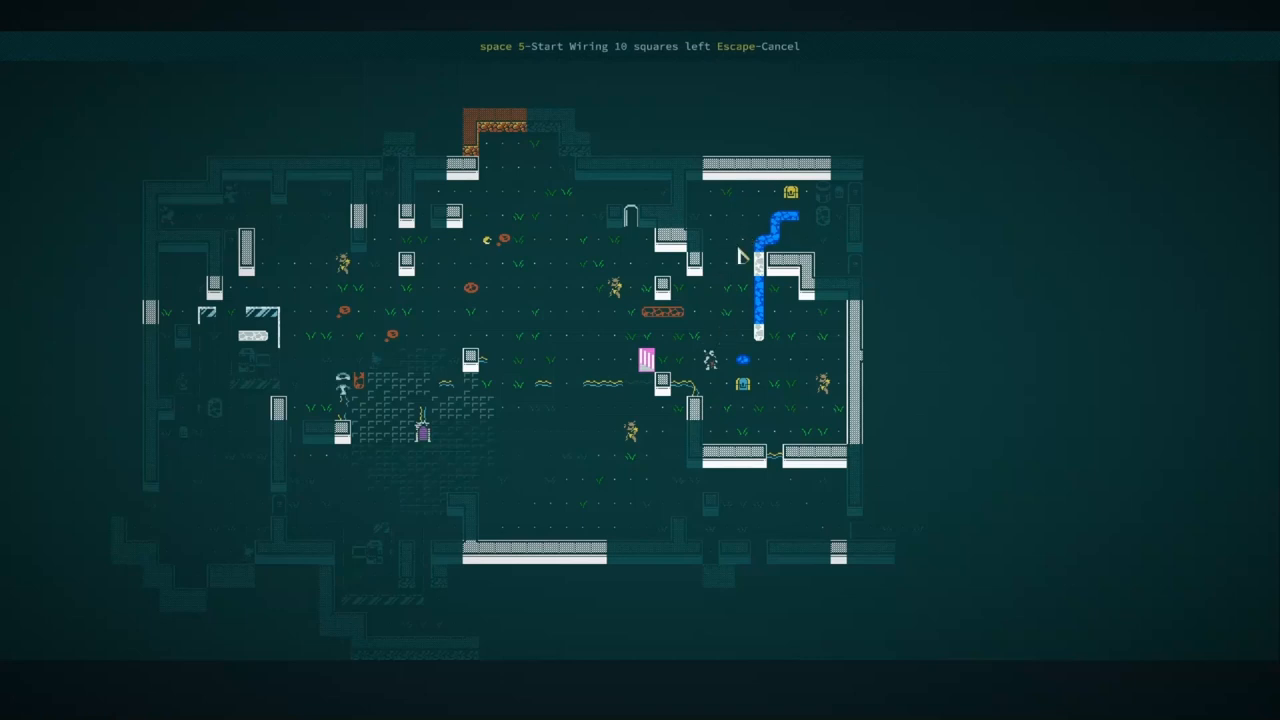
mouse_move(742, 336)
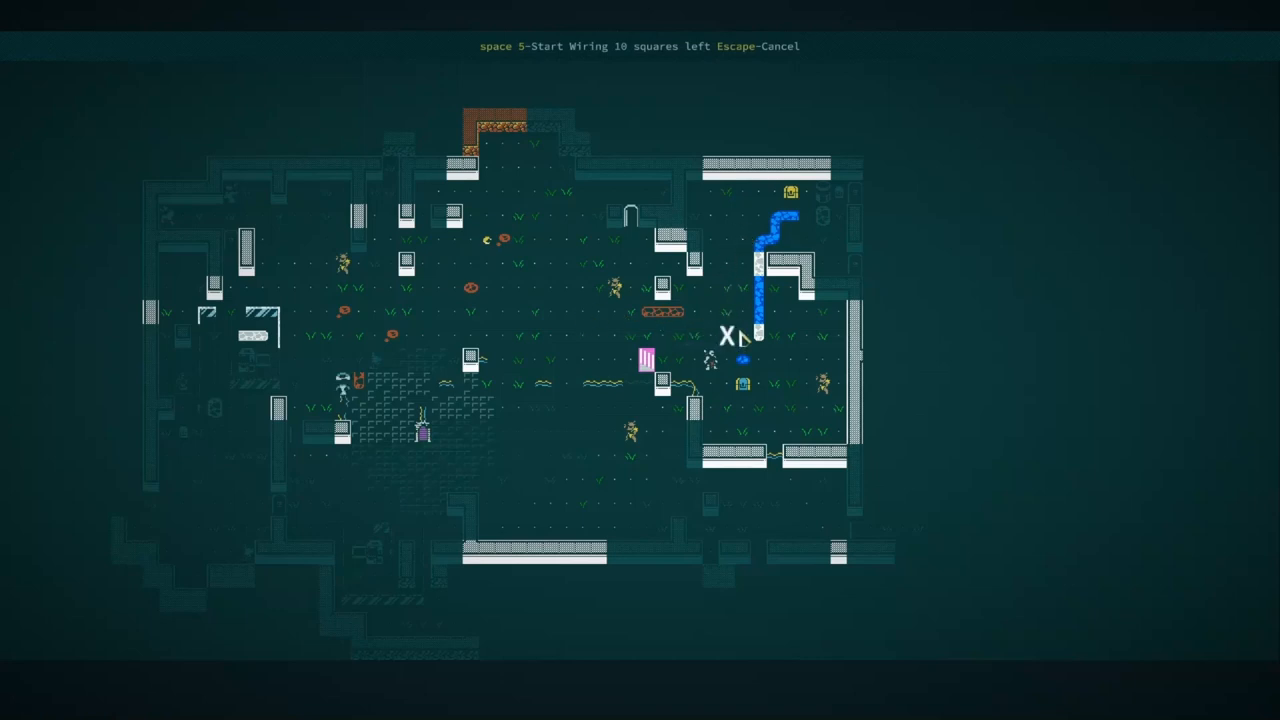
key("space")
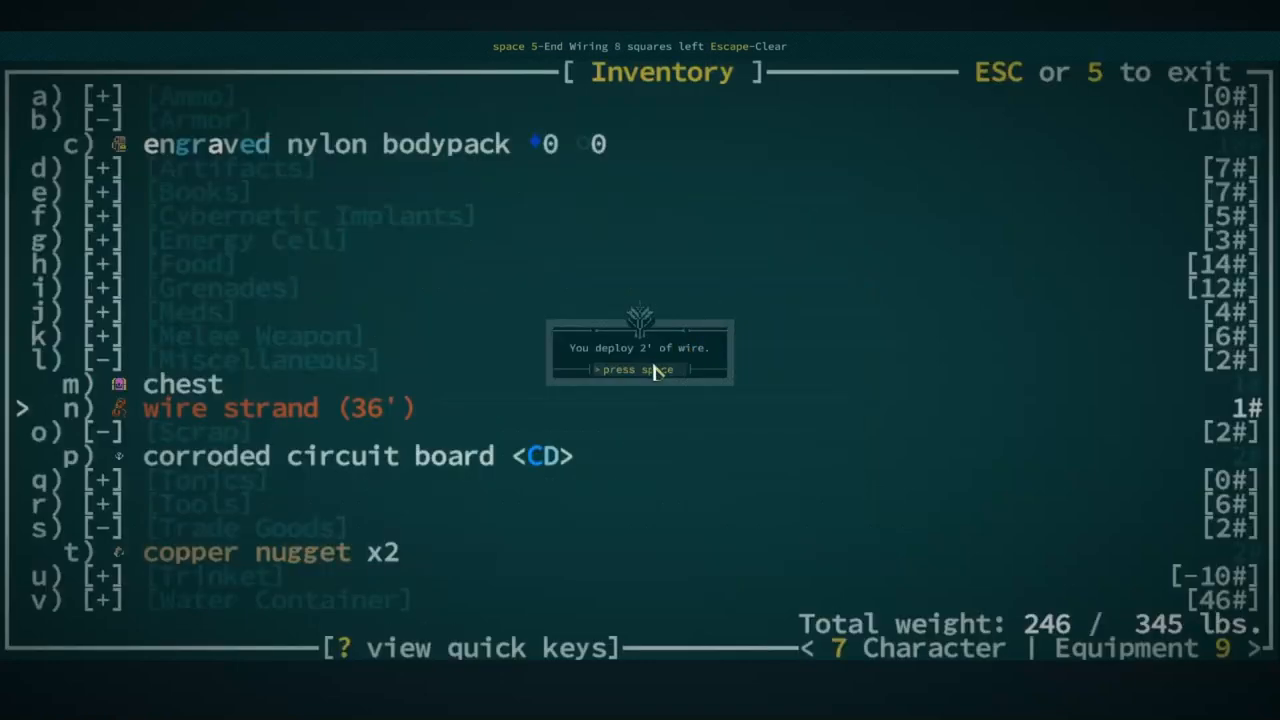
key("space")
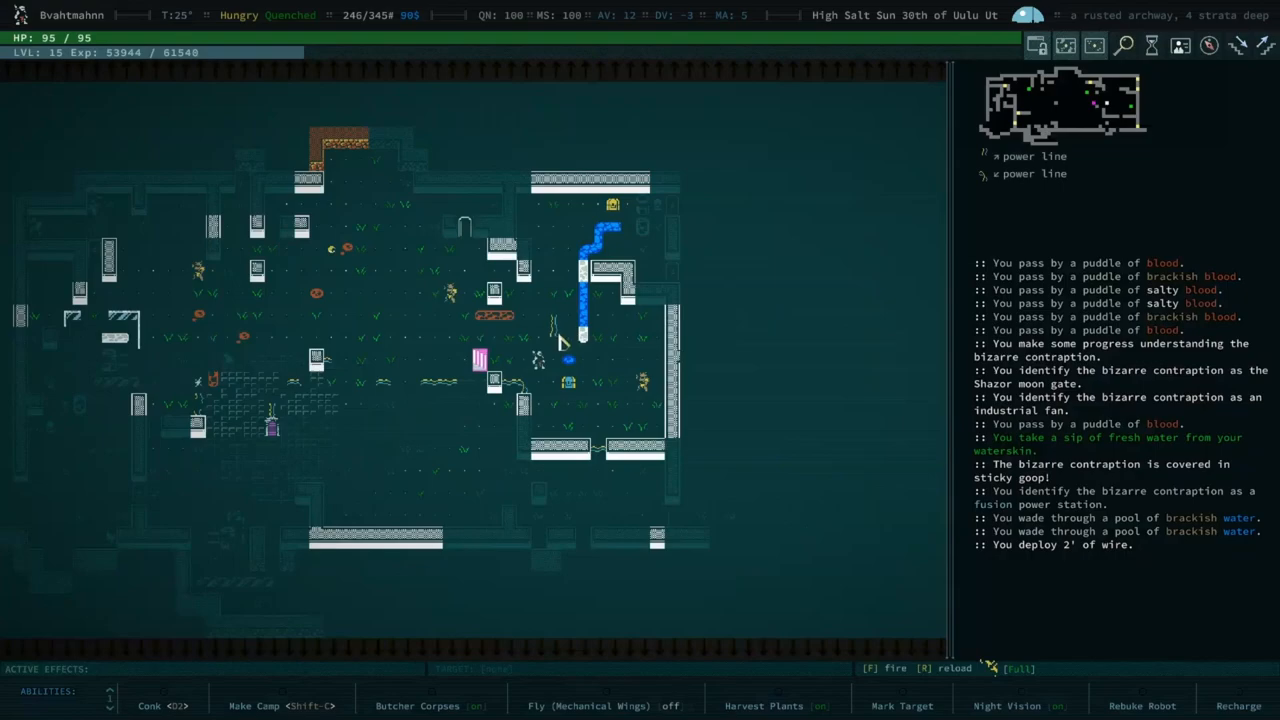
Step: Lay further 3' and 5' wire runs from the strand, then dismiss the Famished warning
key("i")
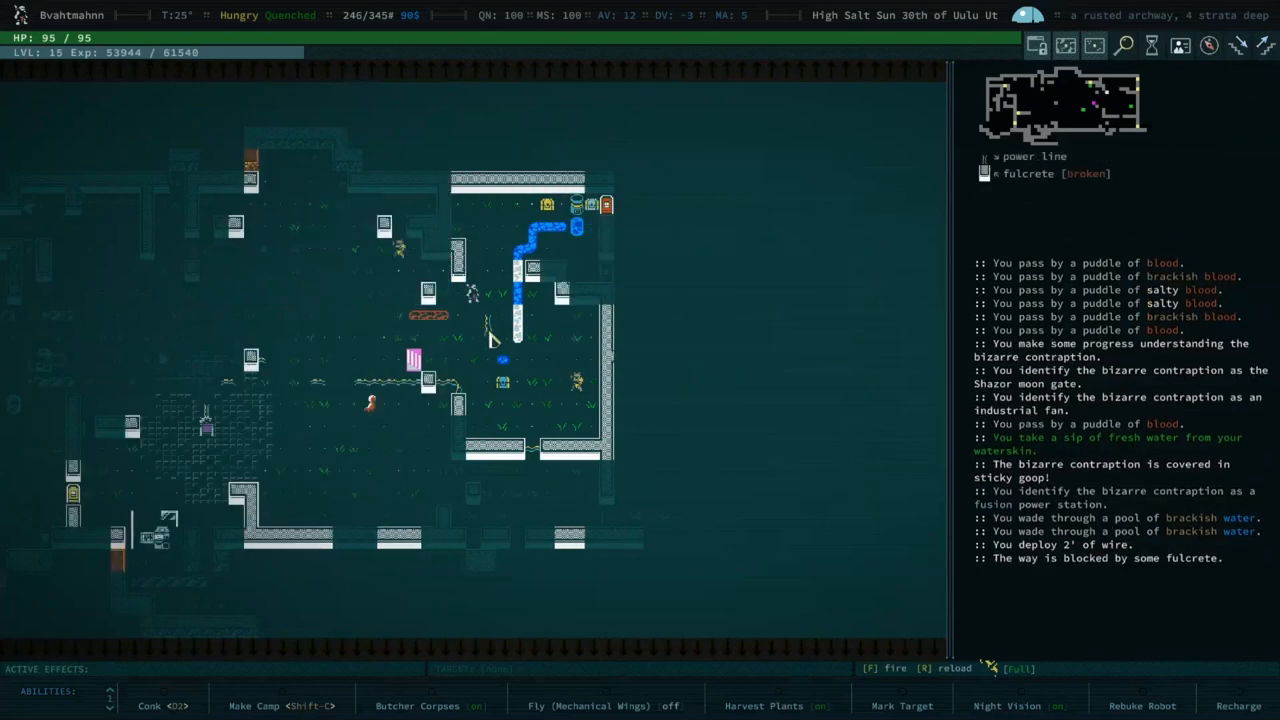
key("i")
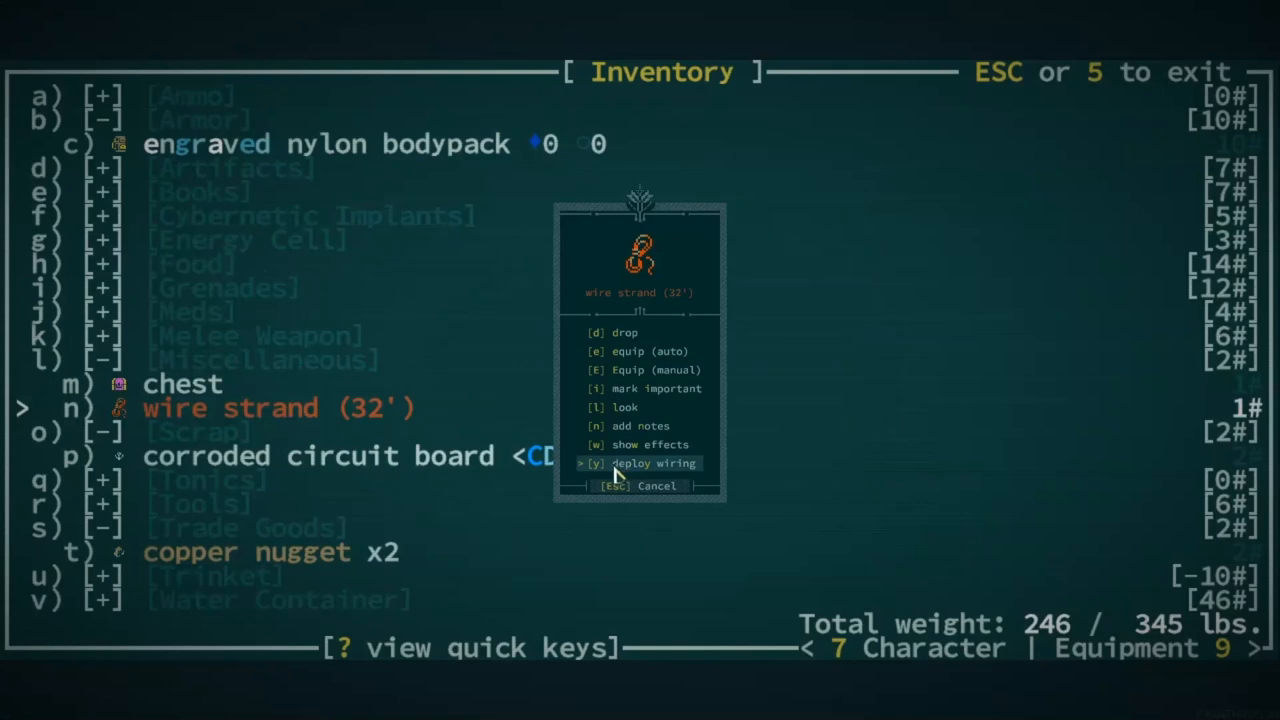
left_click(652, 464)
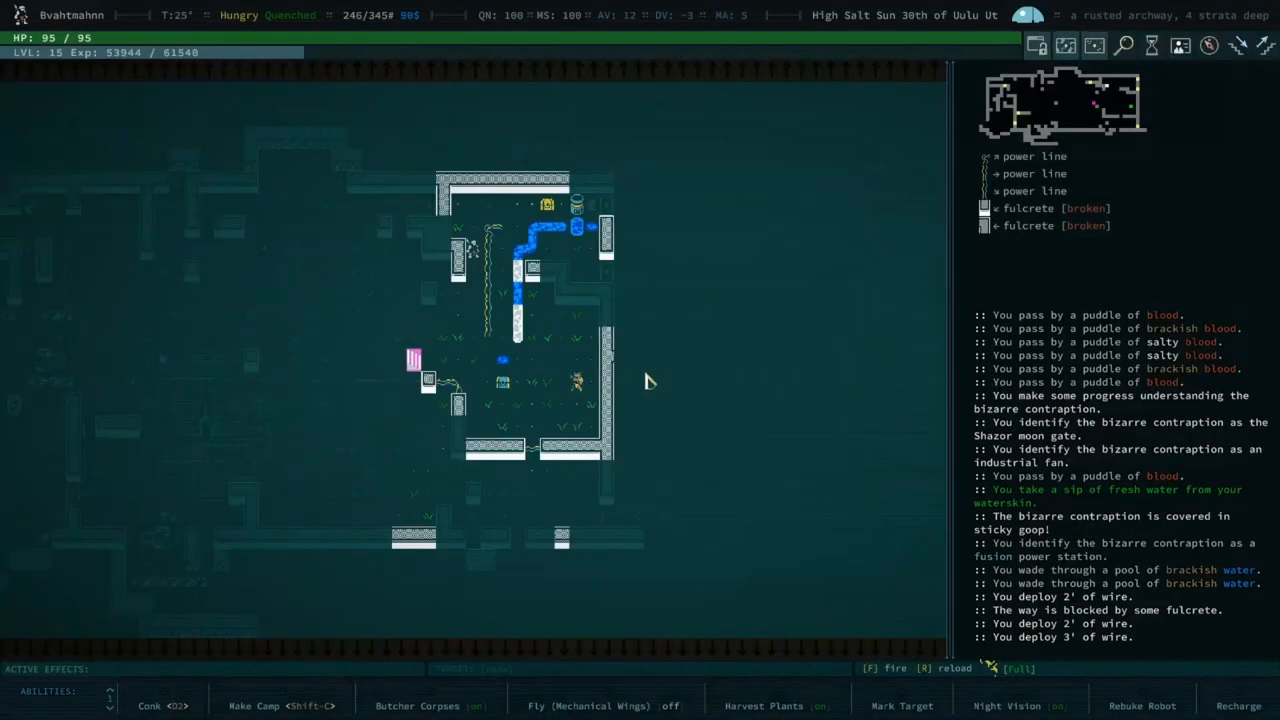
mouse_move(572, 316)
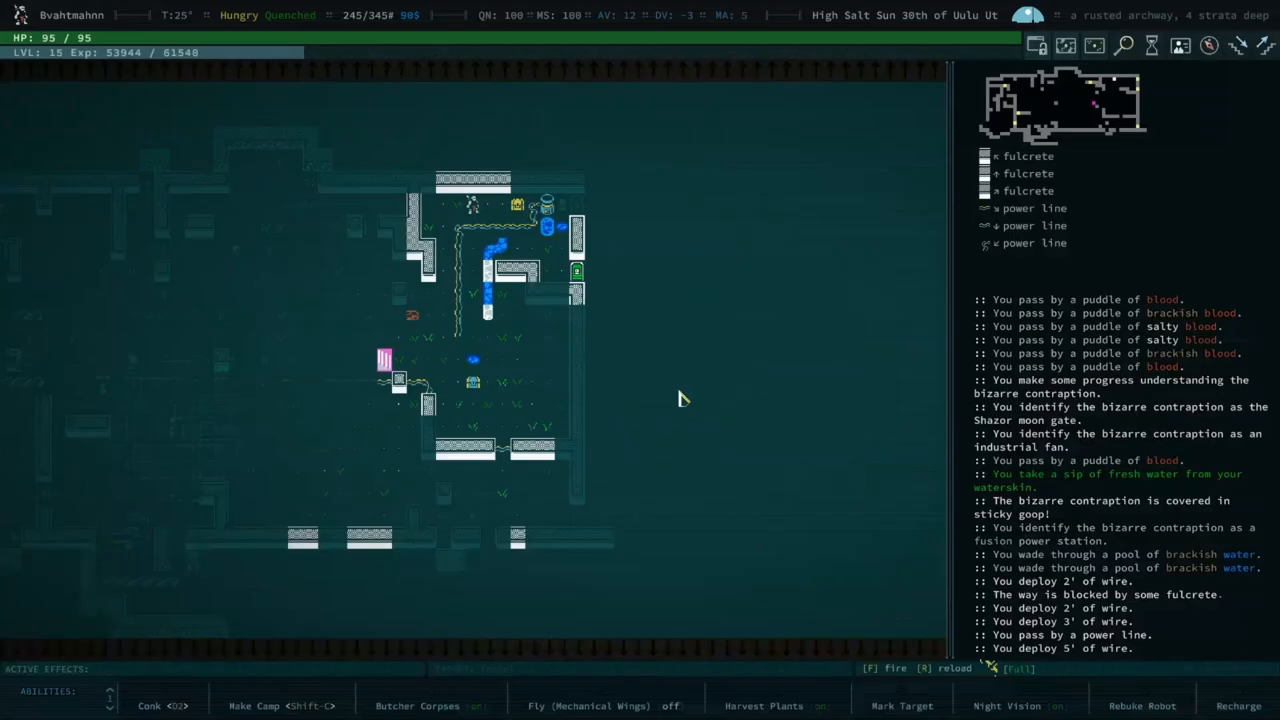
mouse_move(532, 386)
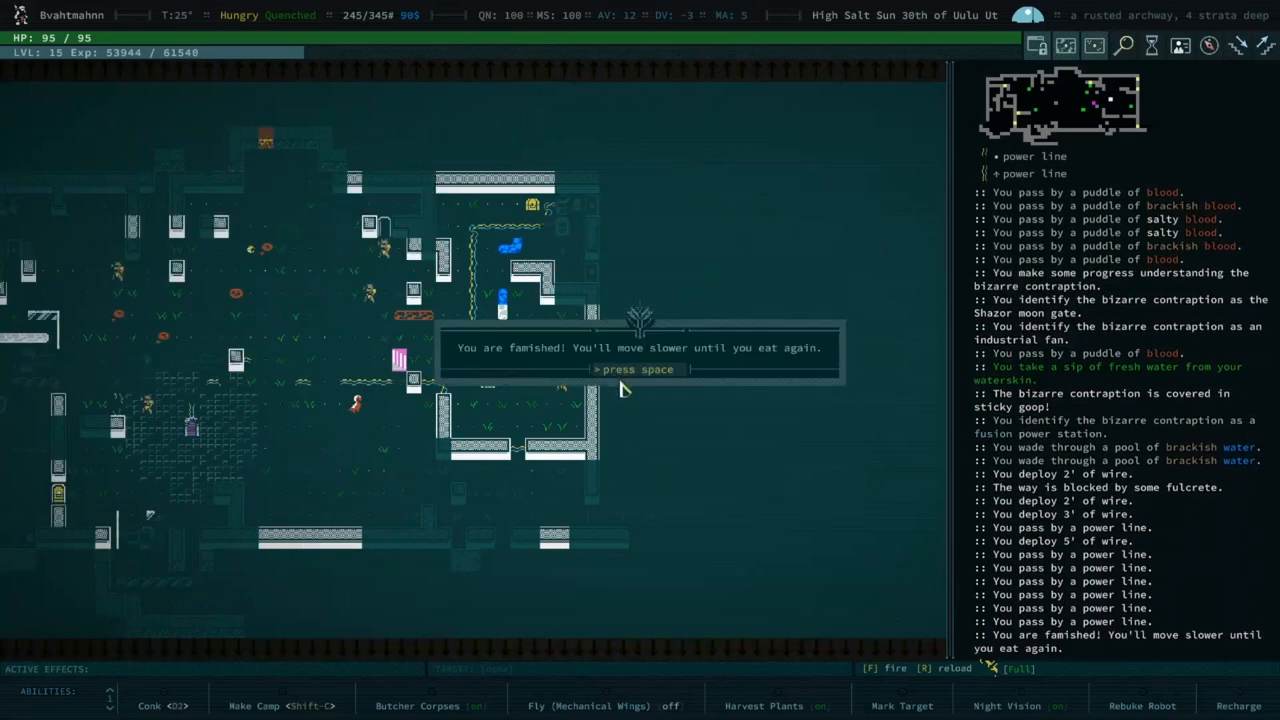
key("space")
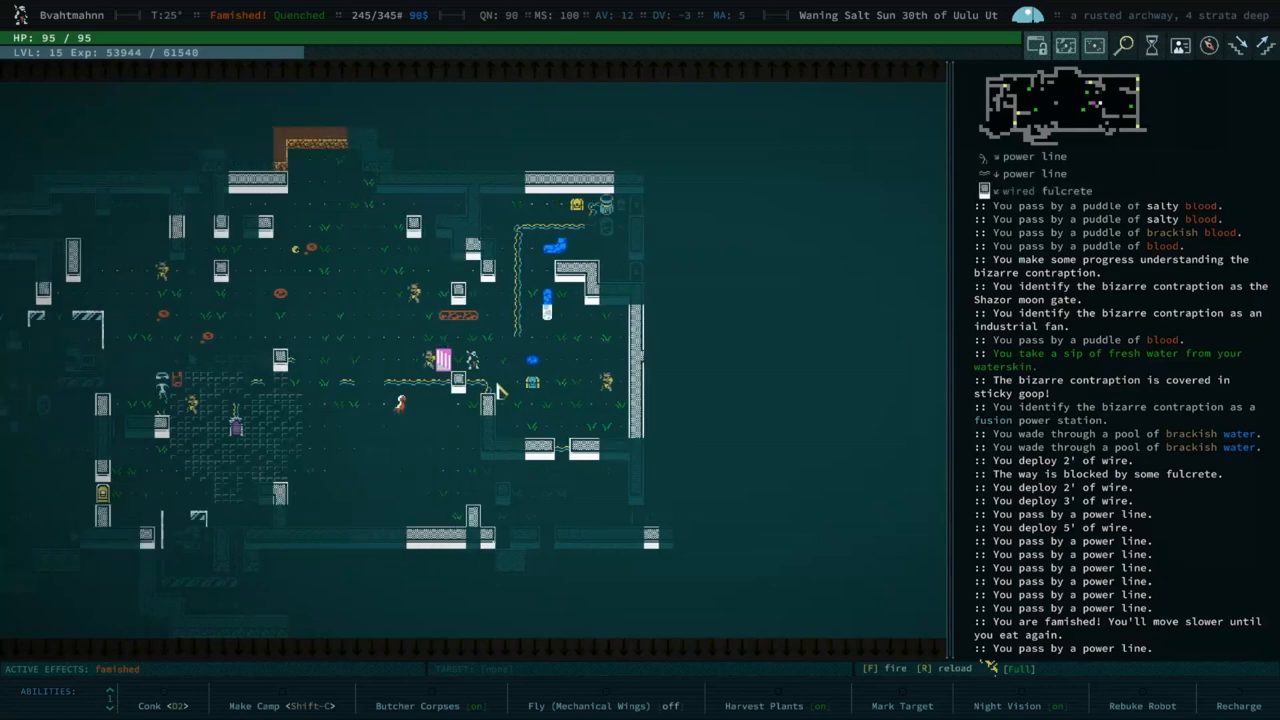
Step: Deploy two more wire runs from the strand, arcing power to the Shazor moon gate
key("i")
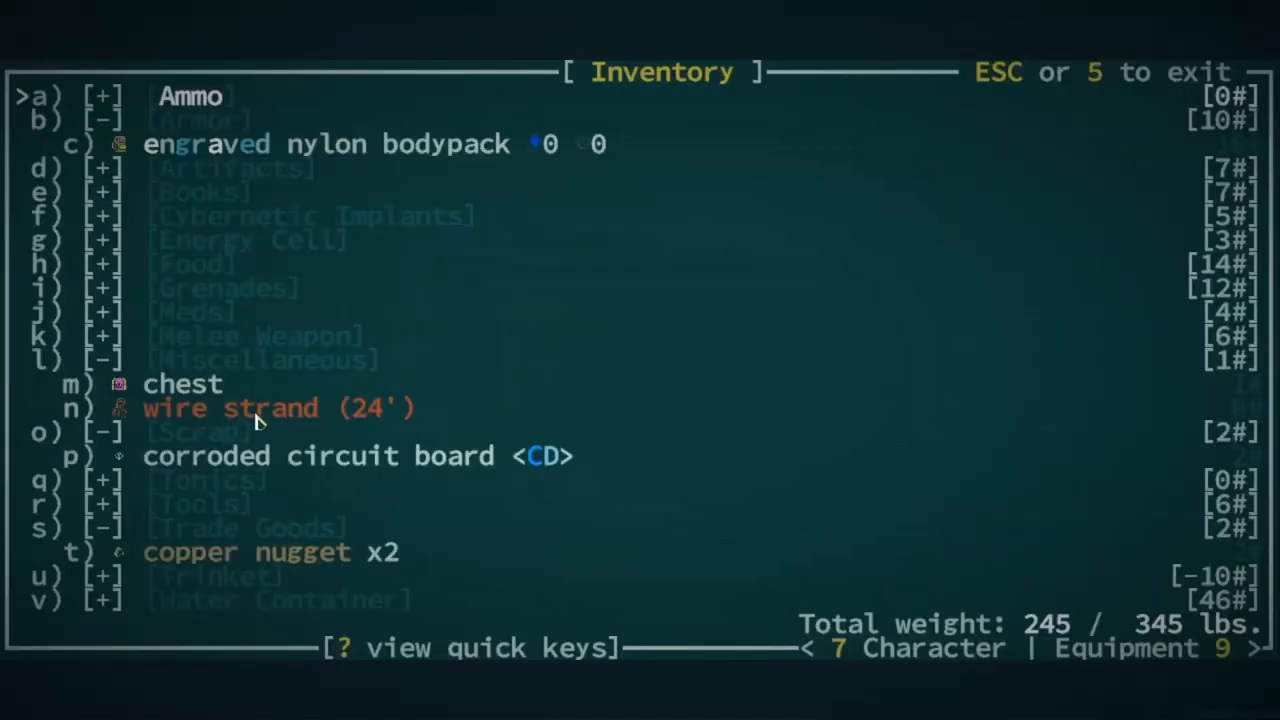
left_click(230, 408)
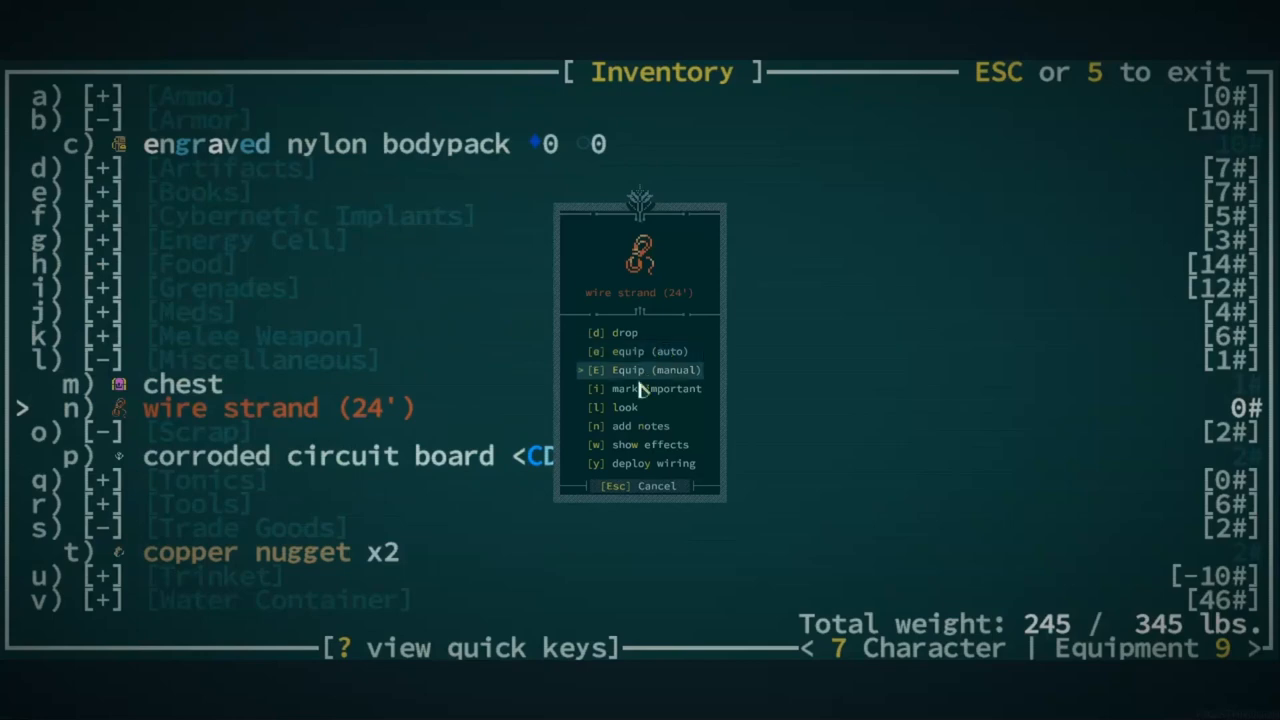
left_click(652, 462)
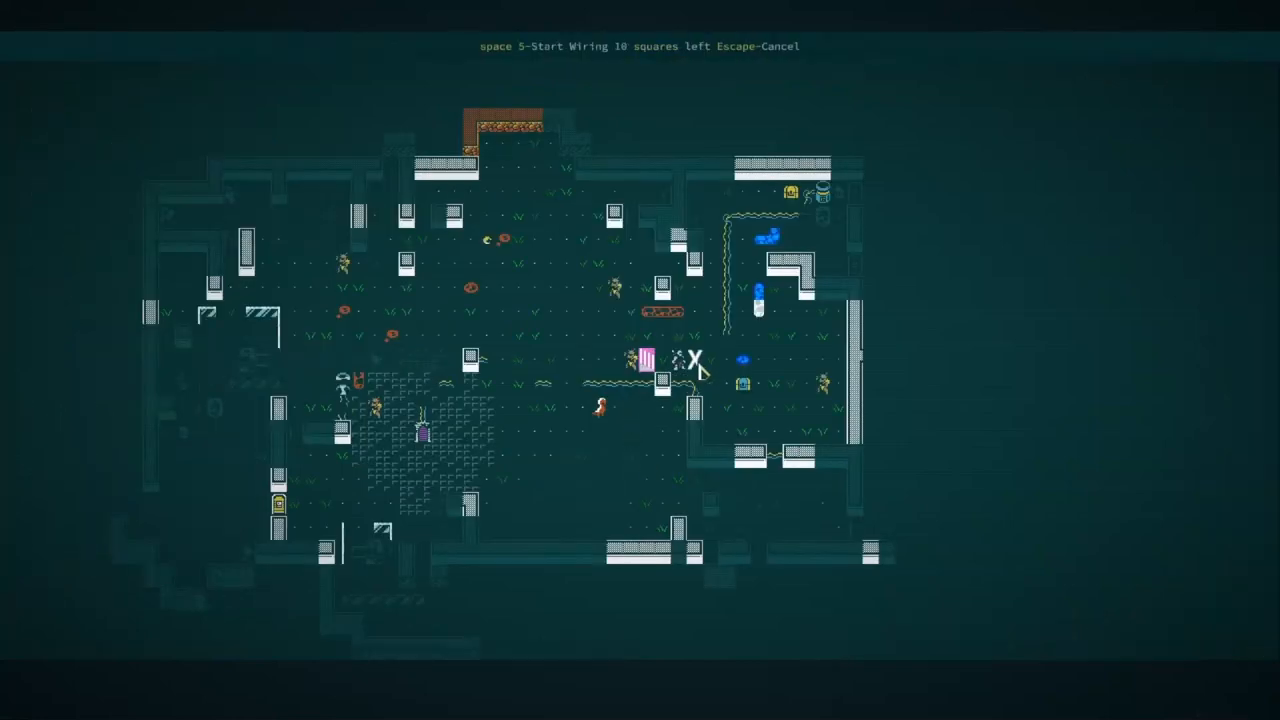
key("space")
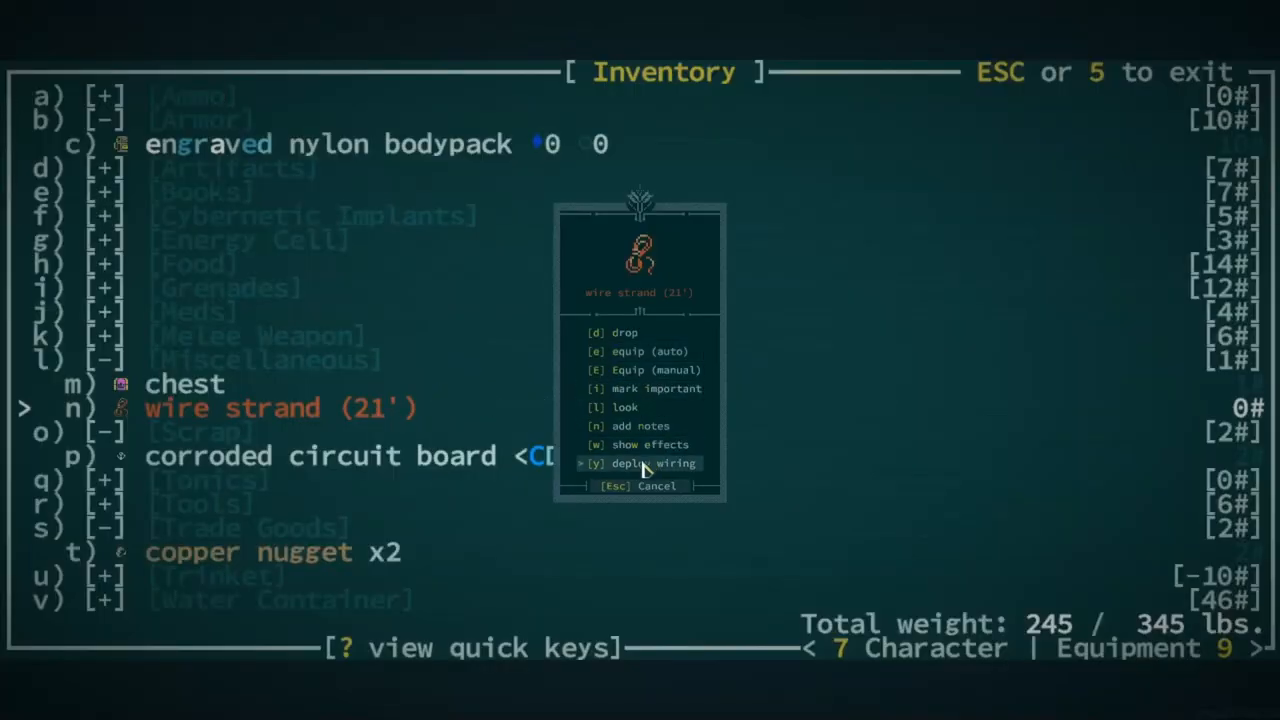
left_click(652, 464)
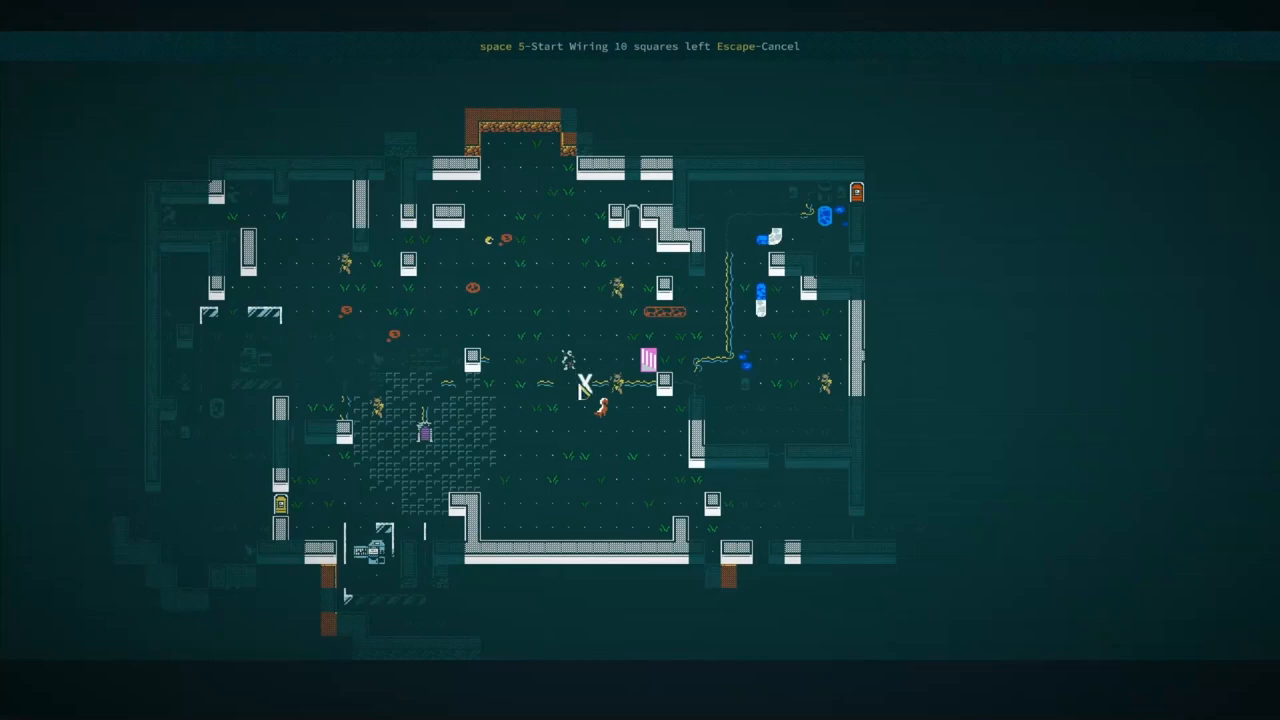
key("space")
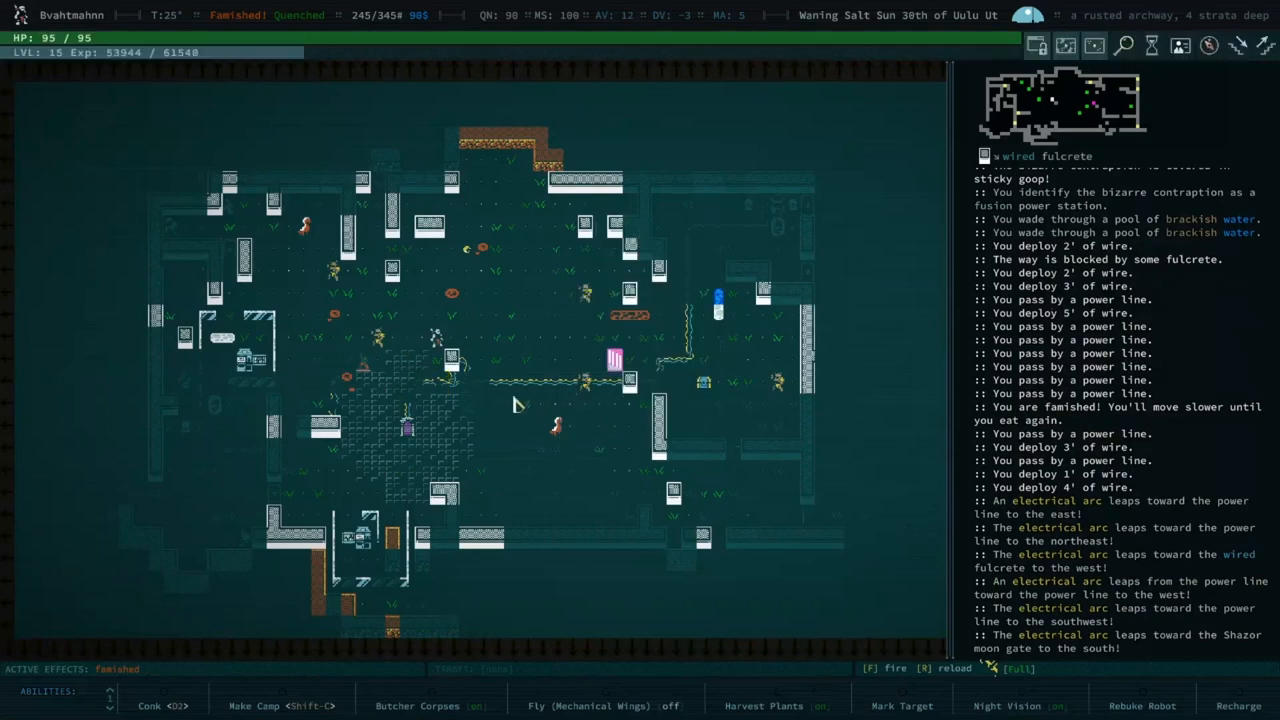
Step: Start another wire deployment from the strand (16 to 15 feet) and return to the map
key("i")
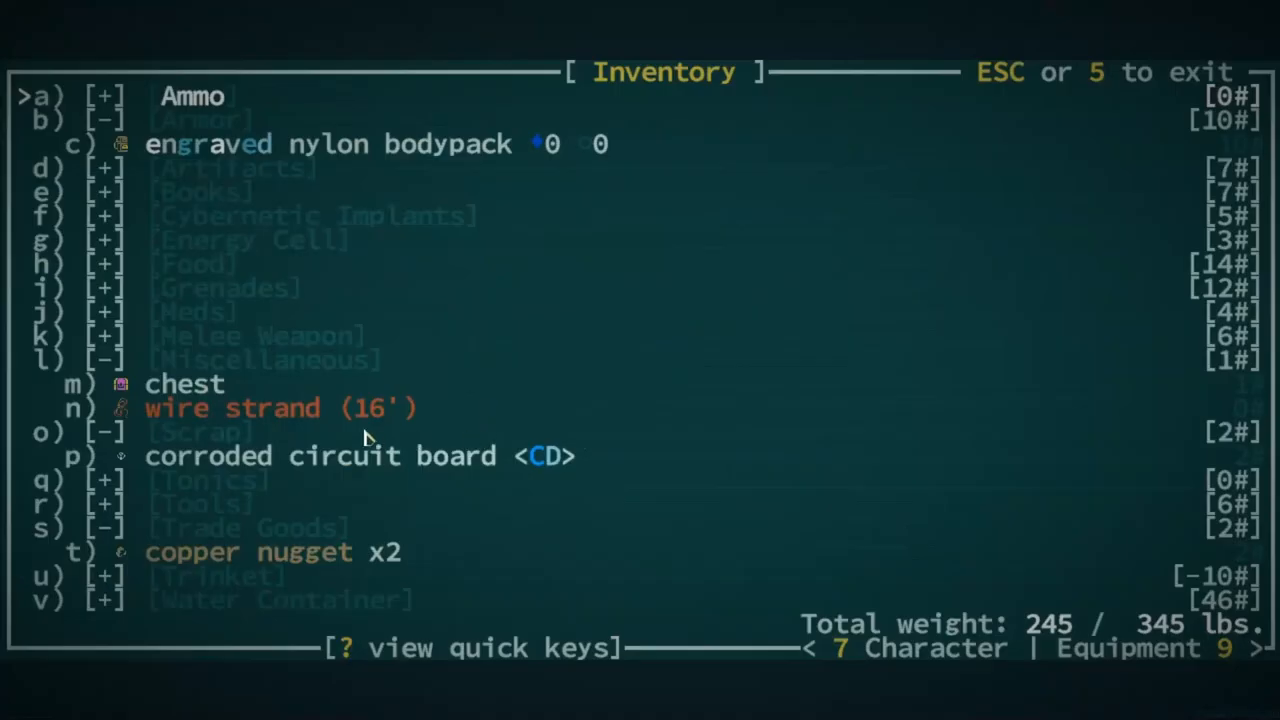
left_click(232, 408)
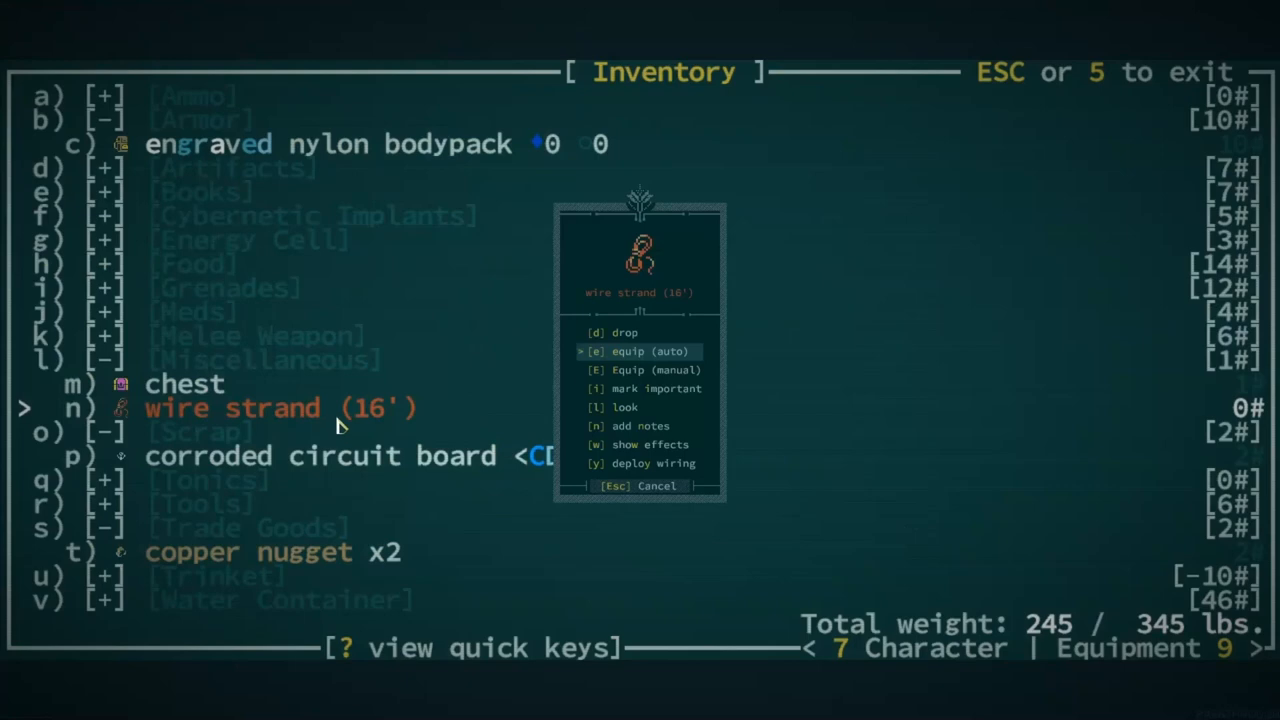
mouse_move(632, 470)
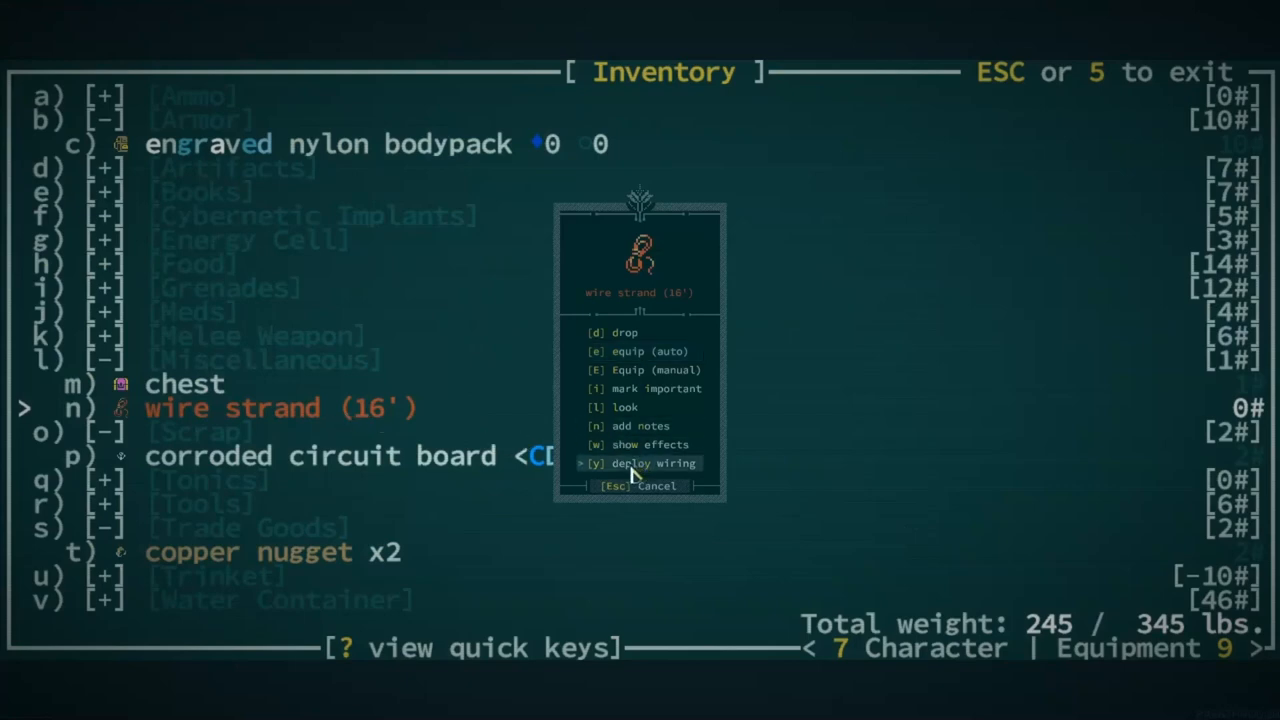
left_click(652, 462)
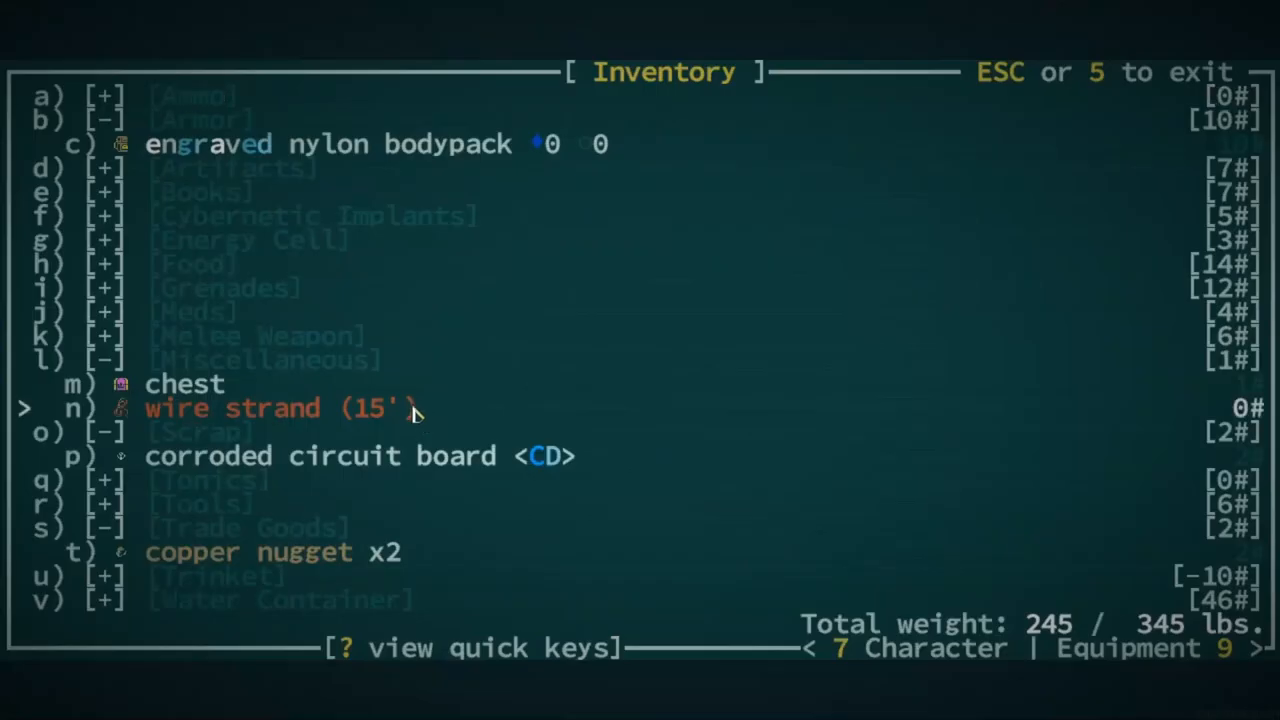
left_click(232, 408)
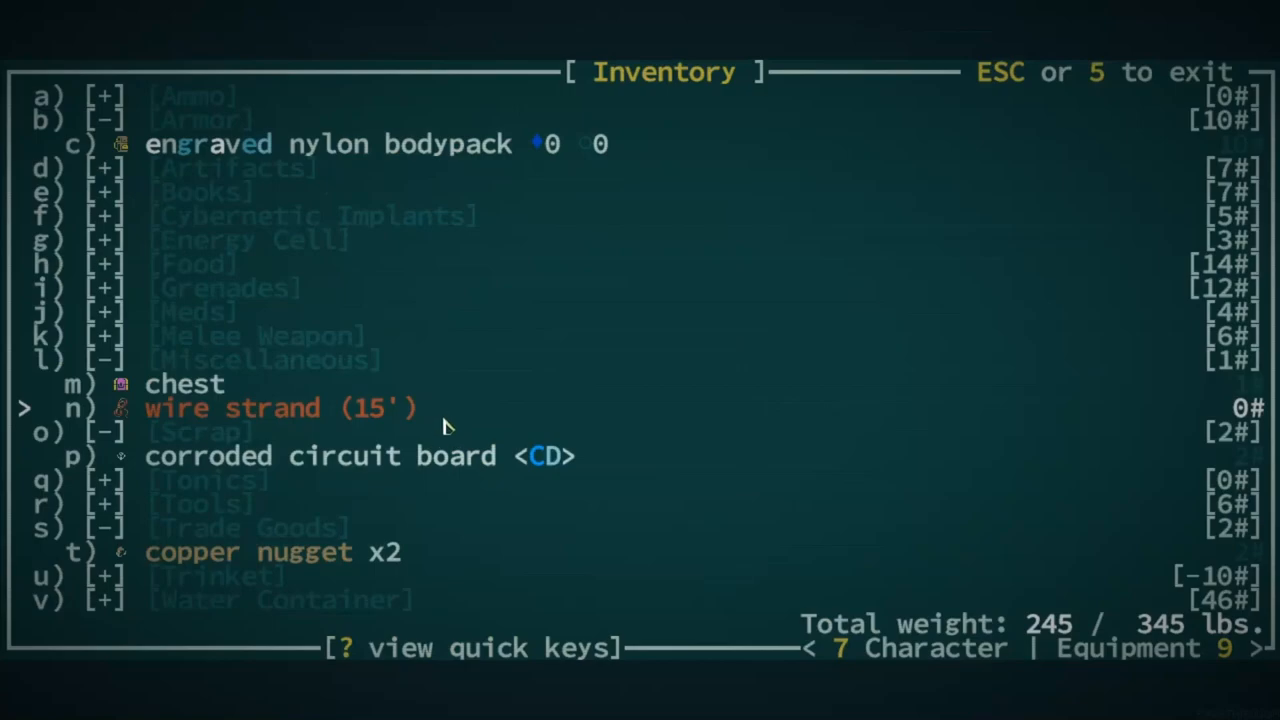
key("Escape")
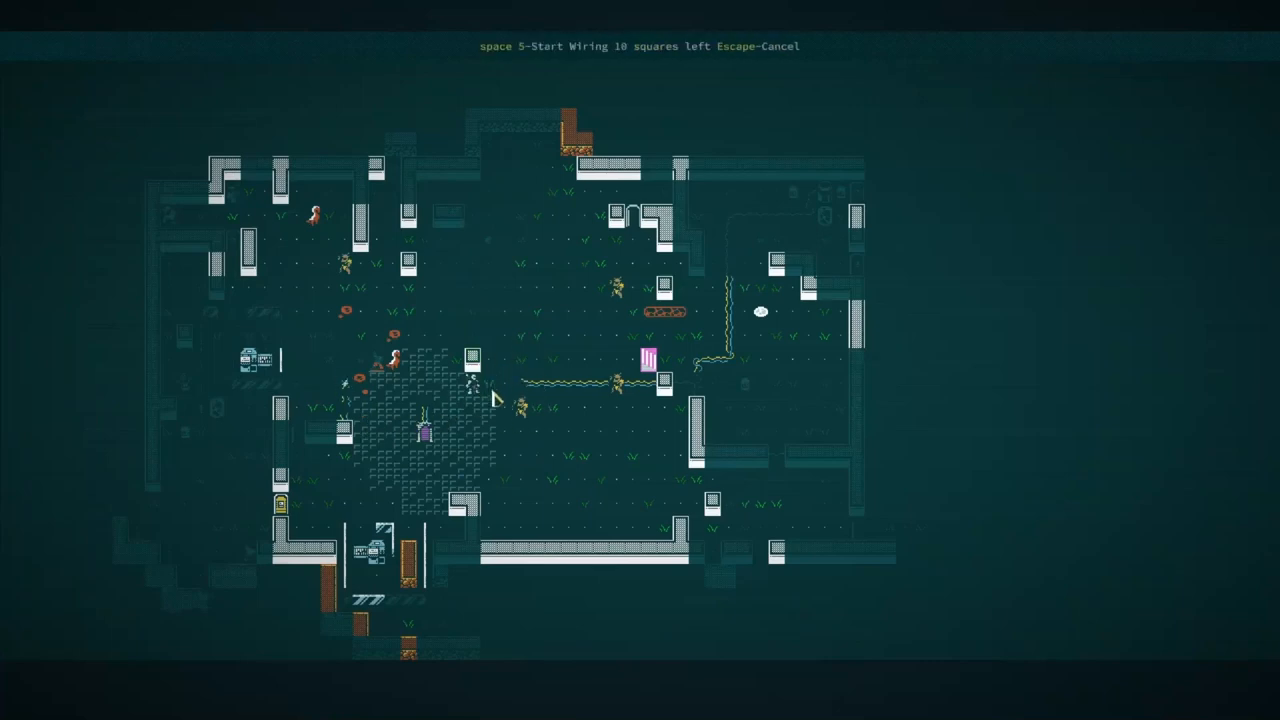
Step: Begin laying wire from the current square across the ruin's floor
key("space")
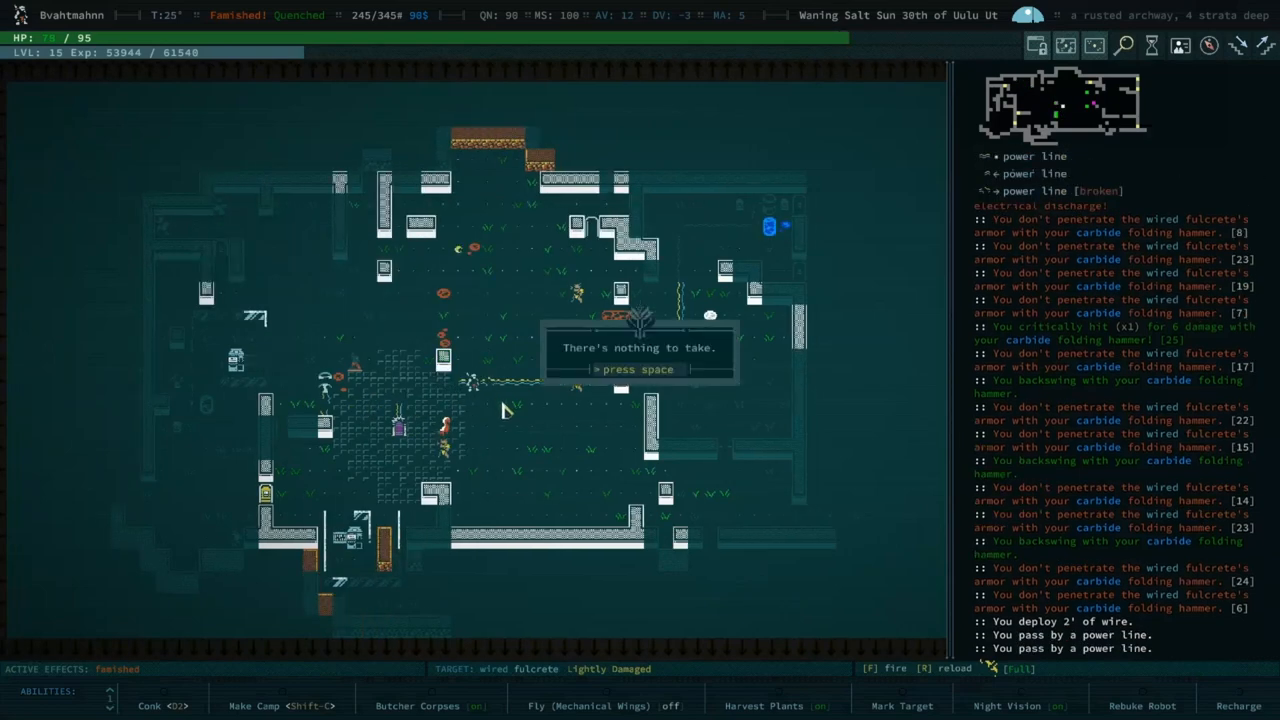
Step: Dismiss the broken power line's popups and resume deploying wire westward across the ruin
key("space")
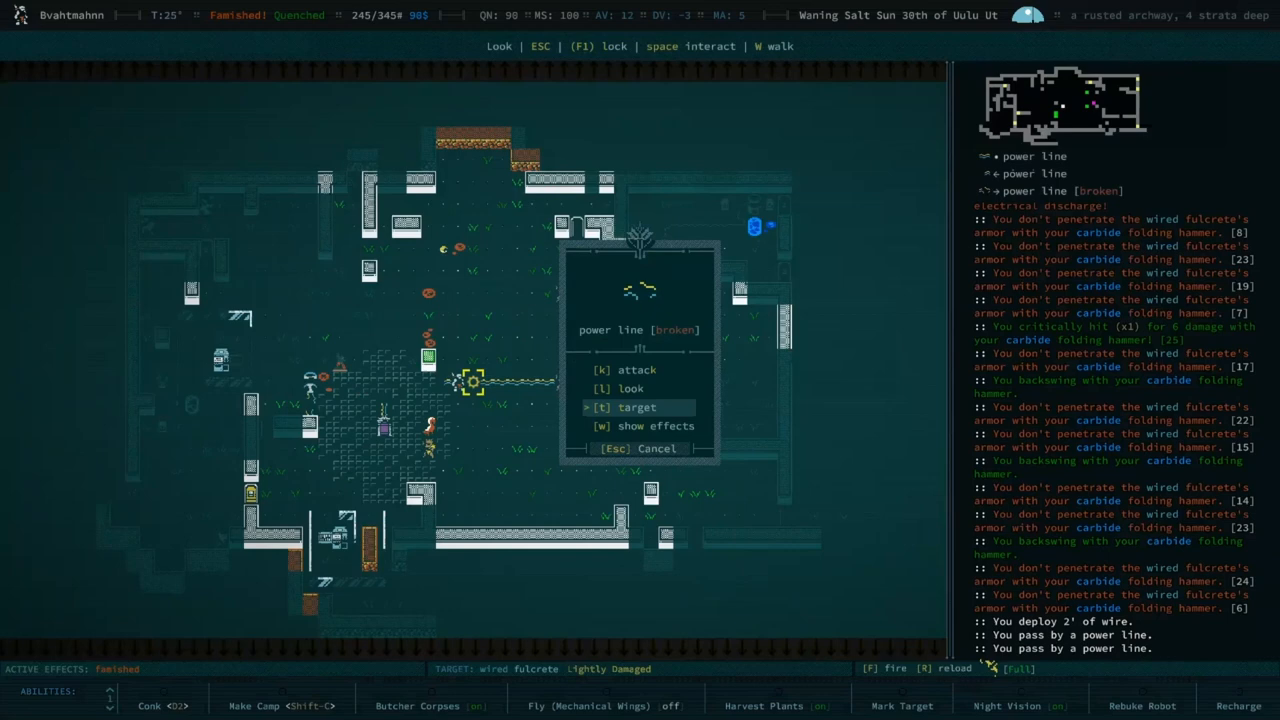
left_click(630, 388)
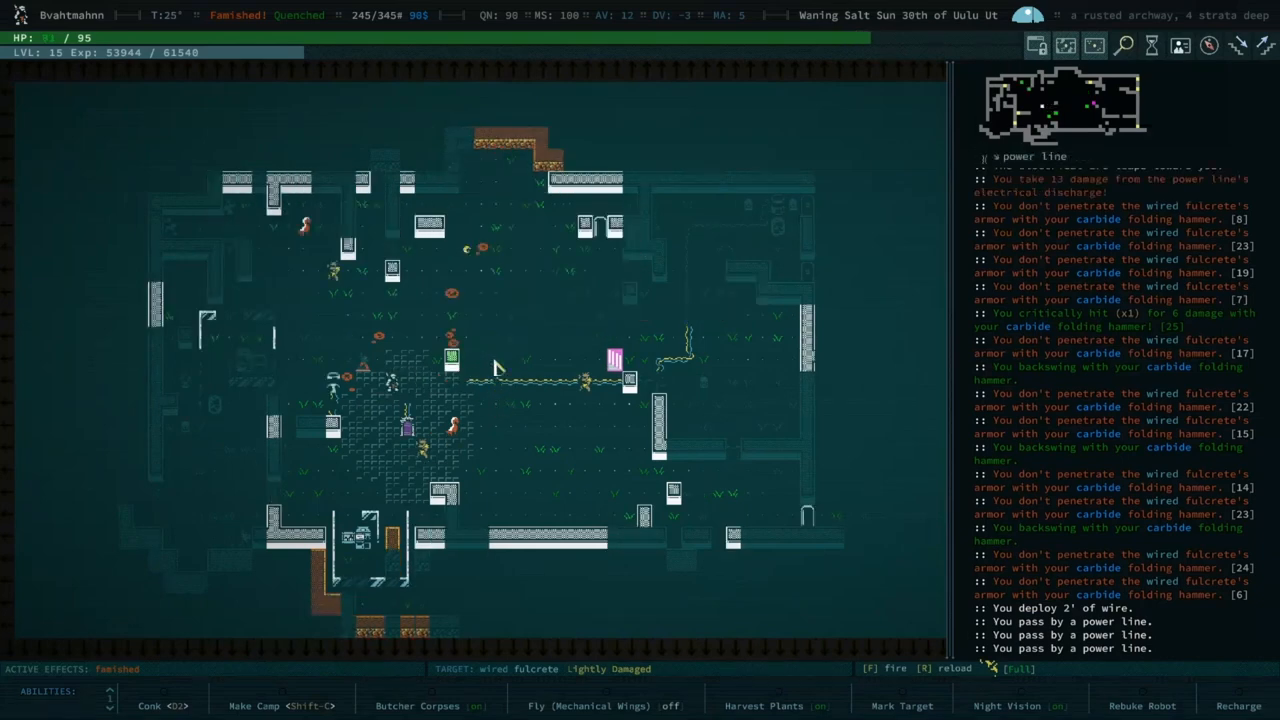
mouse_move(540, 304)
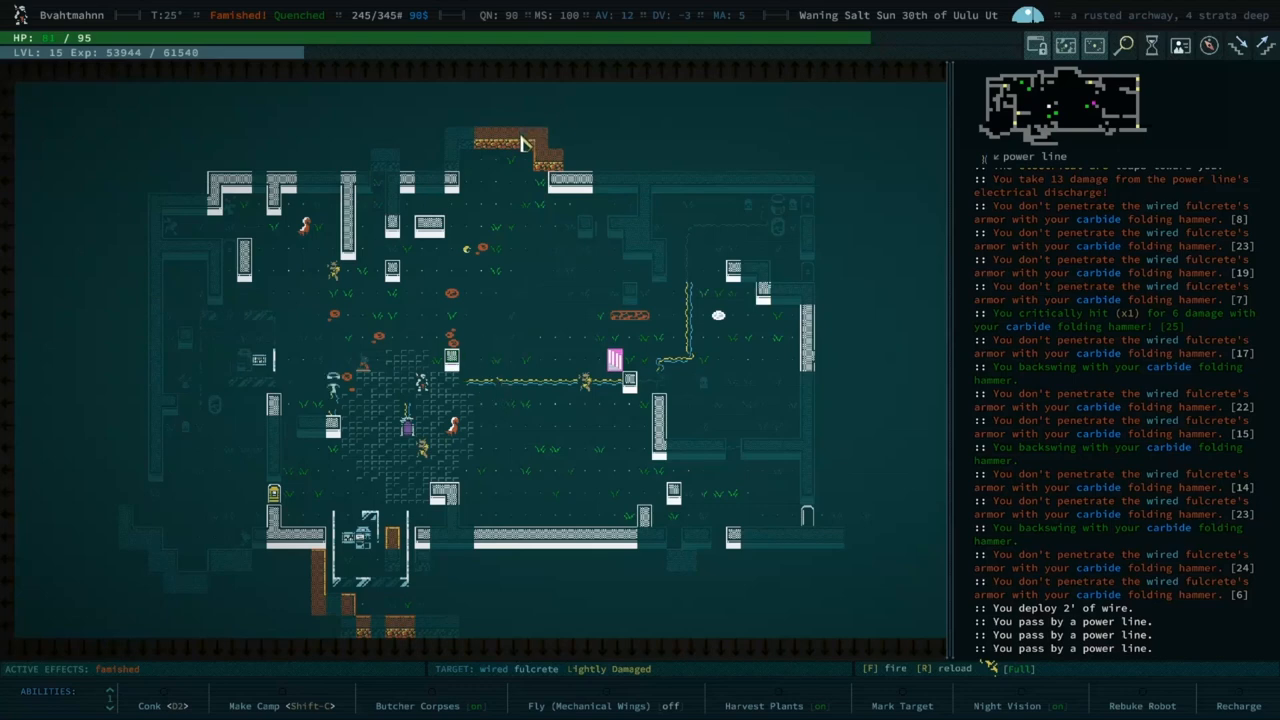
key("i")
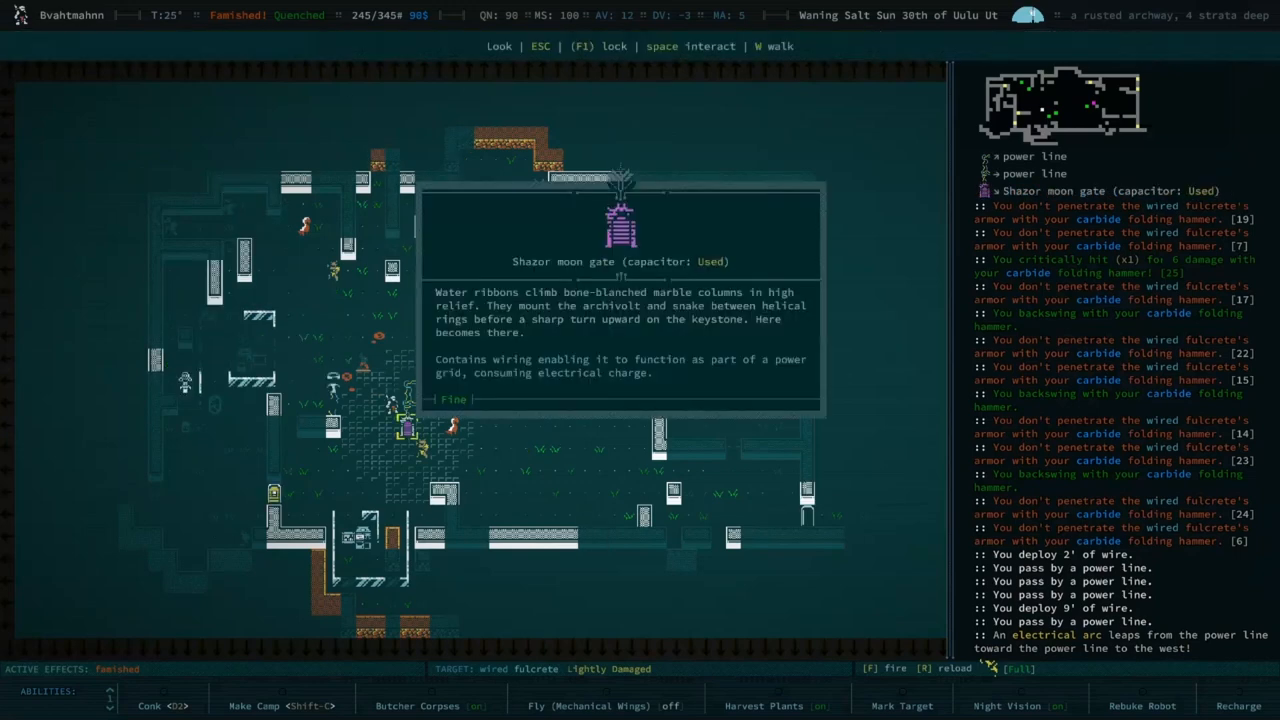
Step: Close the Shazor moon gate's description and return to the ruin map
key("Escape")
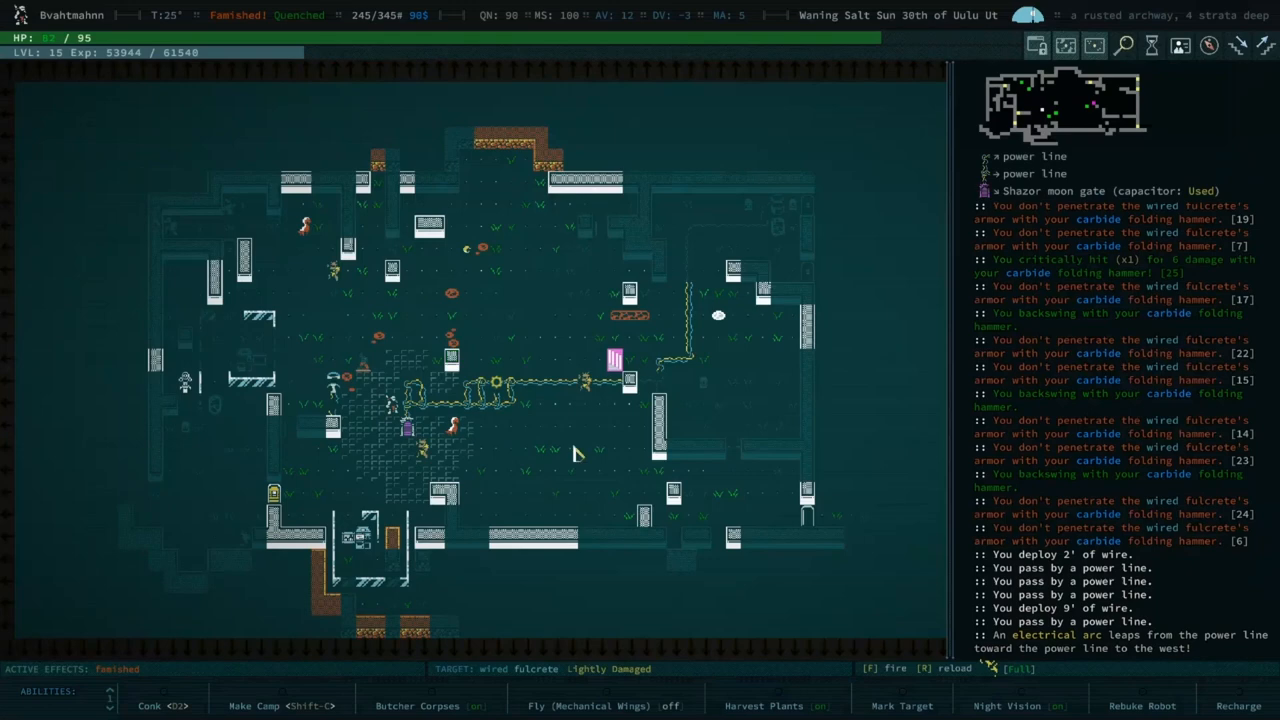
mouse_move(616, 452)
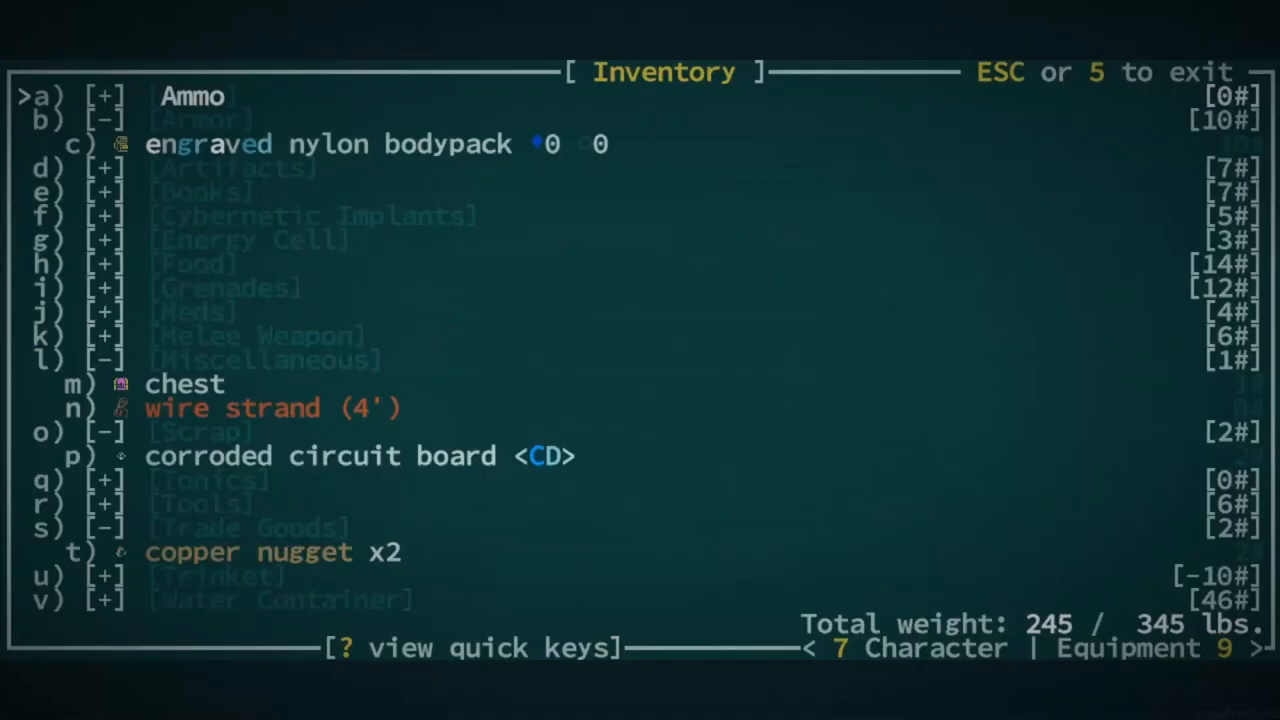
Step: Activate the Grit Gate recoiler from the Tools inventory and acknowledge the transport to Grit Gate
key("down")
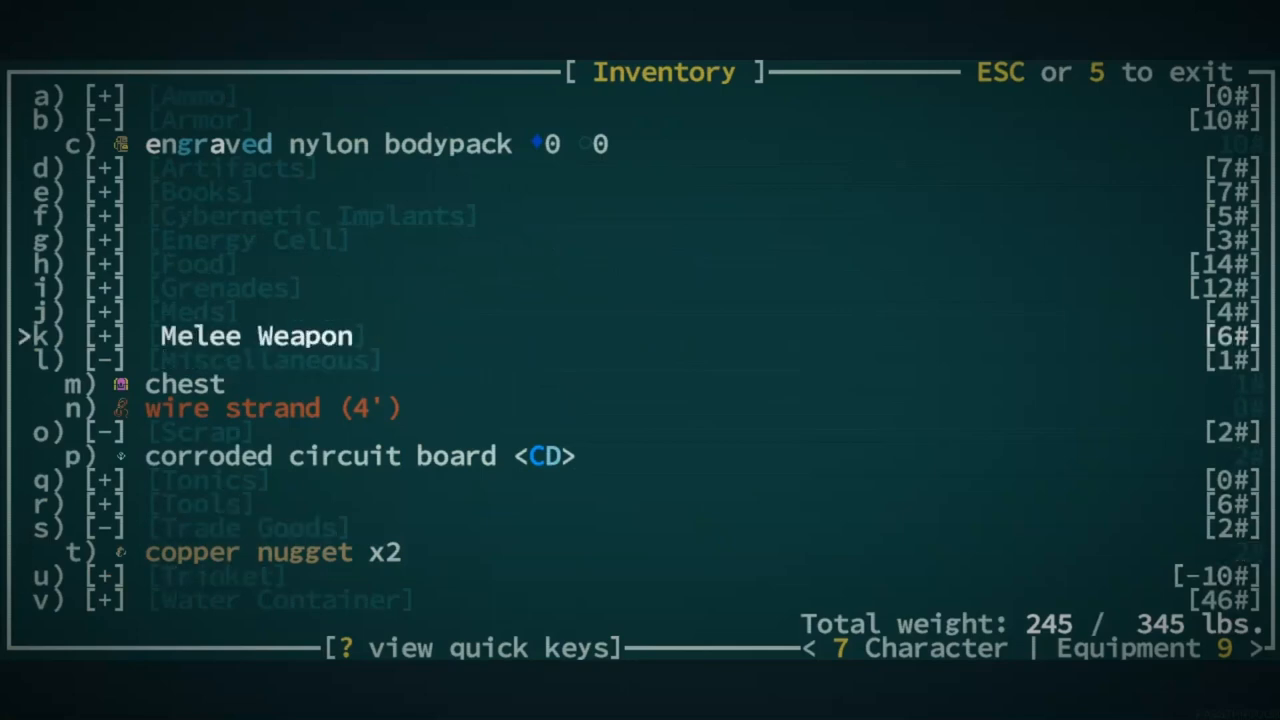
key("up")
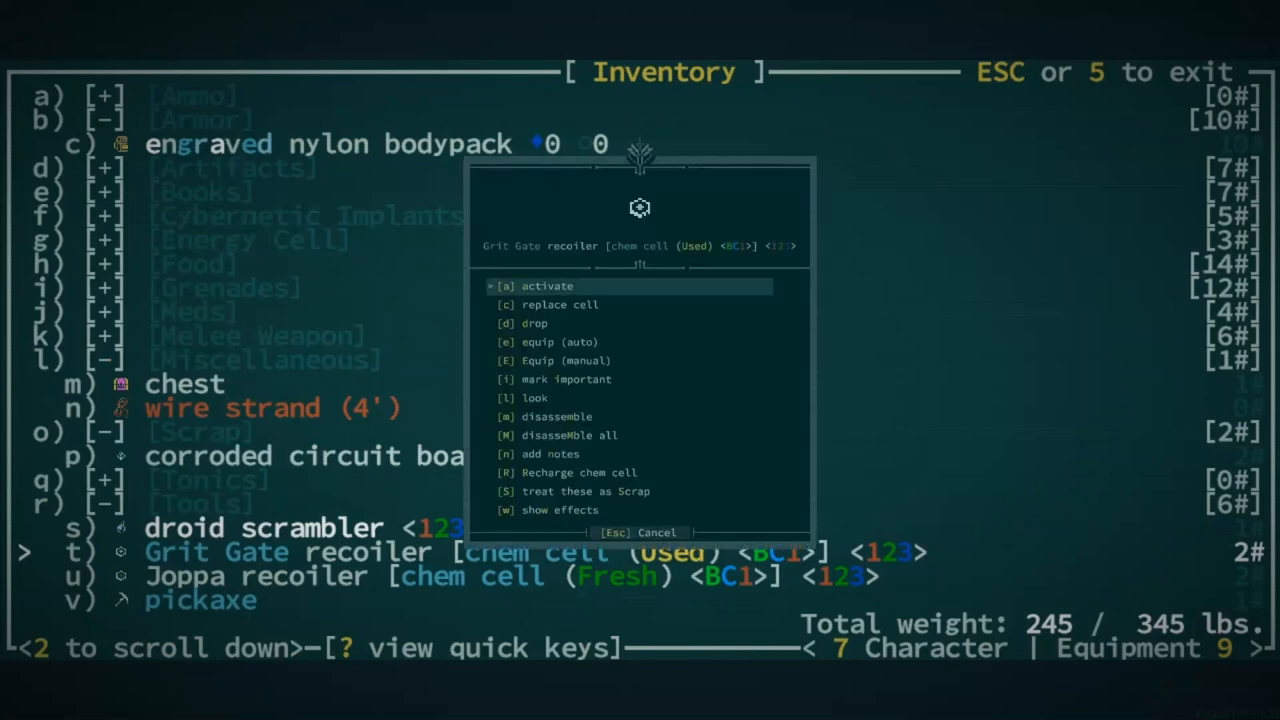
left_click(548, 286)
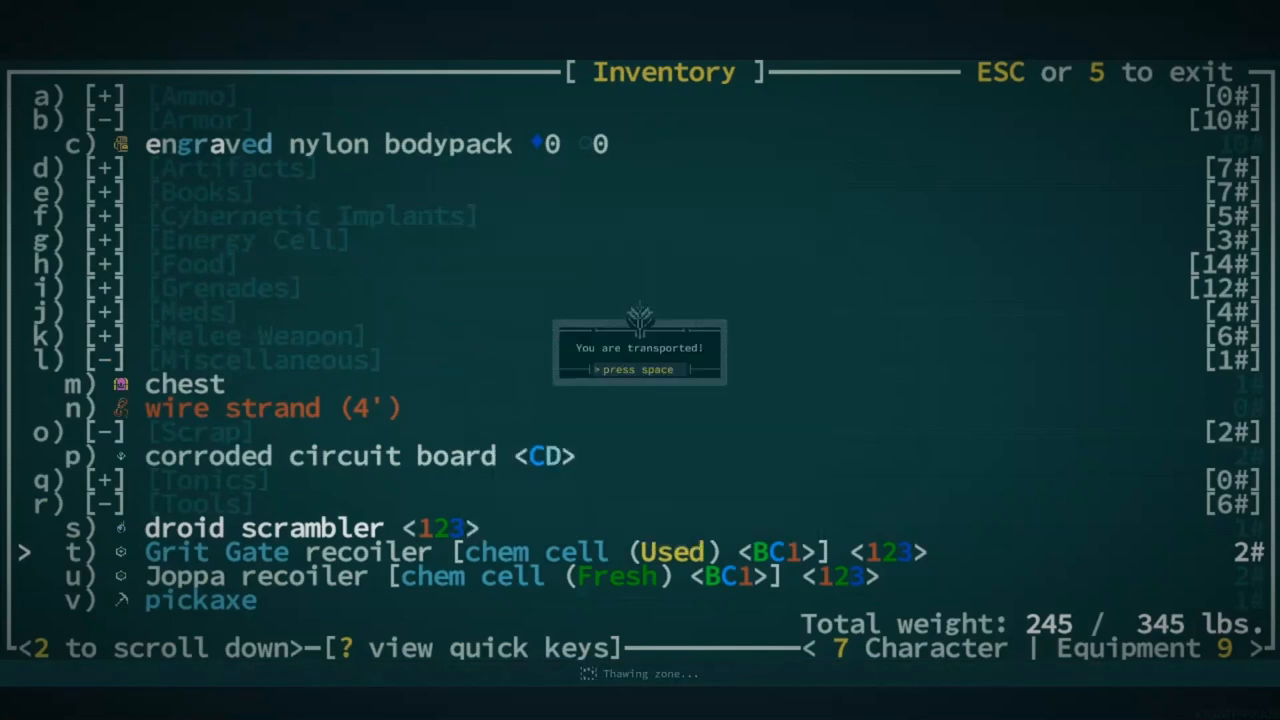
key("space")
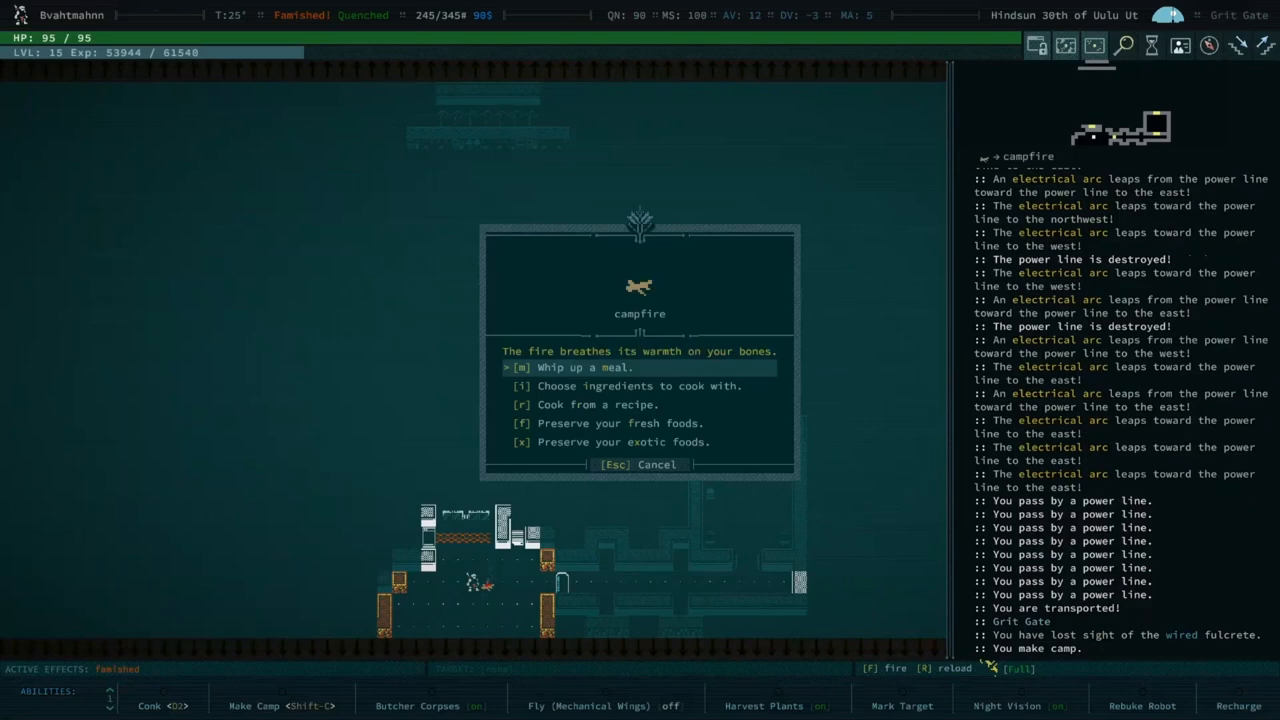
Step: Choose 'Whip up a meal' at the Grit Gate campfire
left_click(572, 368)
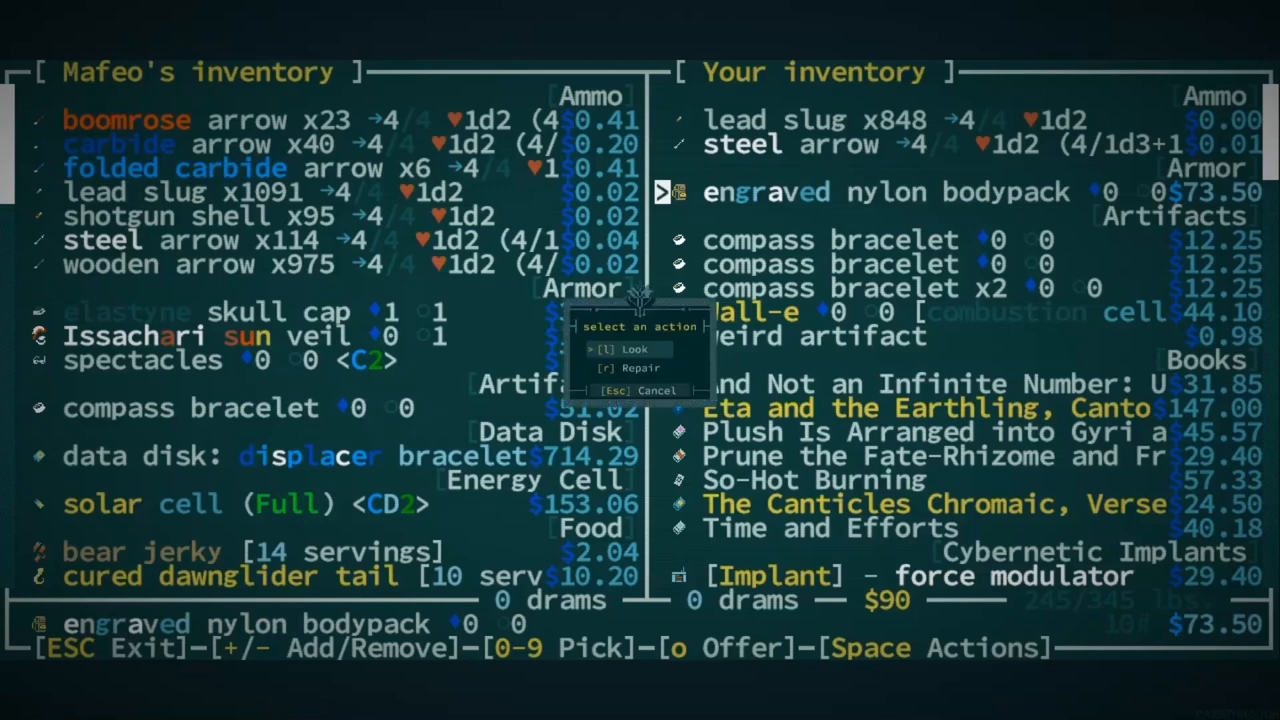
Step: Add the engraved nylon bodypack, compass bracelets and flaming steel vinereaper to the offer for Mafeo
key("Escape")
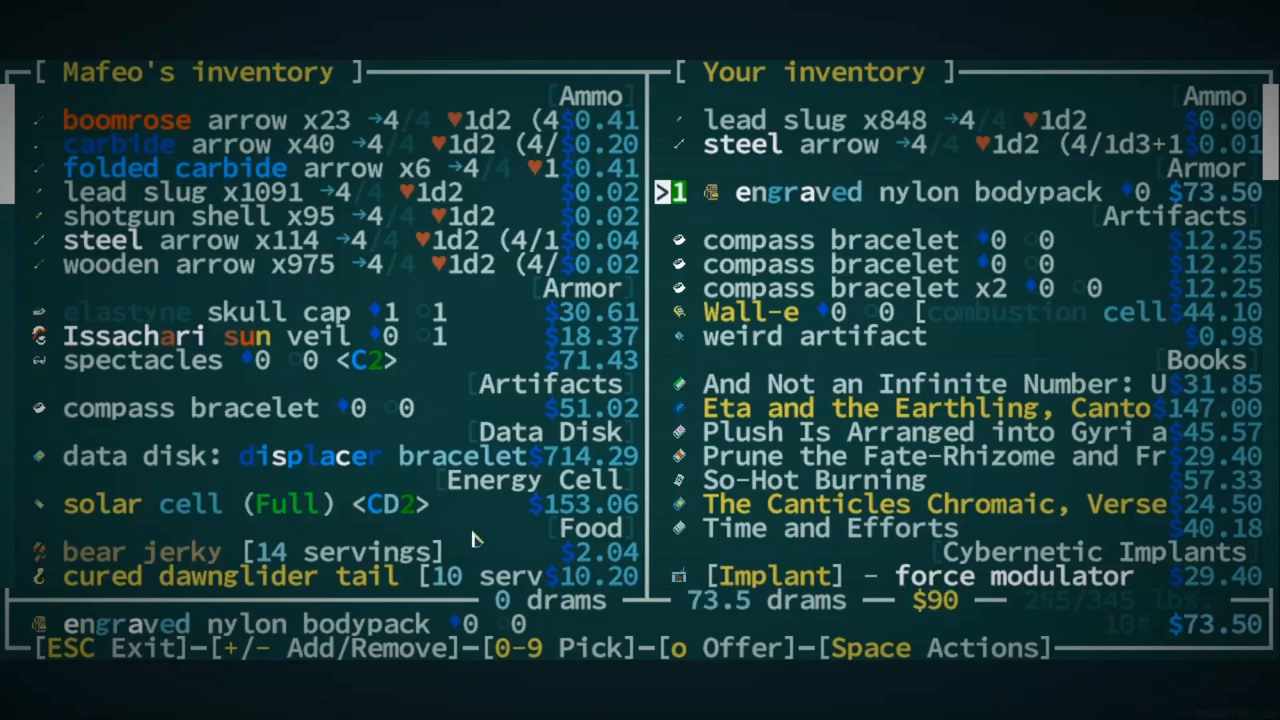
key("Down")
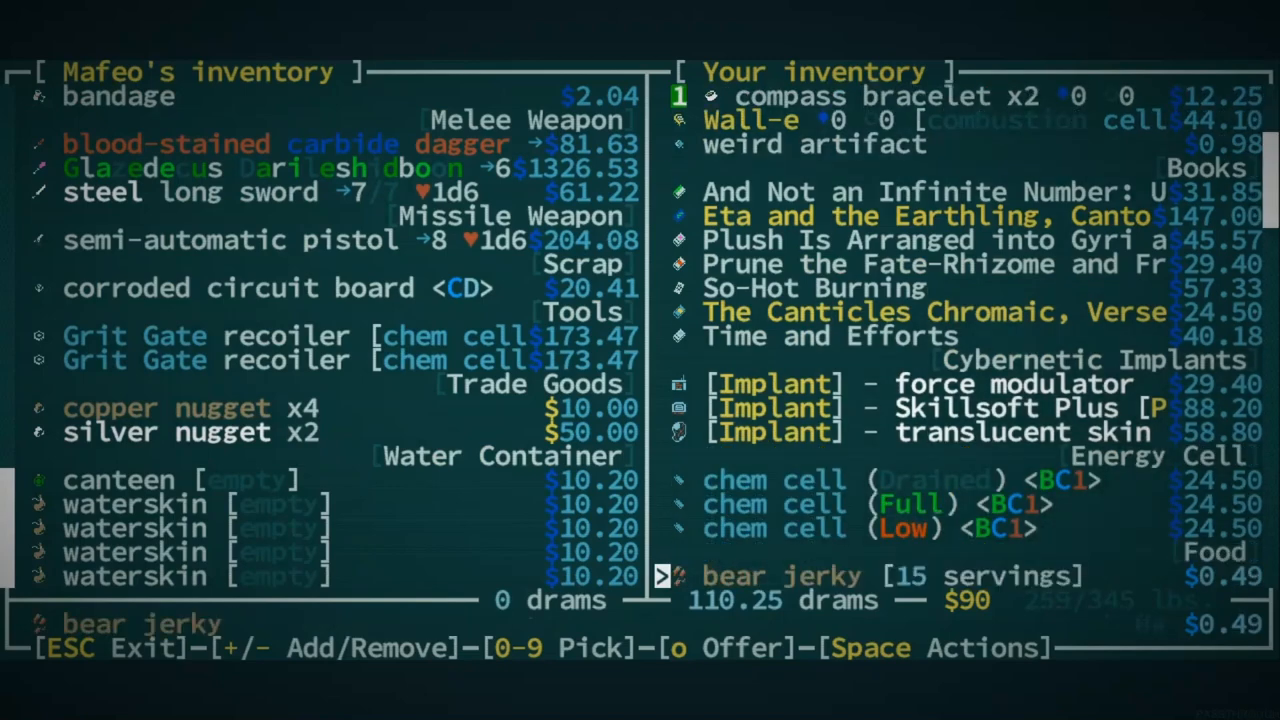
scroll("down", 3)
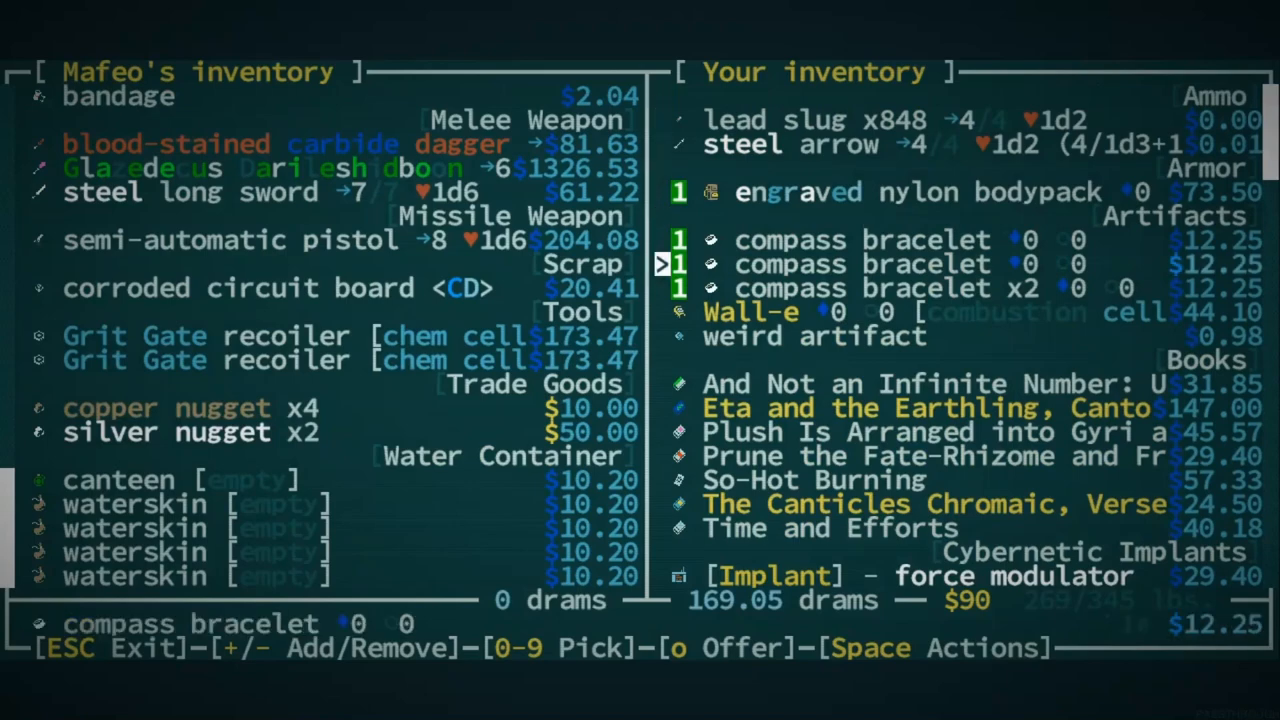
scroll("down", 3)
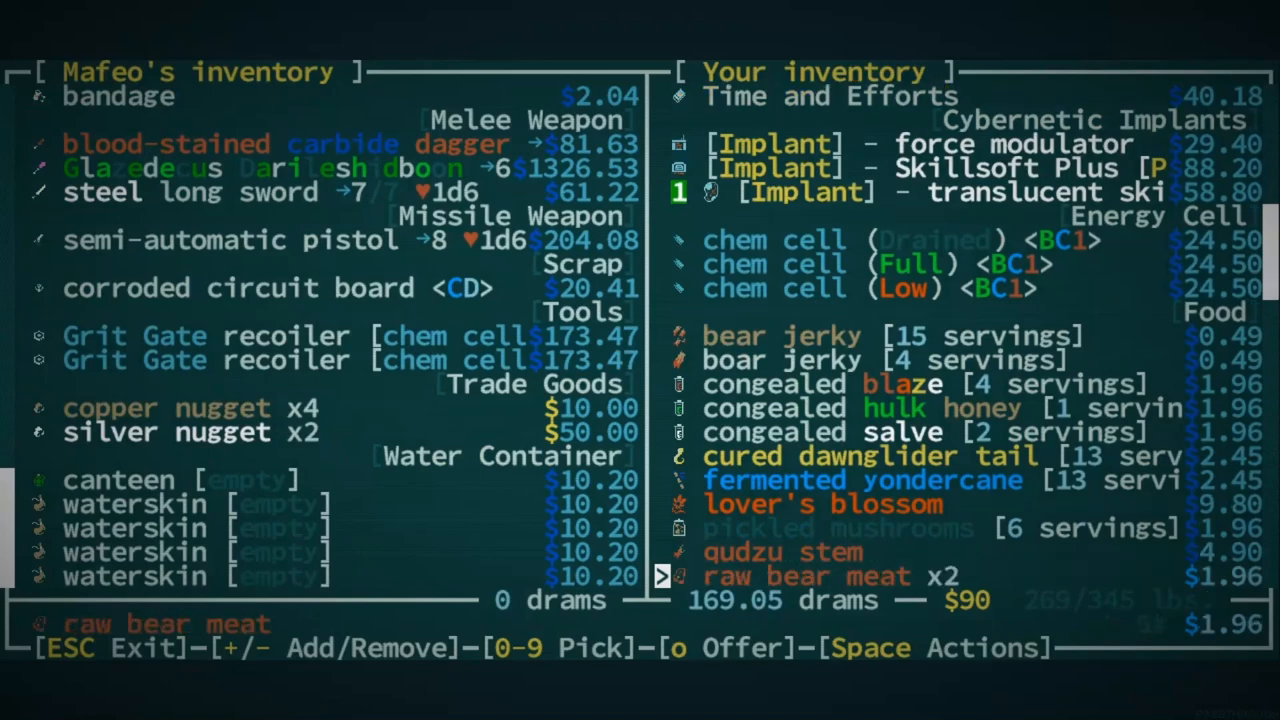
scroll("down", 3)
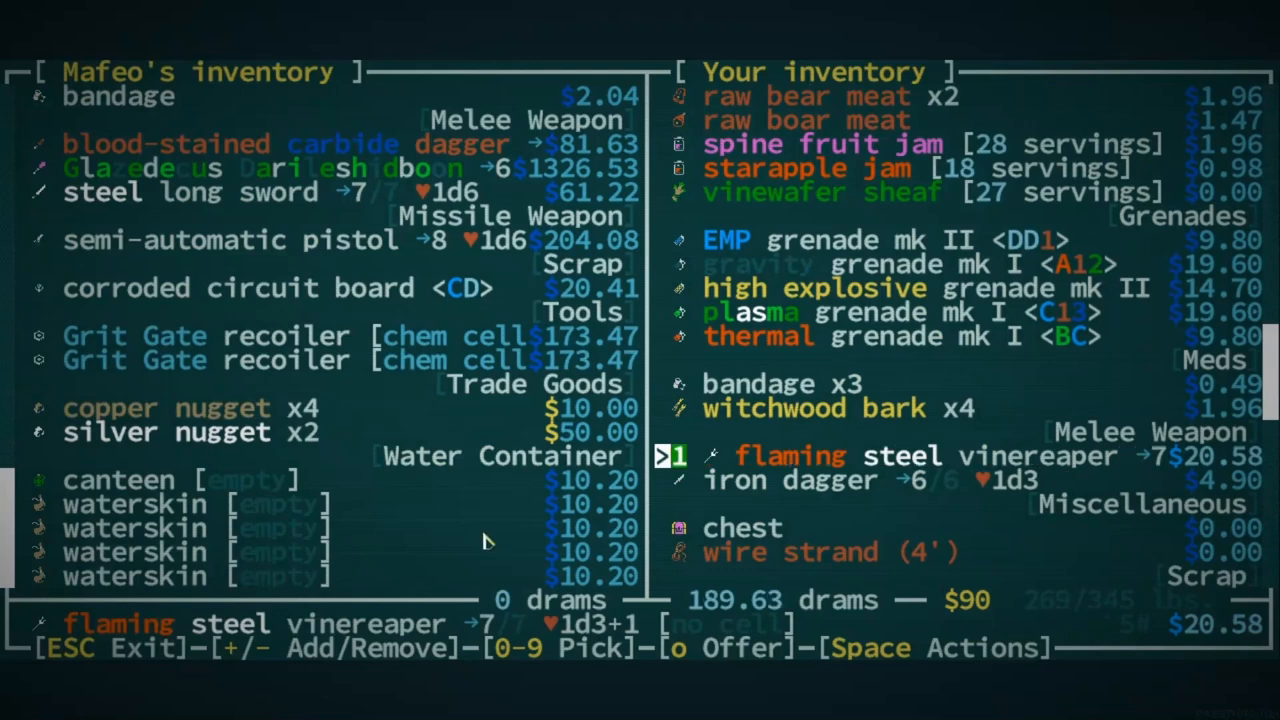
key("Down")
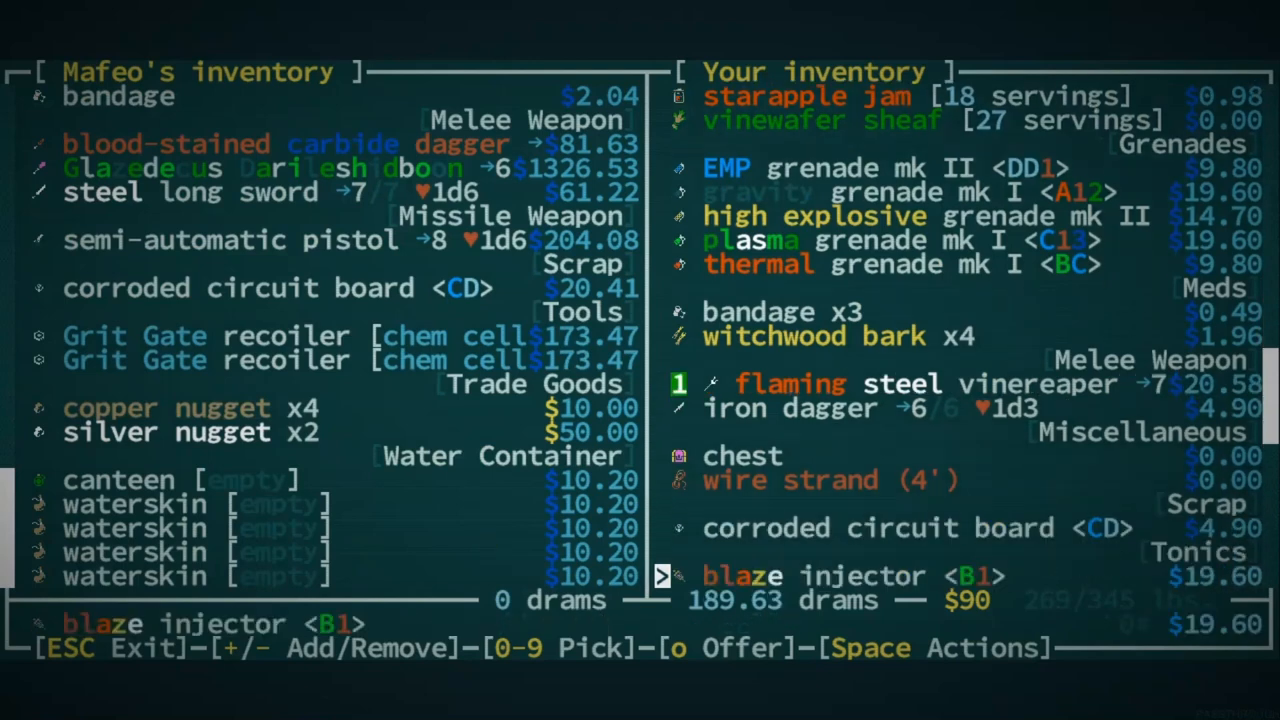
scroll("down", 3)
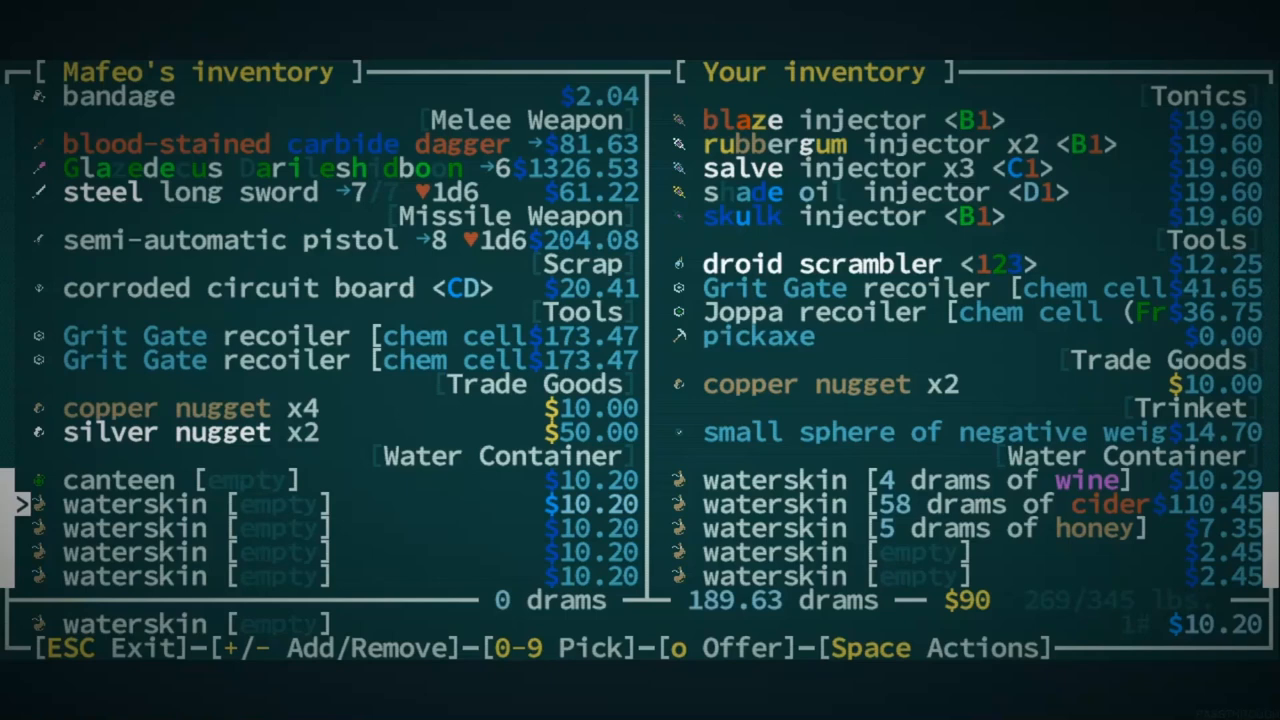
Step: Browse Mafeo's stock, offer the trade and acknowledge the Trade complete notice
scroll("down", 3)
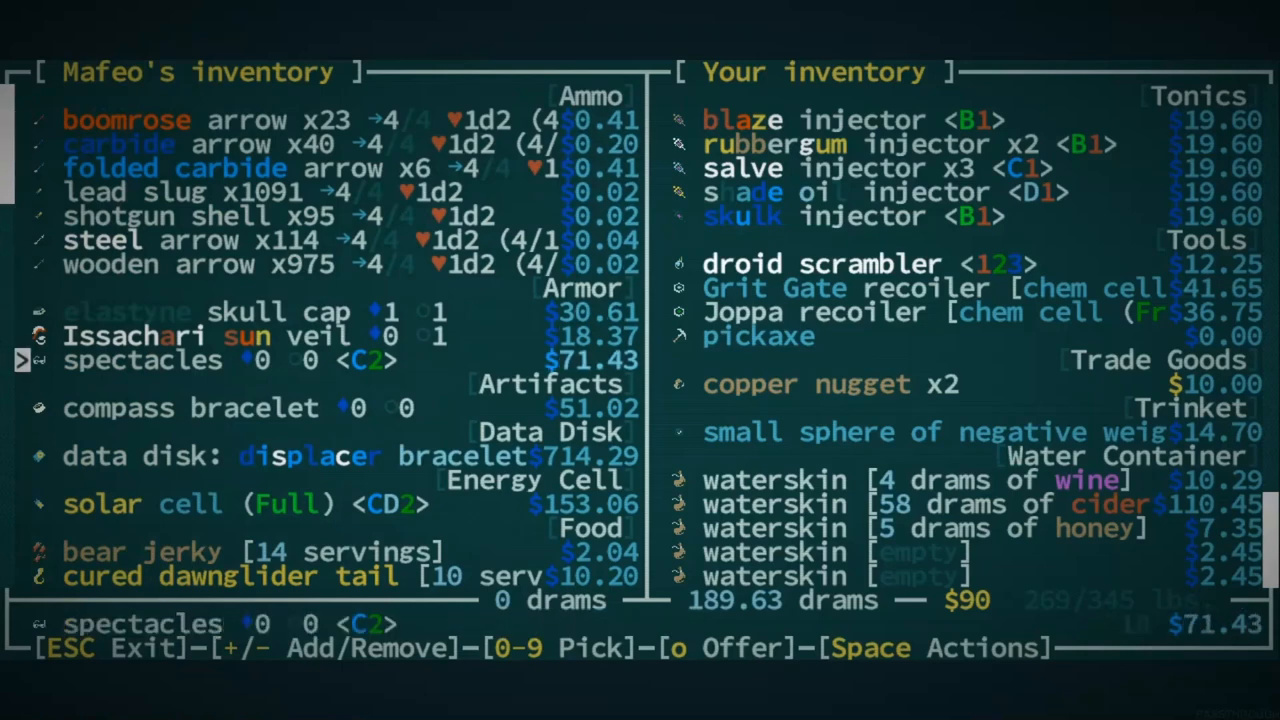
key("Down")
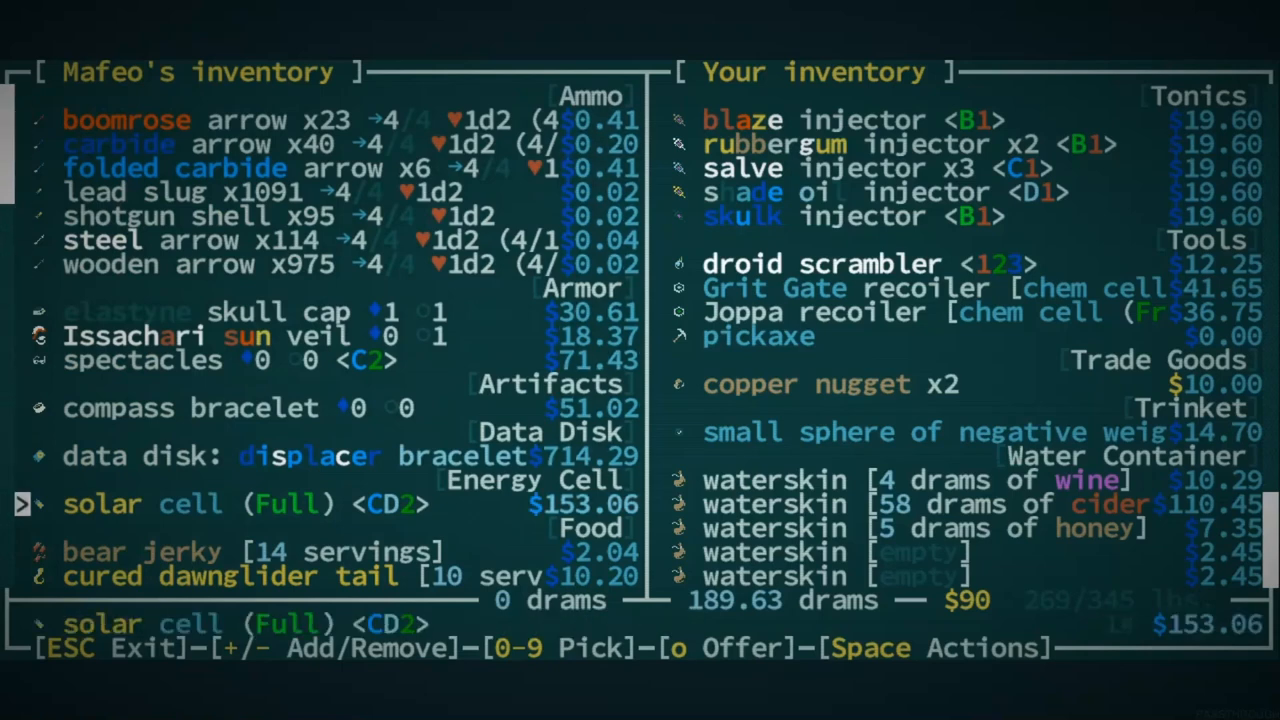
scroll("down", 3)
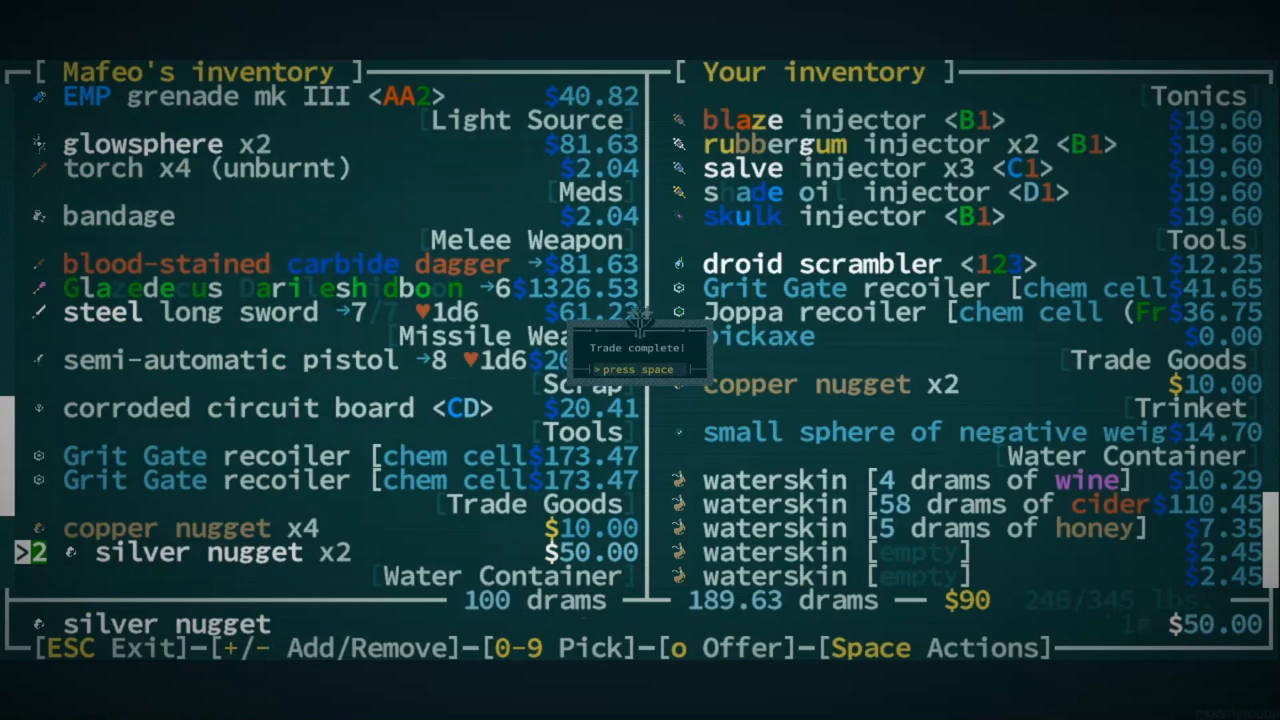
key("space")
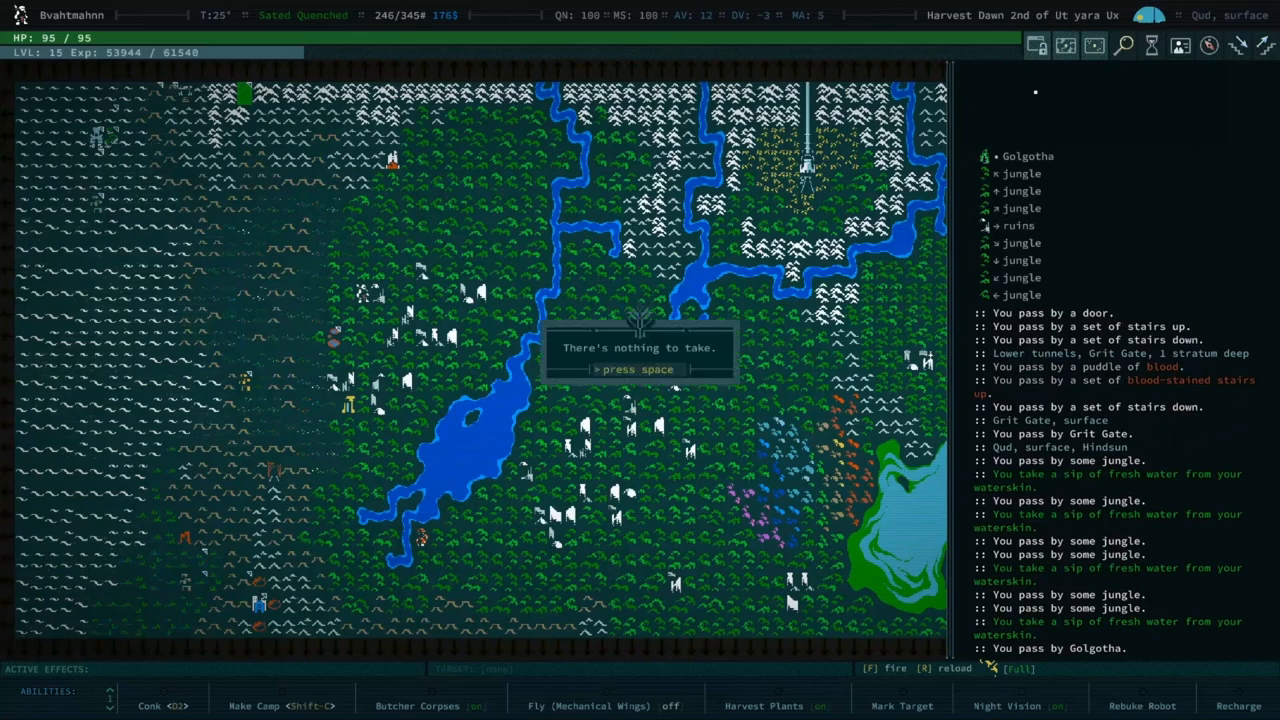
Step: Enter Golgotha and acknowledge completing the Travel to Golgotha quest step
key("space")
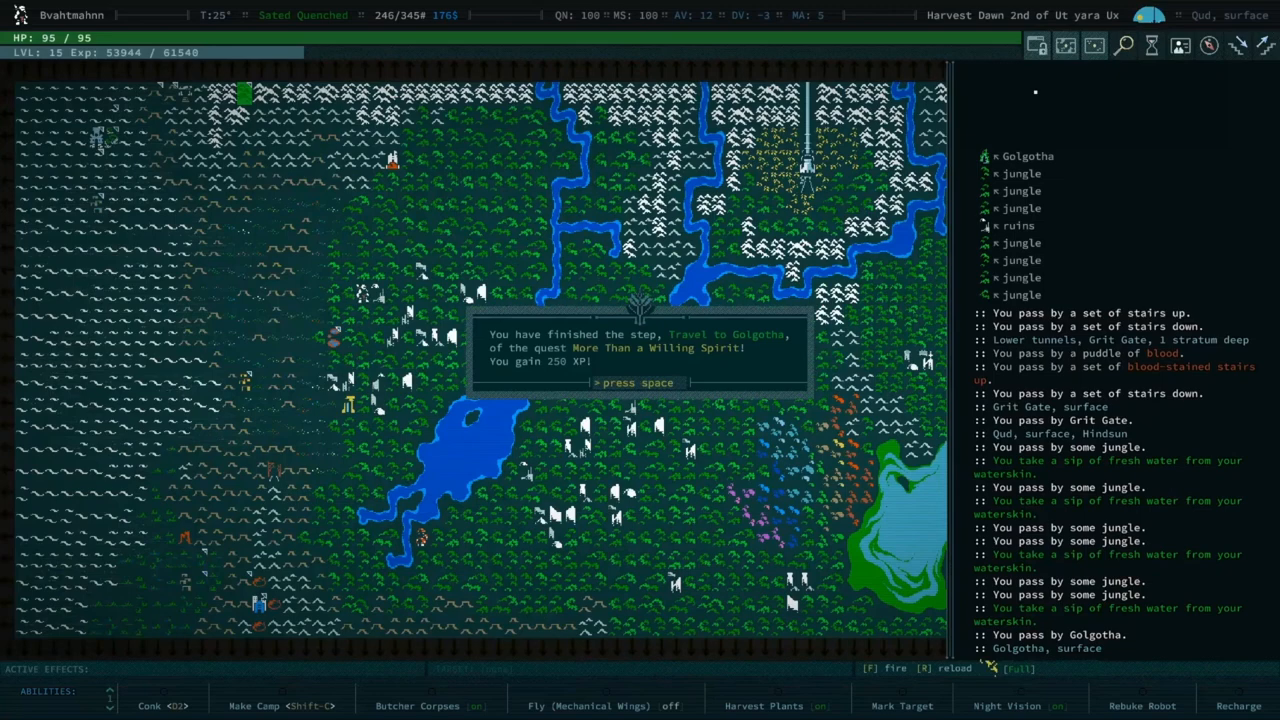
key("space")
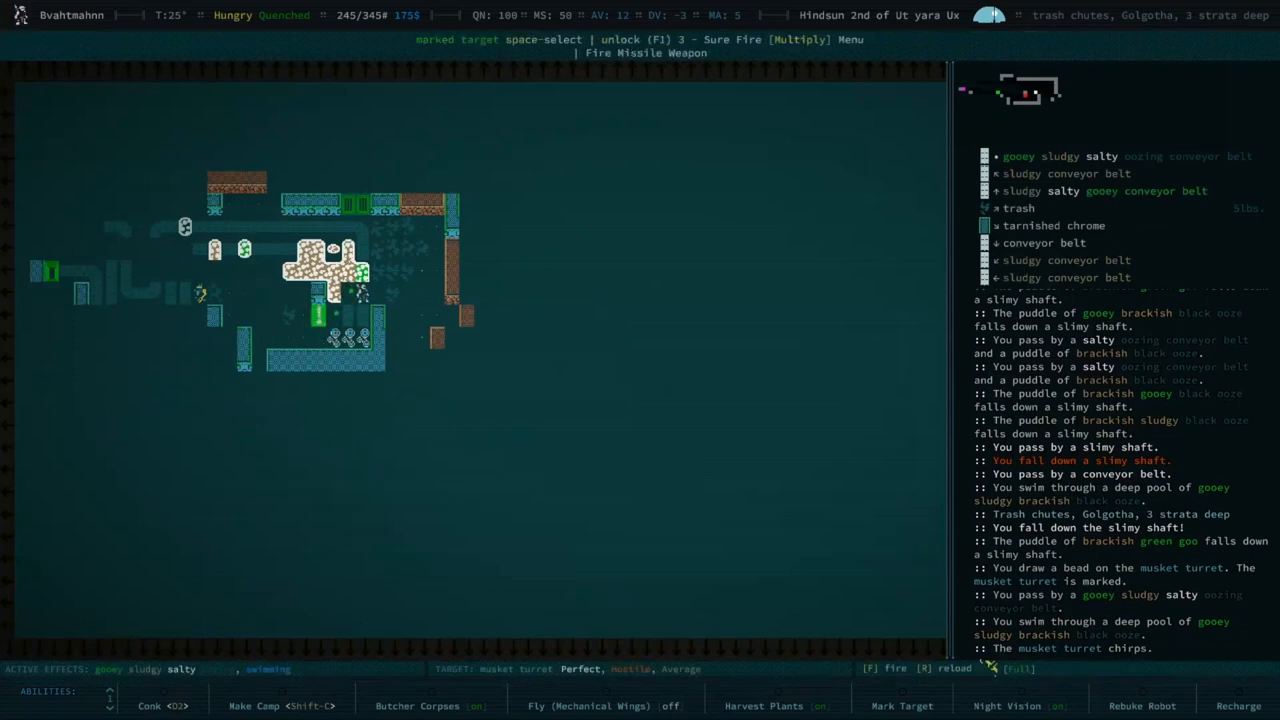
Step: Move along the trash chute conveyor belts and bring up Bvahtmahnn's self-description
key("f")
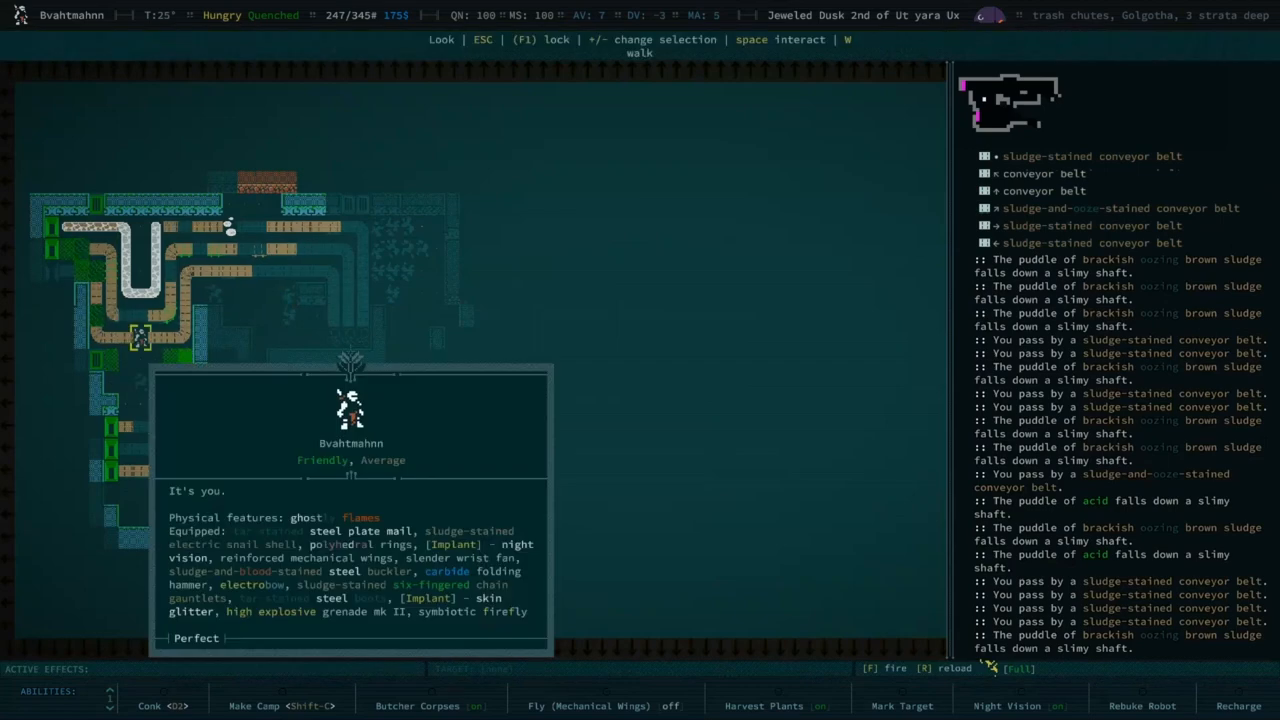
Step: Close Bvahtmahnn's self-description, staying in look mode over the conveyor belts
key("Escape")
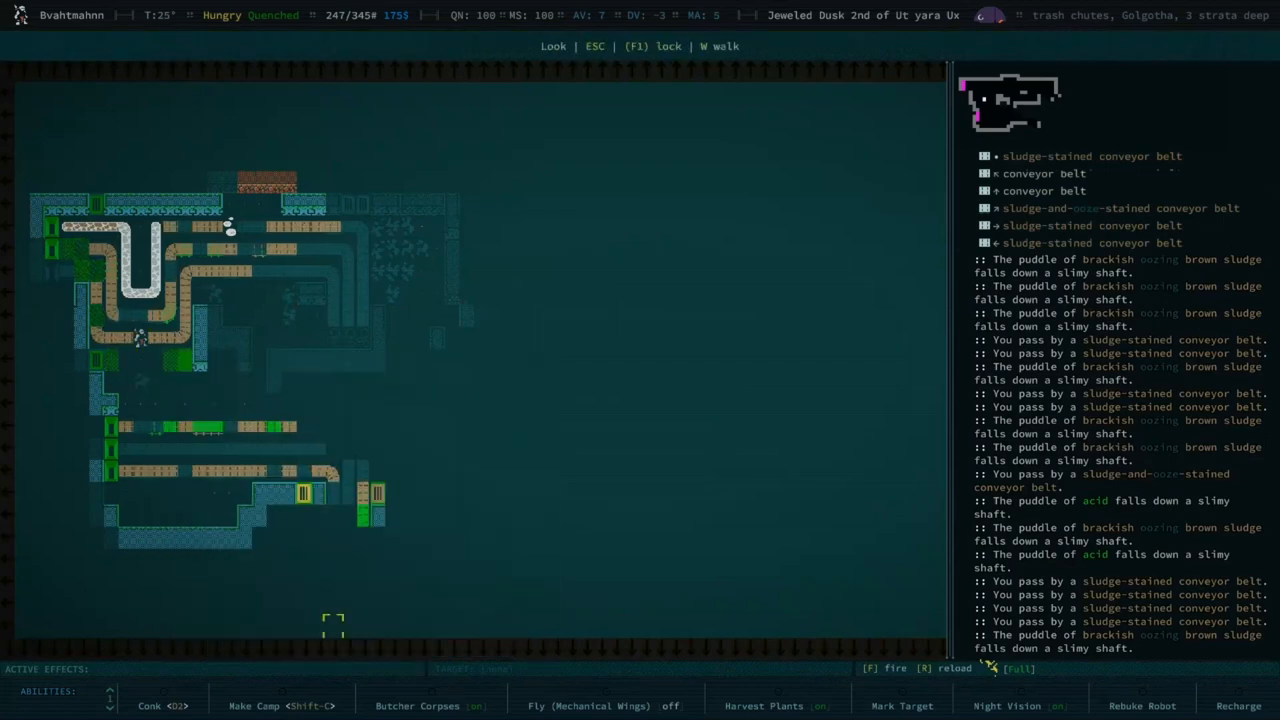
mouse_move(304, 492)
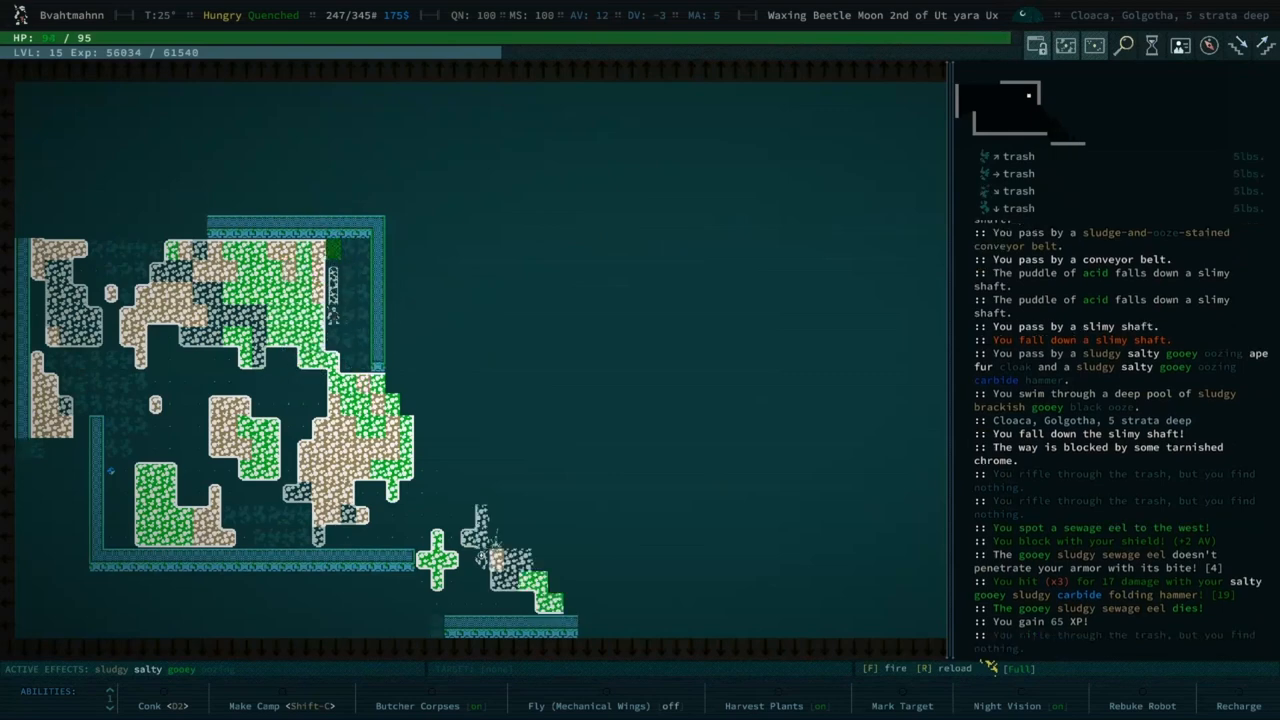
Step: Fight the Cloaca's sewage eels and look at Slog of the Cloaca's description
key("l")
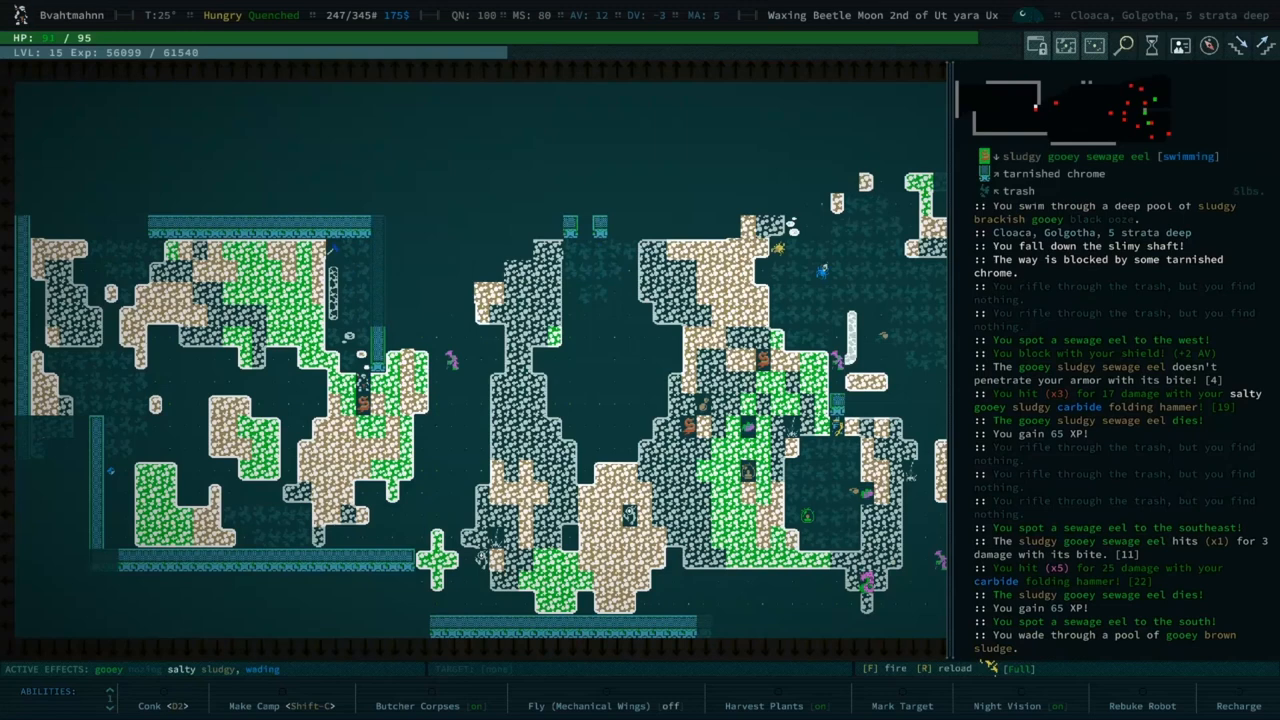
key("l")
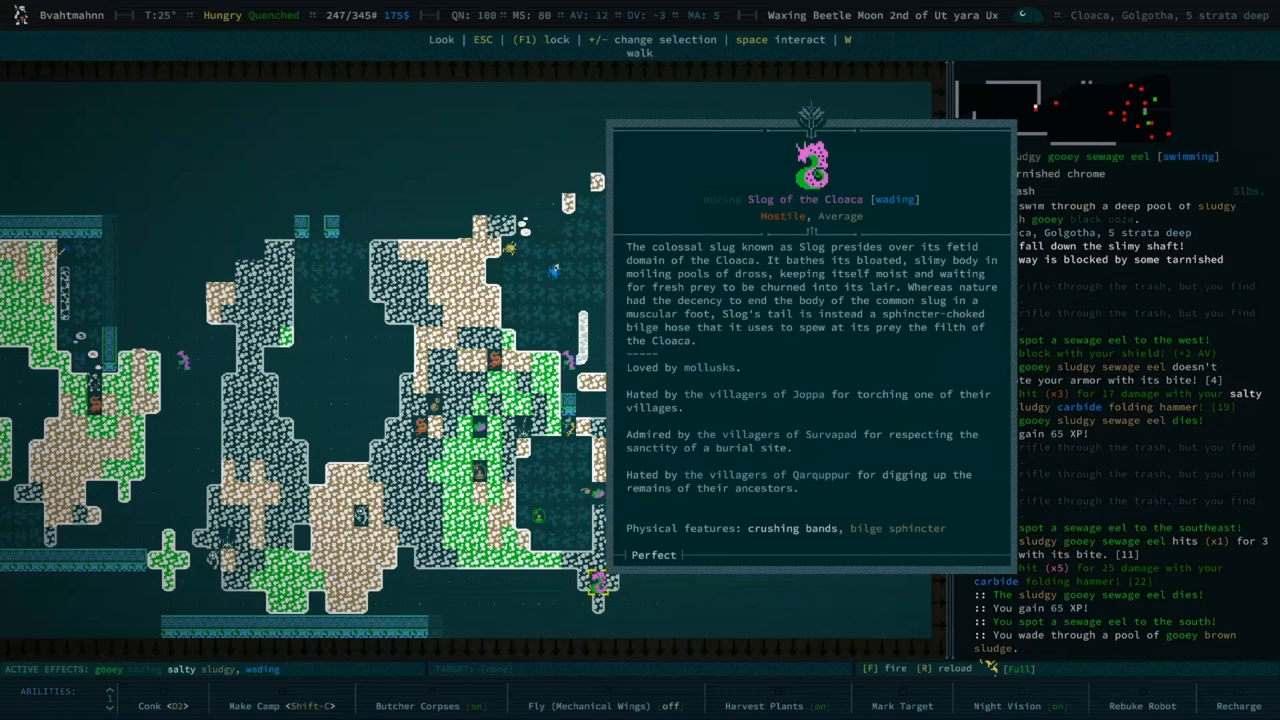
Step: Leave the electric snail's description and return to the Cloaca map
key("Escape")
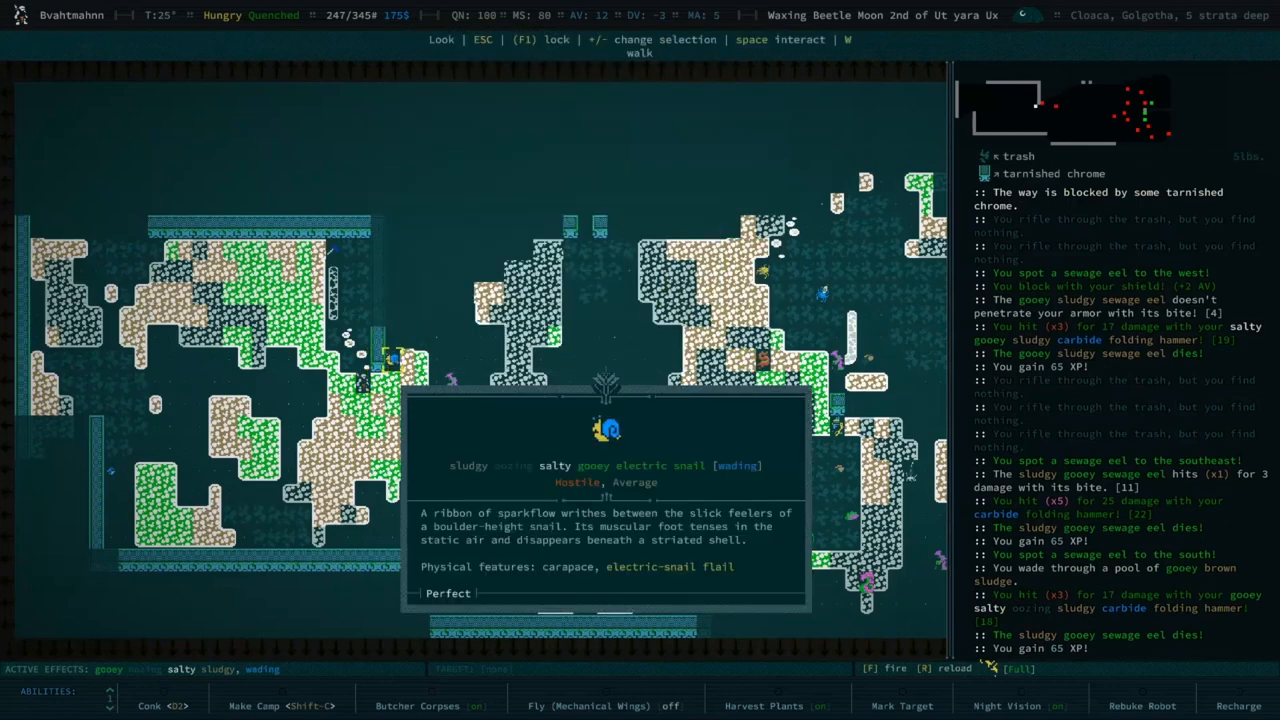
key("Escape")
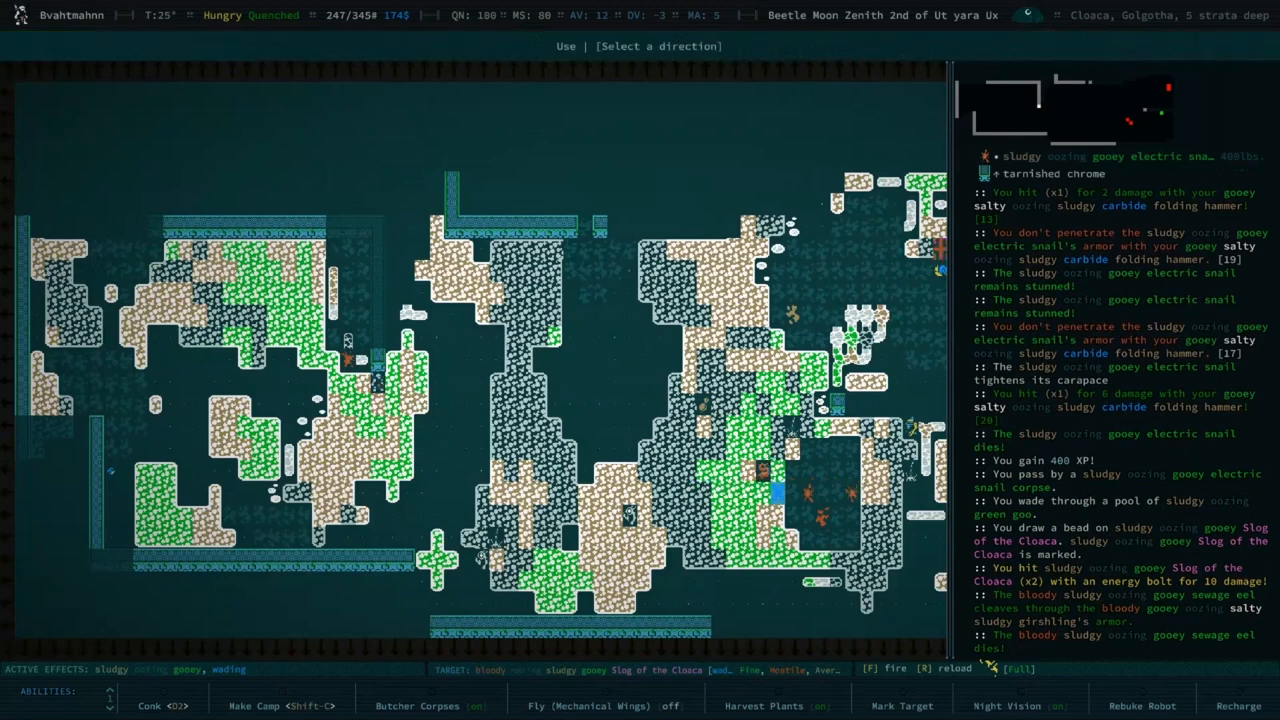
Step: Aim the used item toward the Slog of the Cloaca and land a 10-damage energy bolt
key("f")
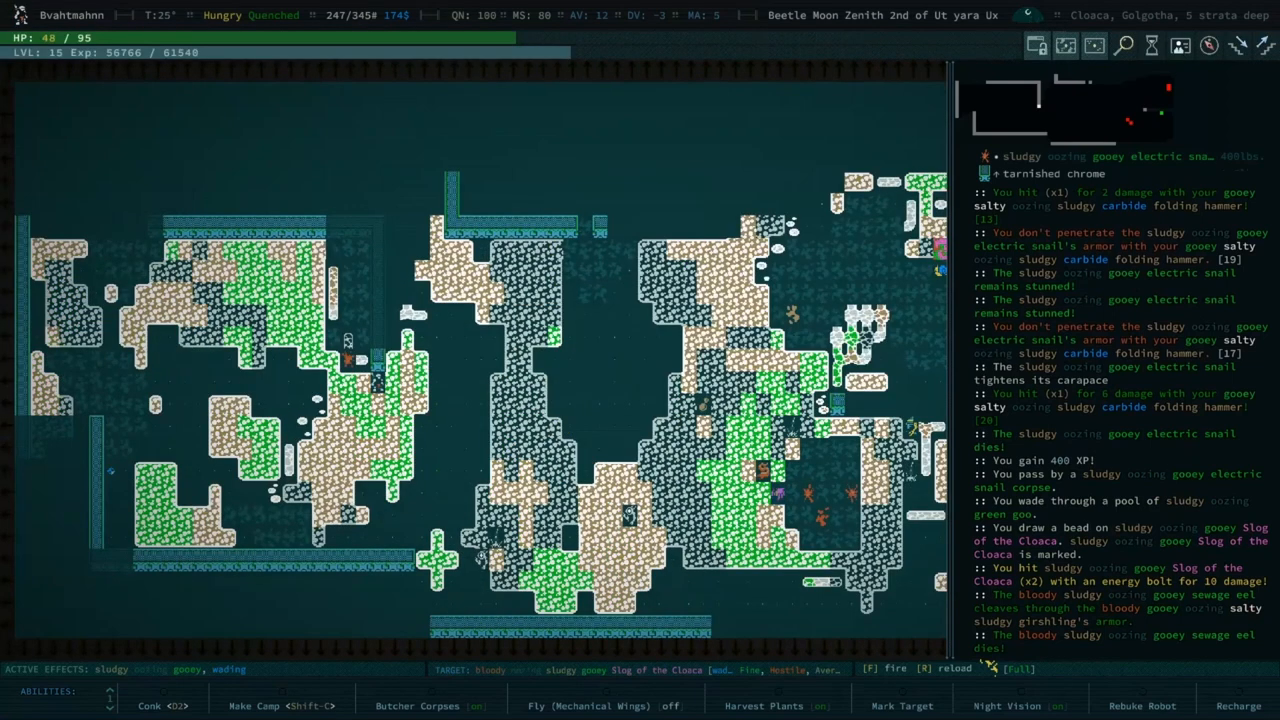
Step: Fire three more energy bolts at the marked Slog until it dies for 550 XP
key("f")
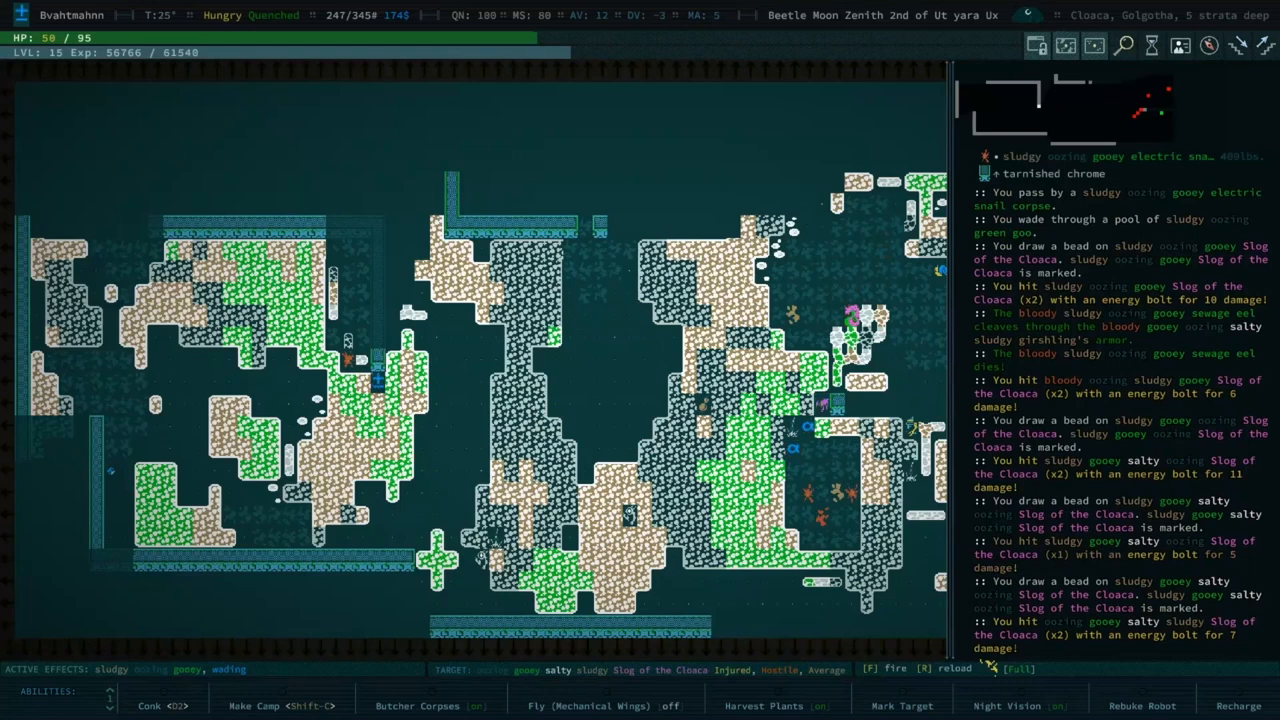
key("f")
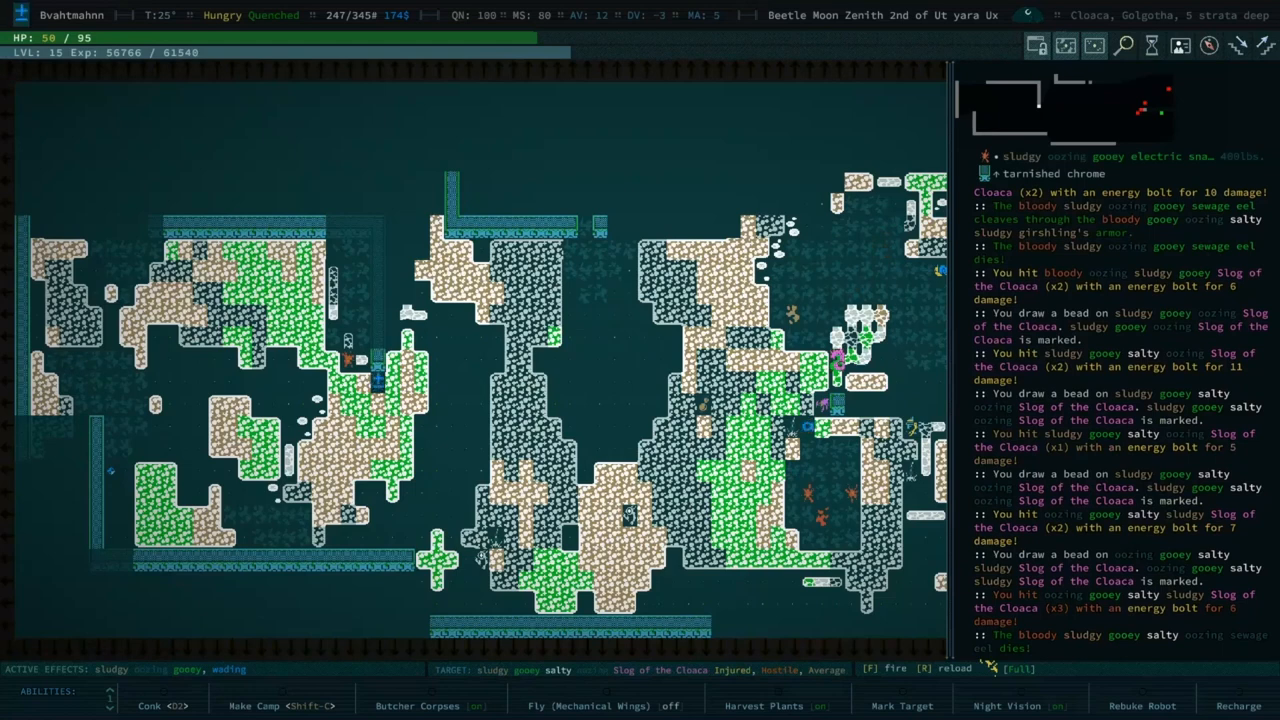
key("f")
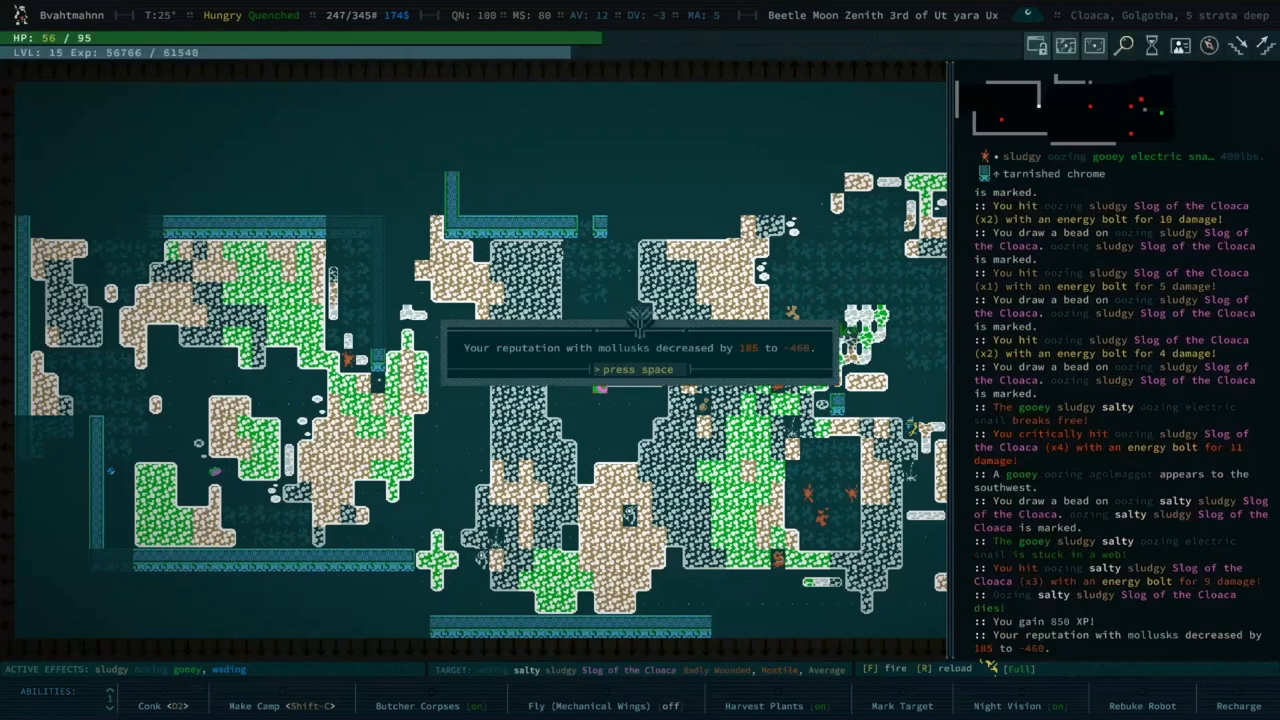
Step: Acknowledge the mollusk, Joppa and Survapad reputation change notices
key("space")
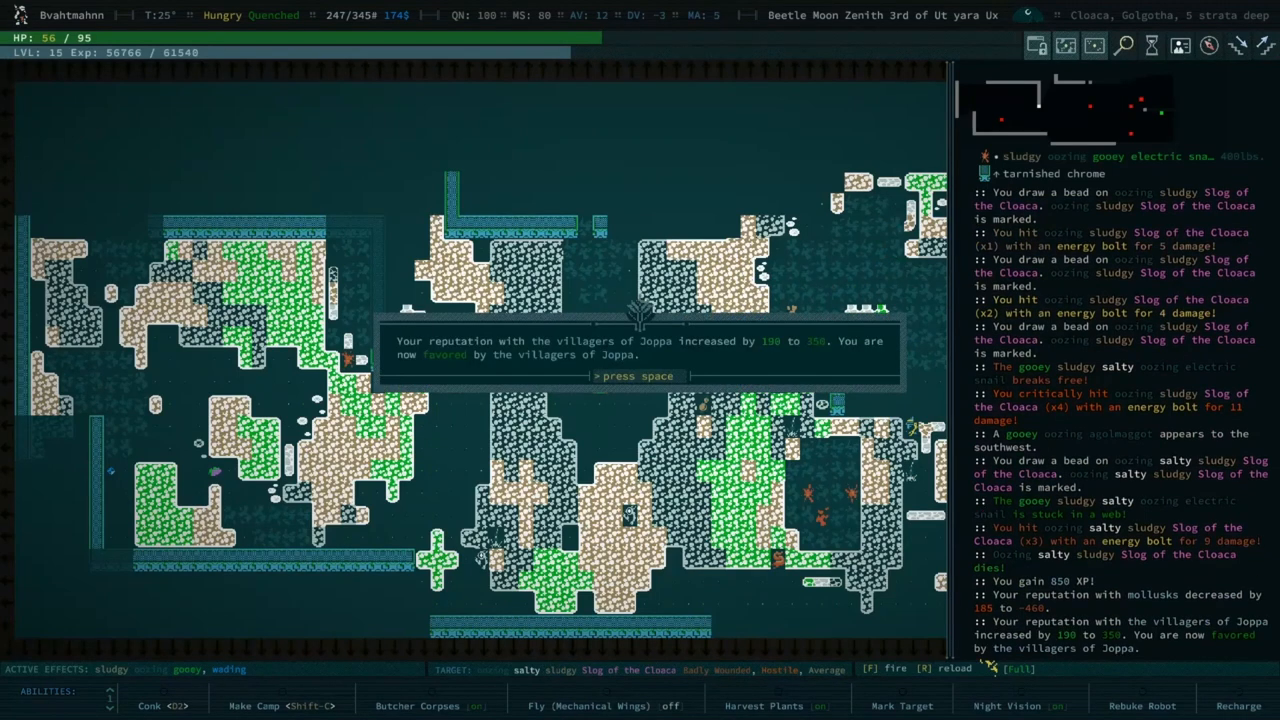
key("space")
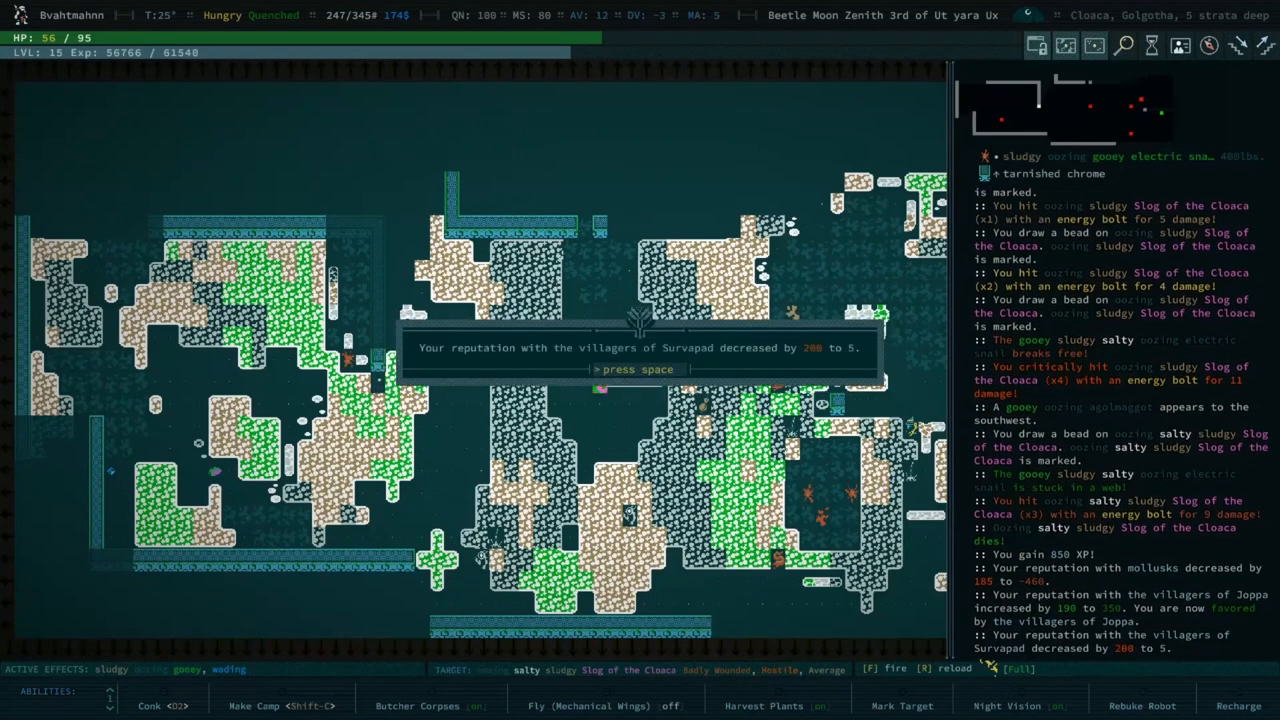
key("space")
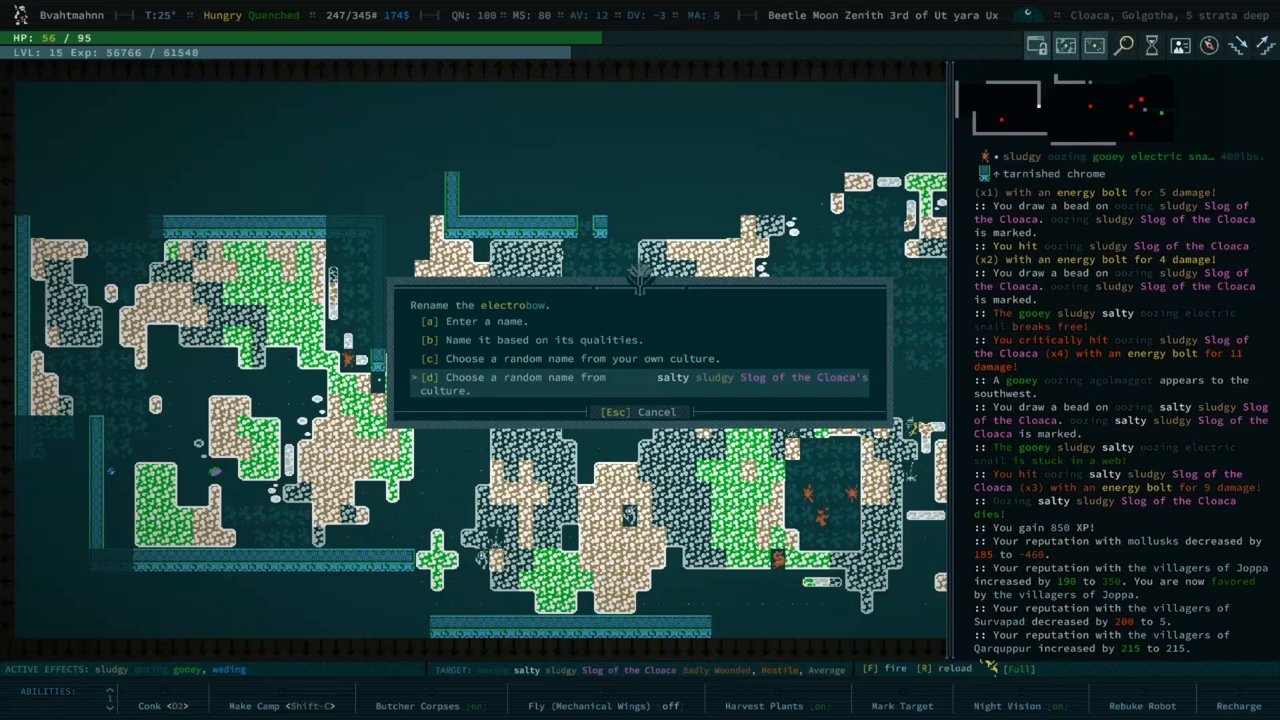
Step: Give the electrobow a random Slog-culture name, Somilclam Hibniticlam, with a chosen colouring
left_click(430, 376)
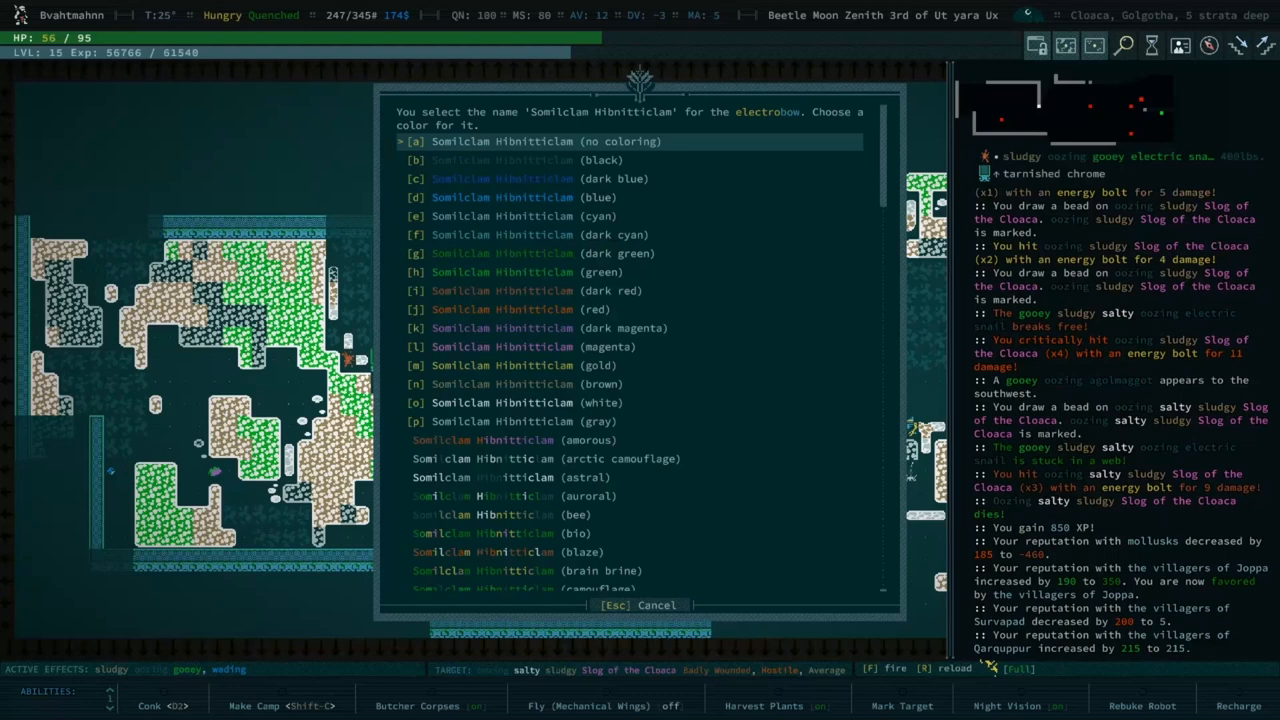
left_click(500, 328)
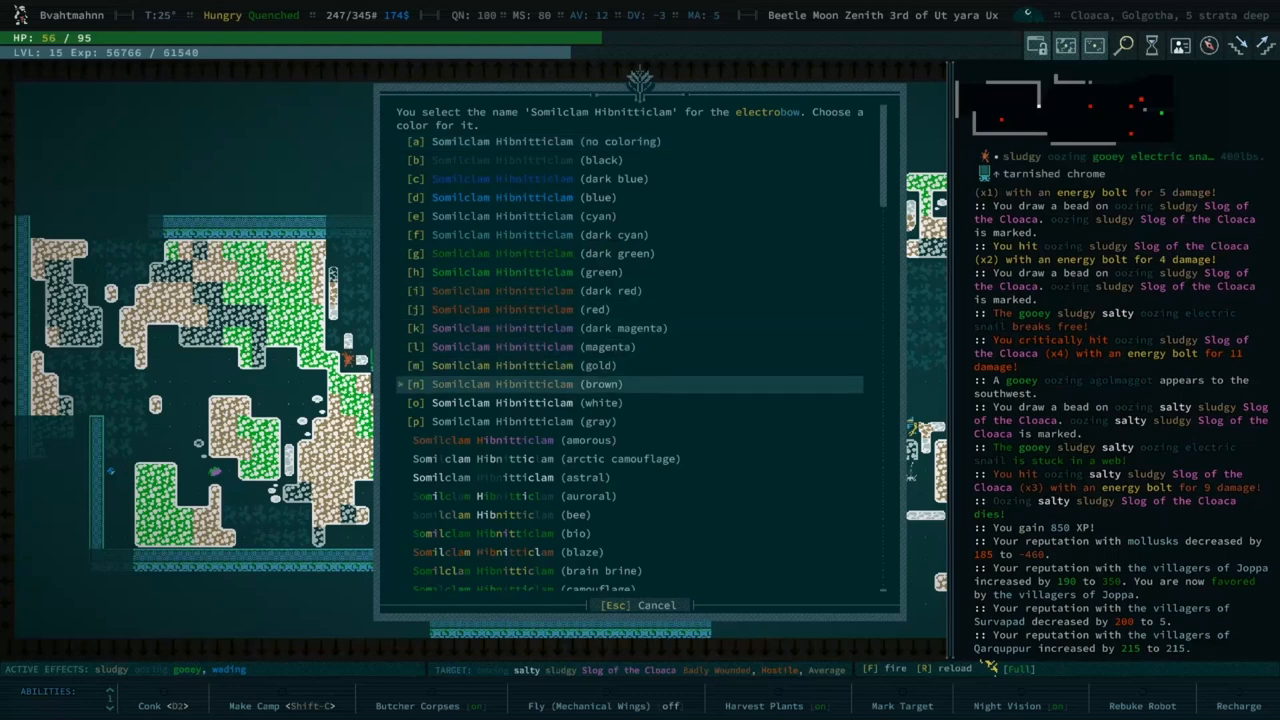
key("up")
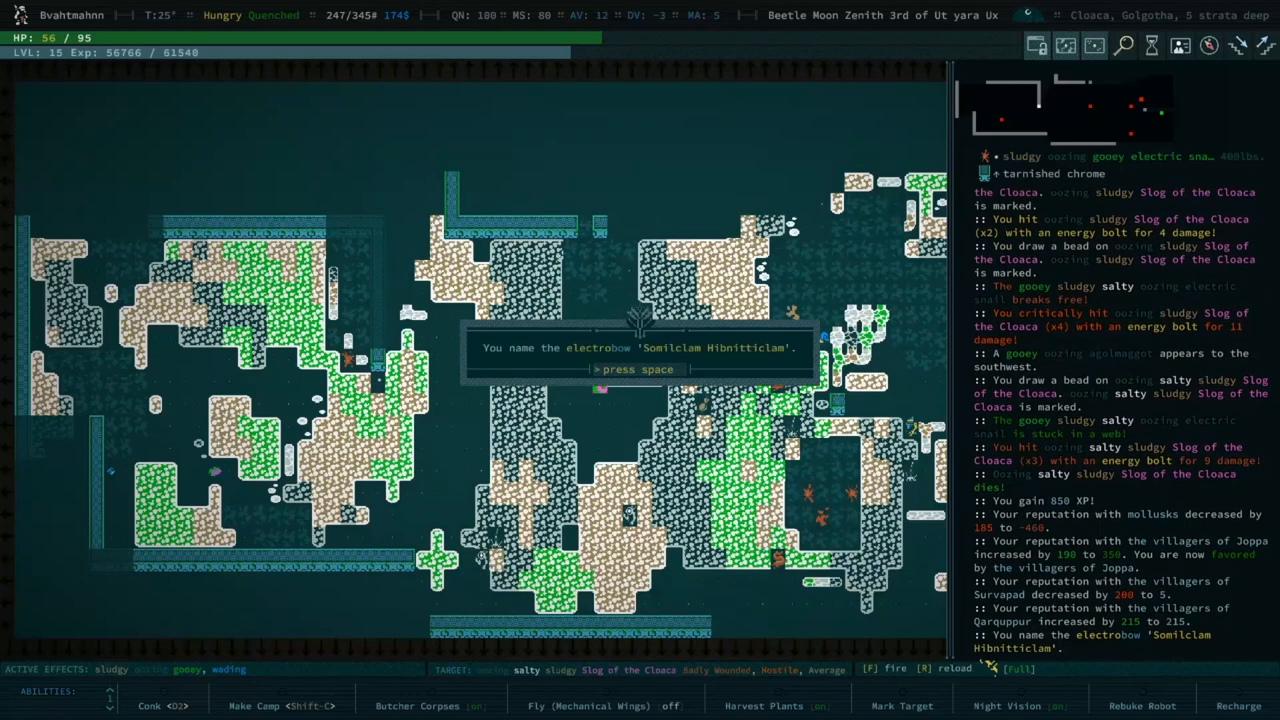
key("space")
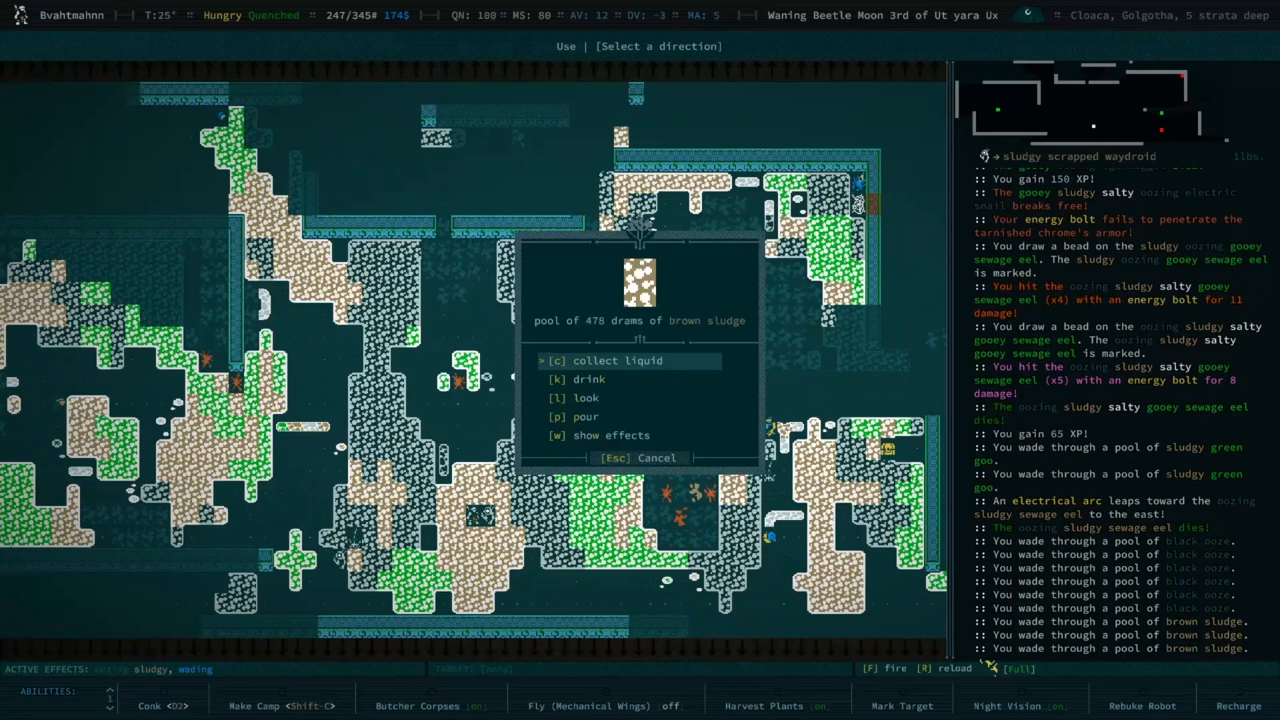
mouse_move(756, 466)
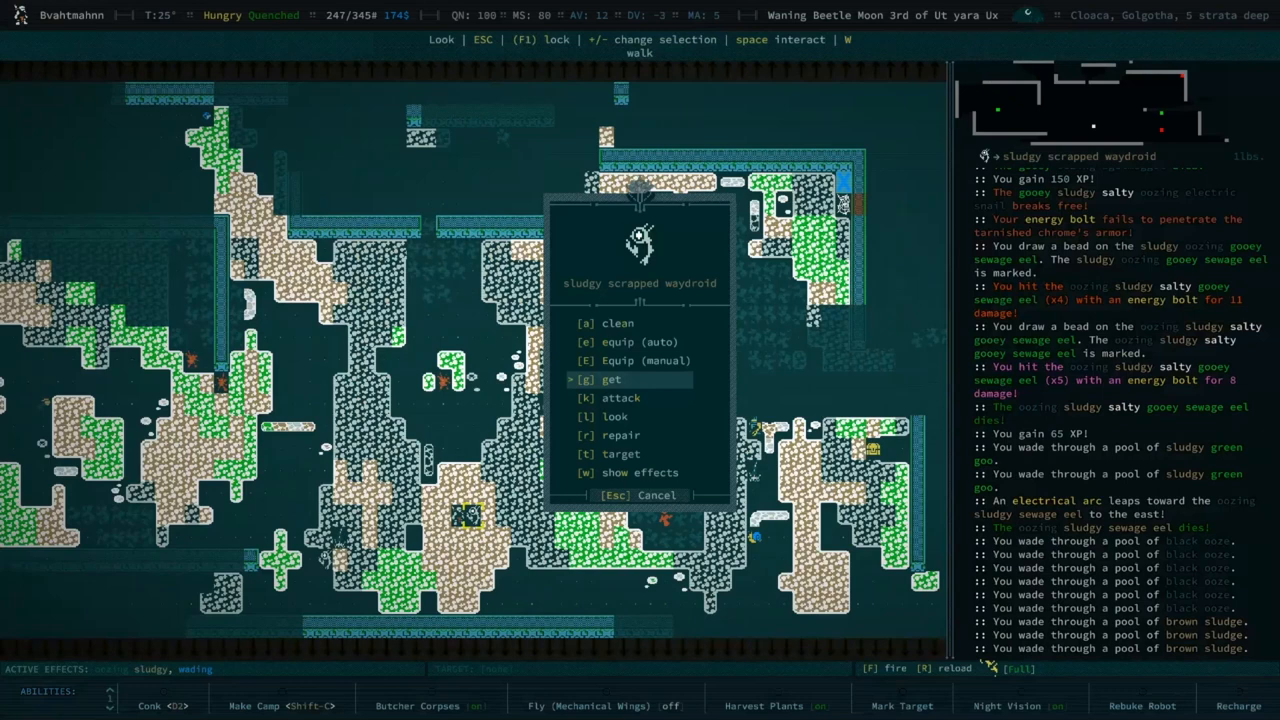
Step: Repair the sludgy scrapped waydroid and acknowledge the repair message
left_click(620, 436)
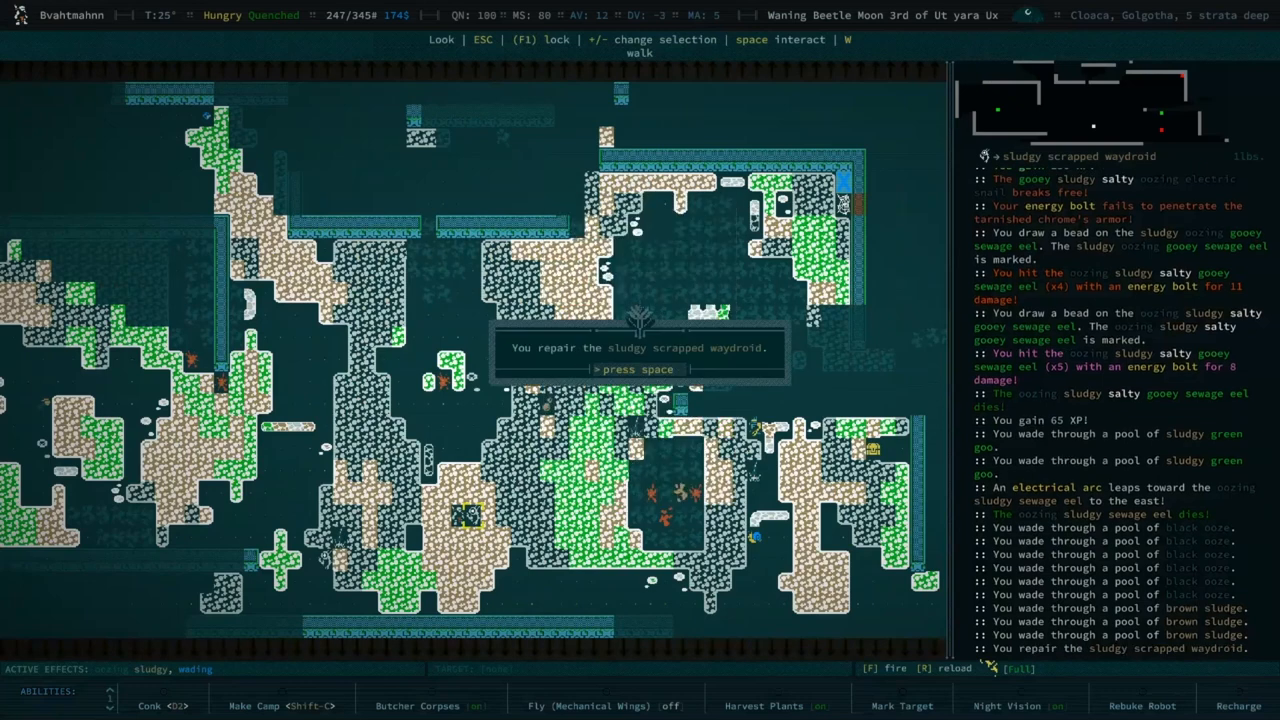
key("space")
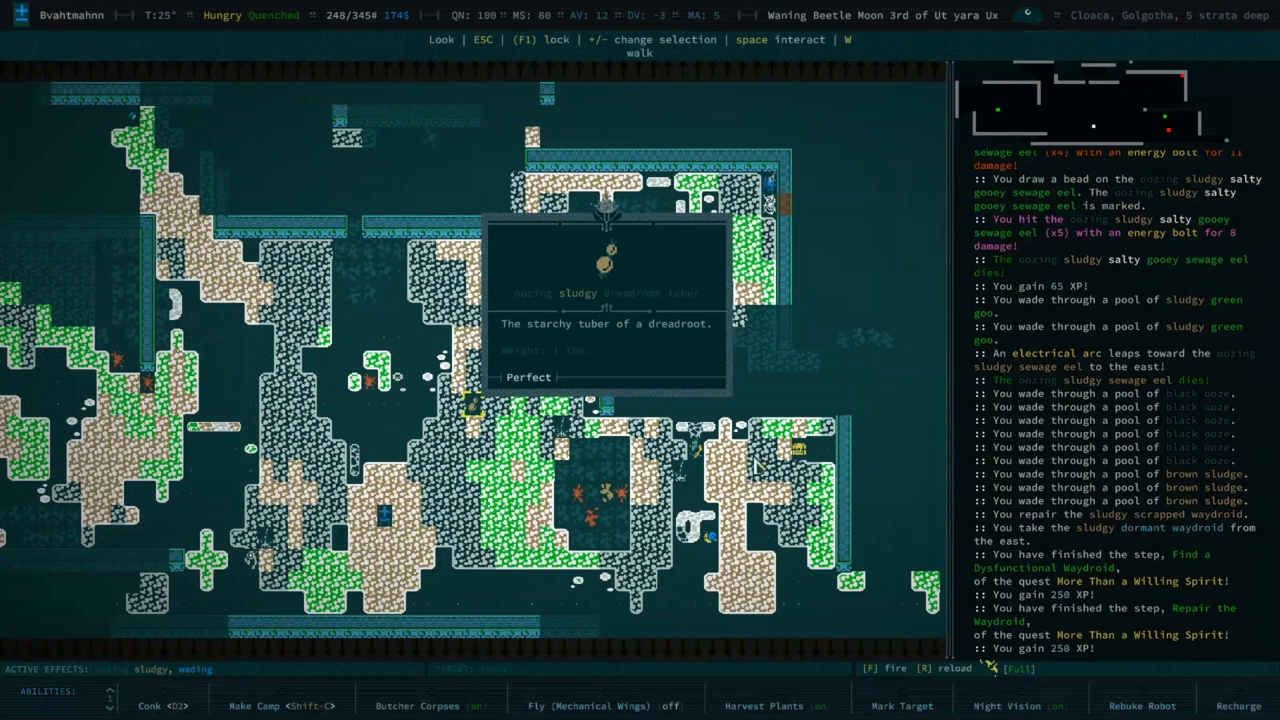
Step: Dismiss the dreadroot tuber description and back out of using the sludge pool
key("Escape")
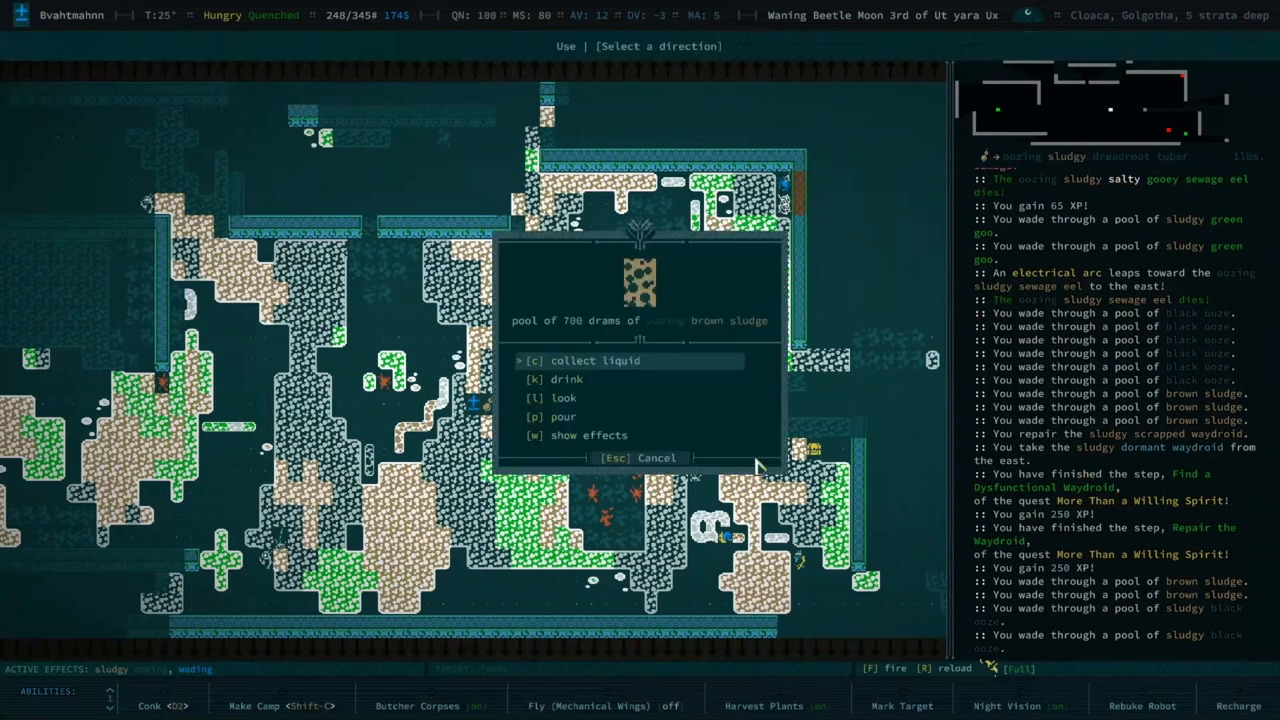
key("Escape")
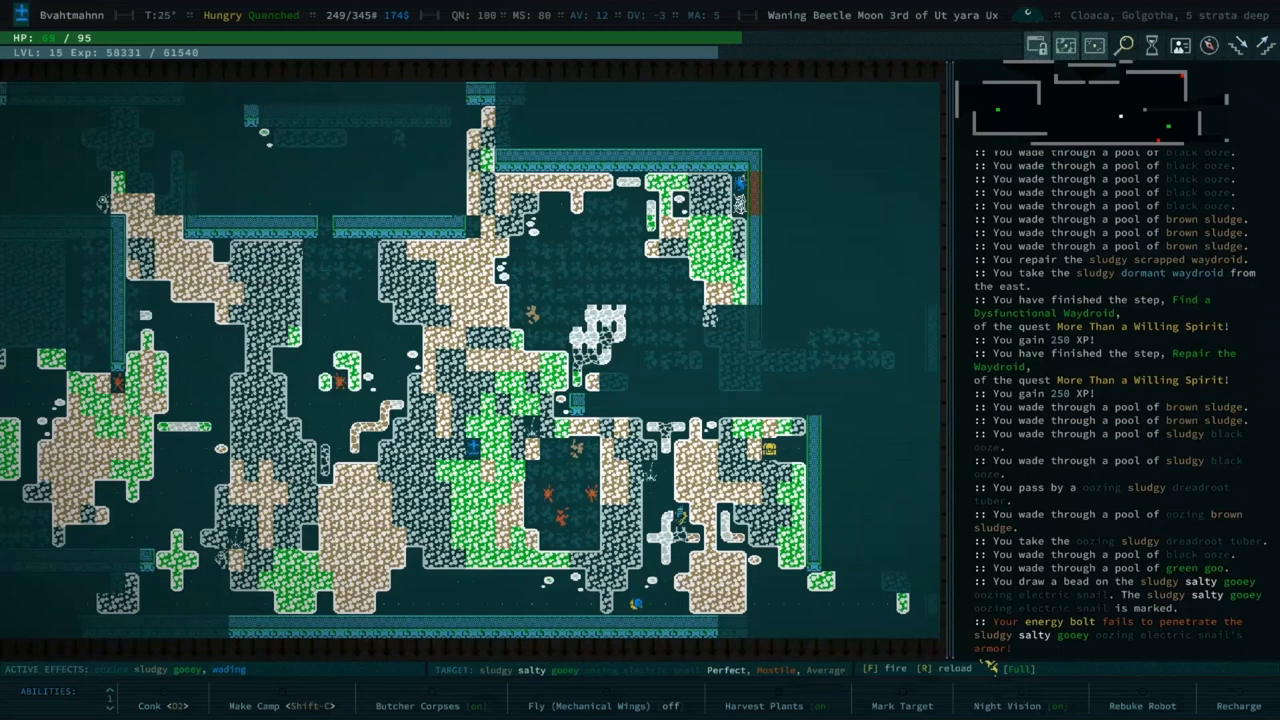
Step: Attack the gooey electric snail until it dies for 400 XP, then rifle through the nearby trash
key("f")
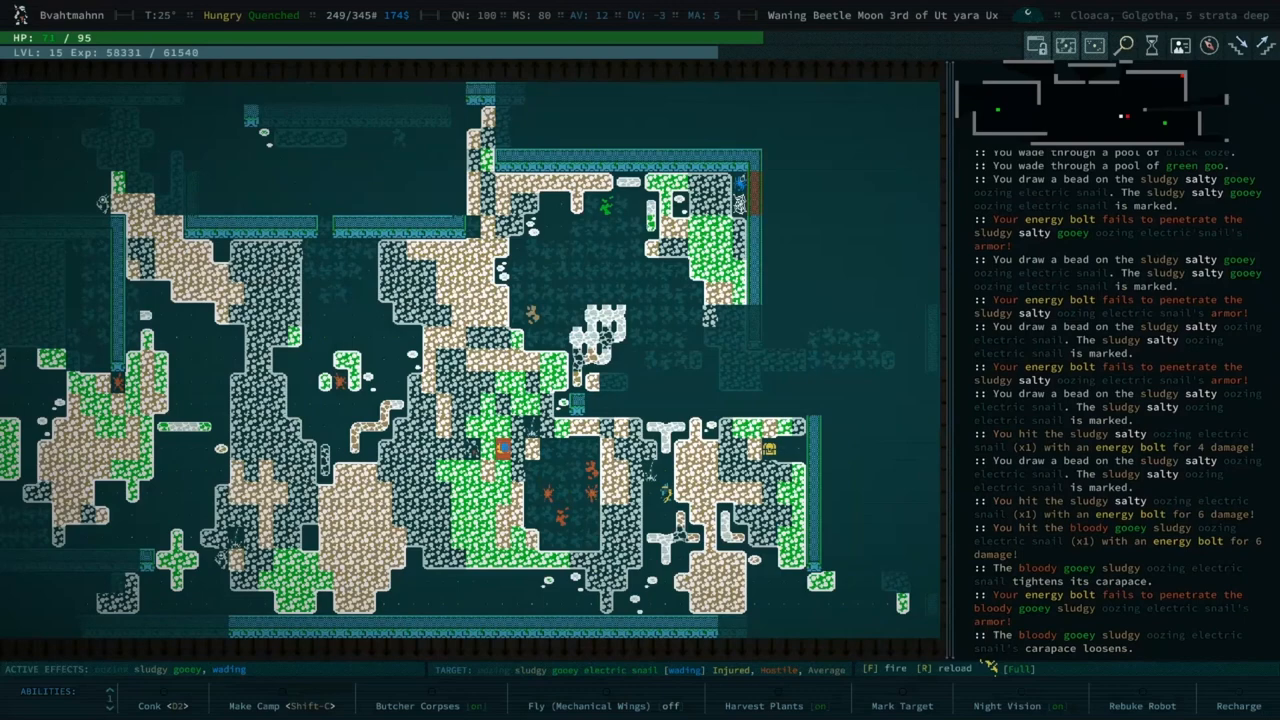
key("f")
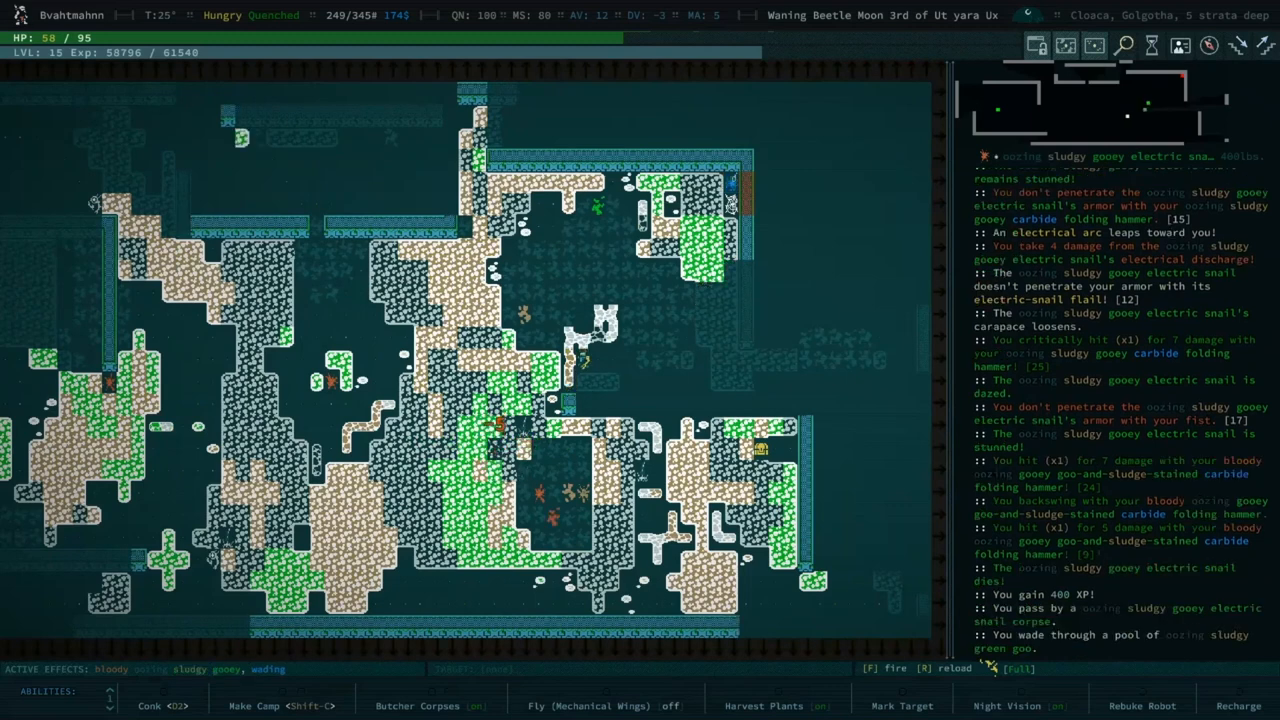
key("g")
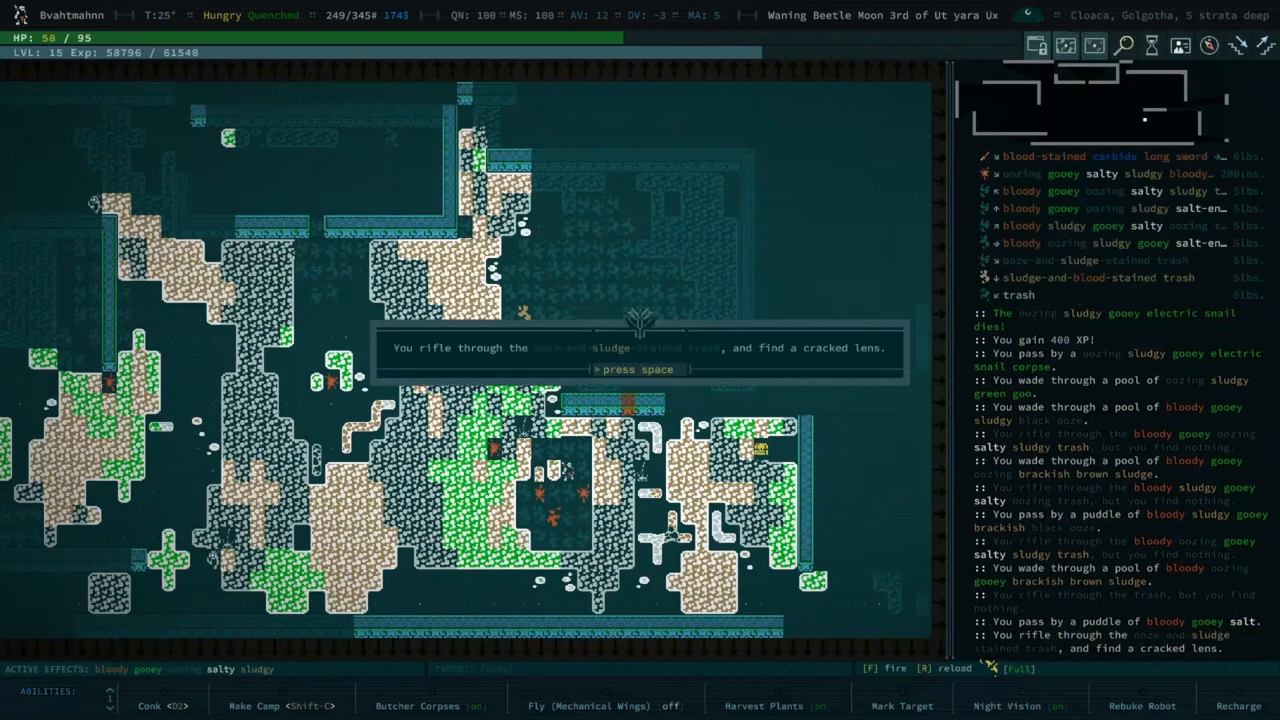
Step: Take the cracked lens, fractured microchip and bent metal sheet found in trash, dismissing sewage eel grab notices
key("space")
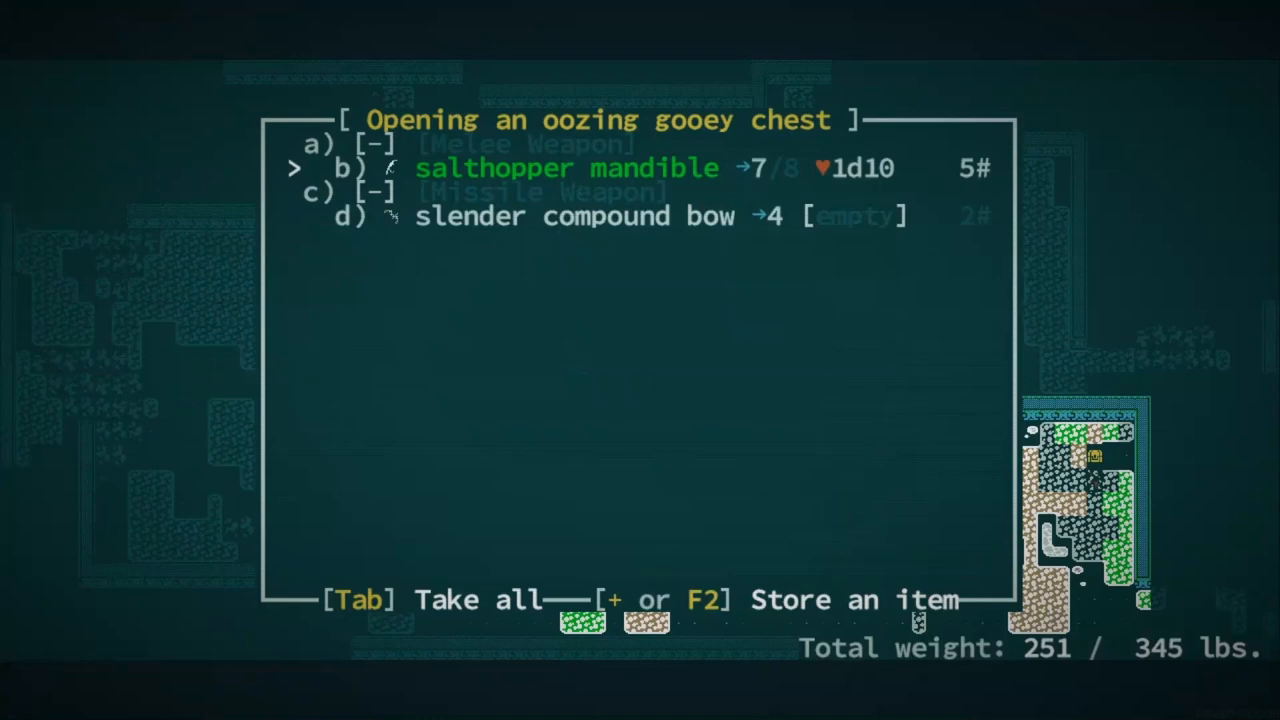
key("Tab")
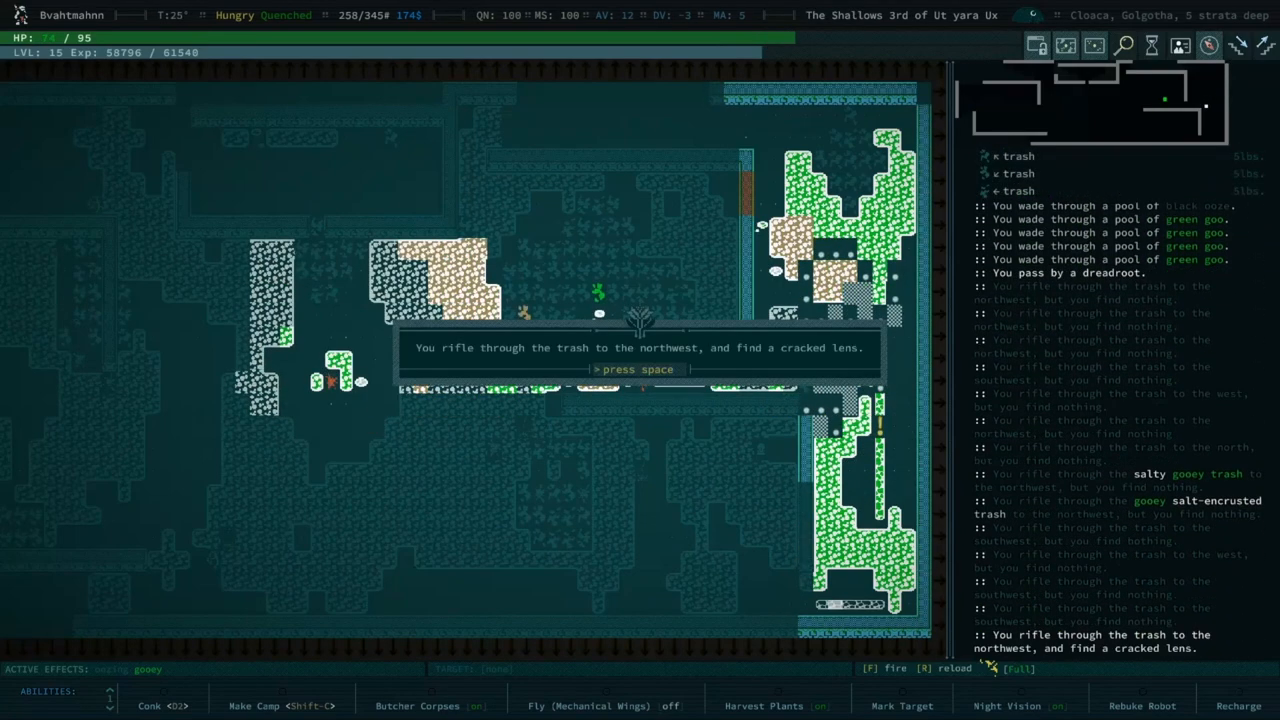
key("space")
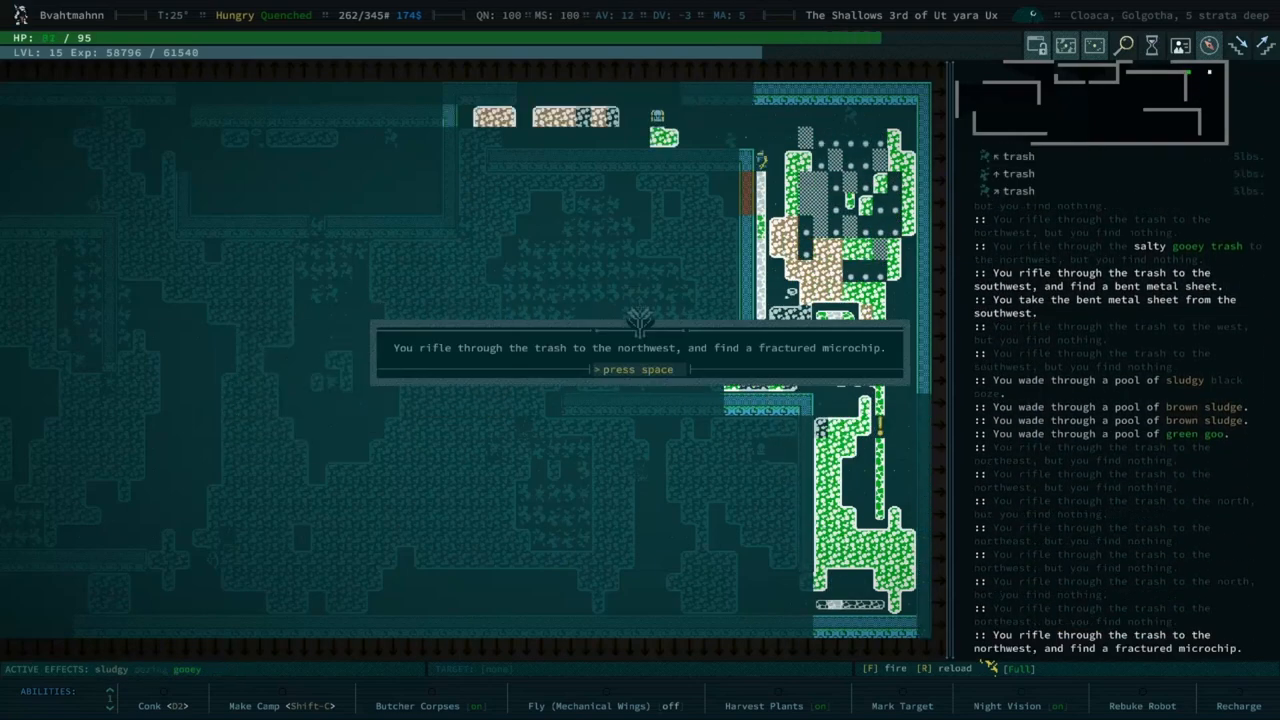
key("space")
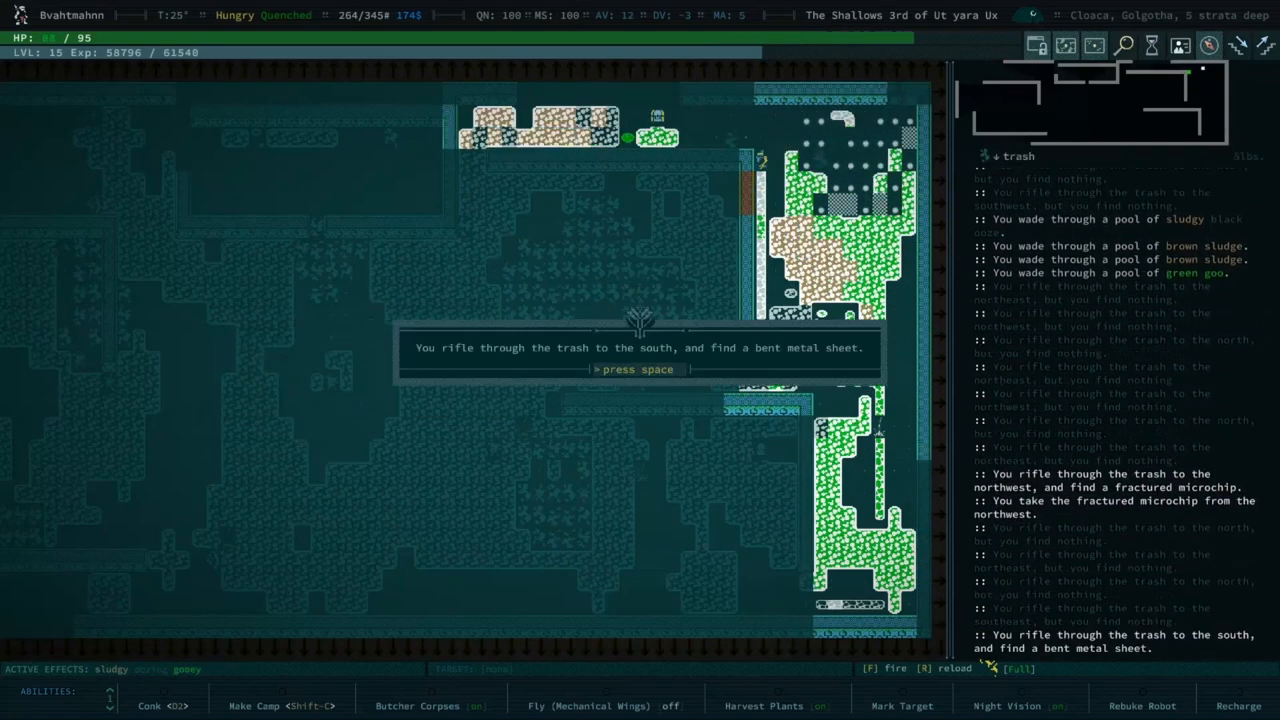
key("space")
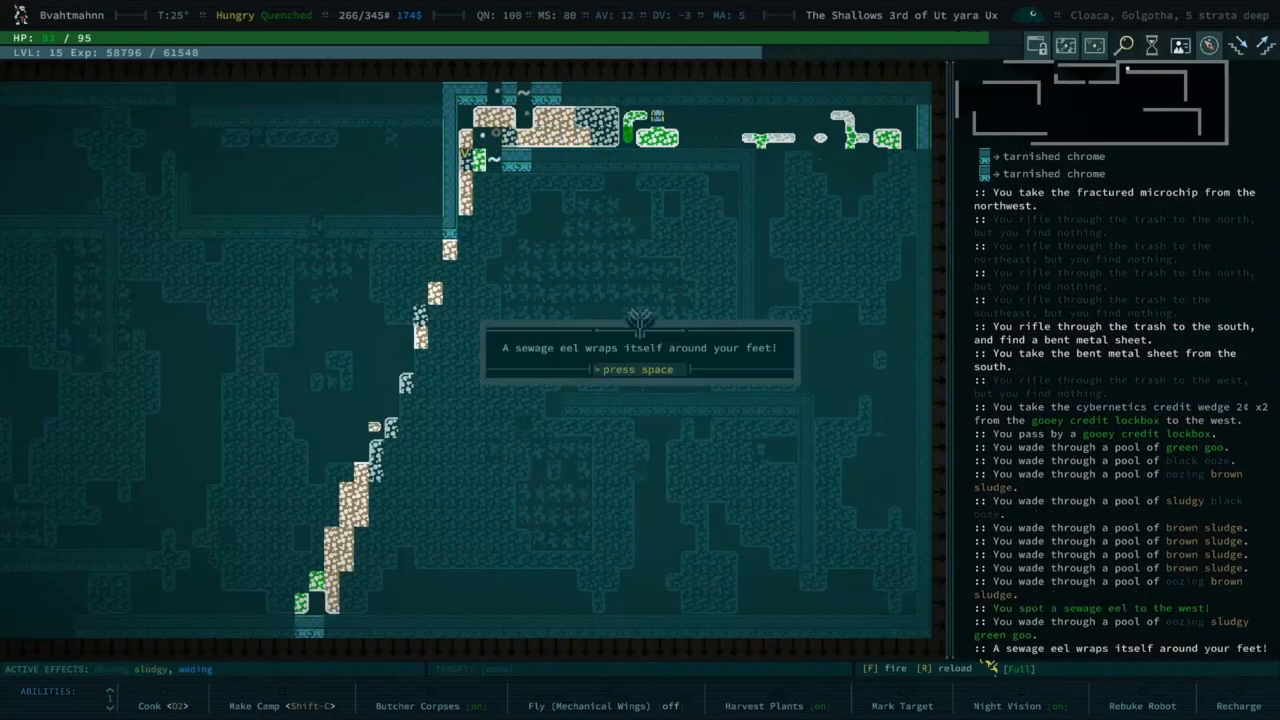
key("space")
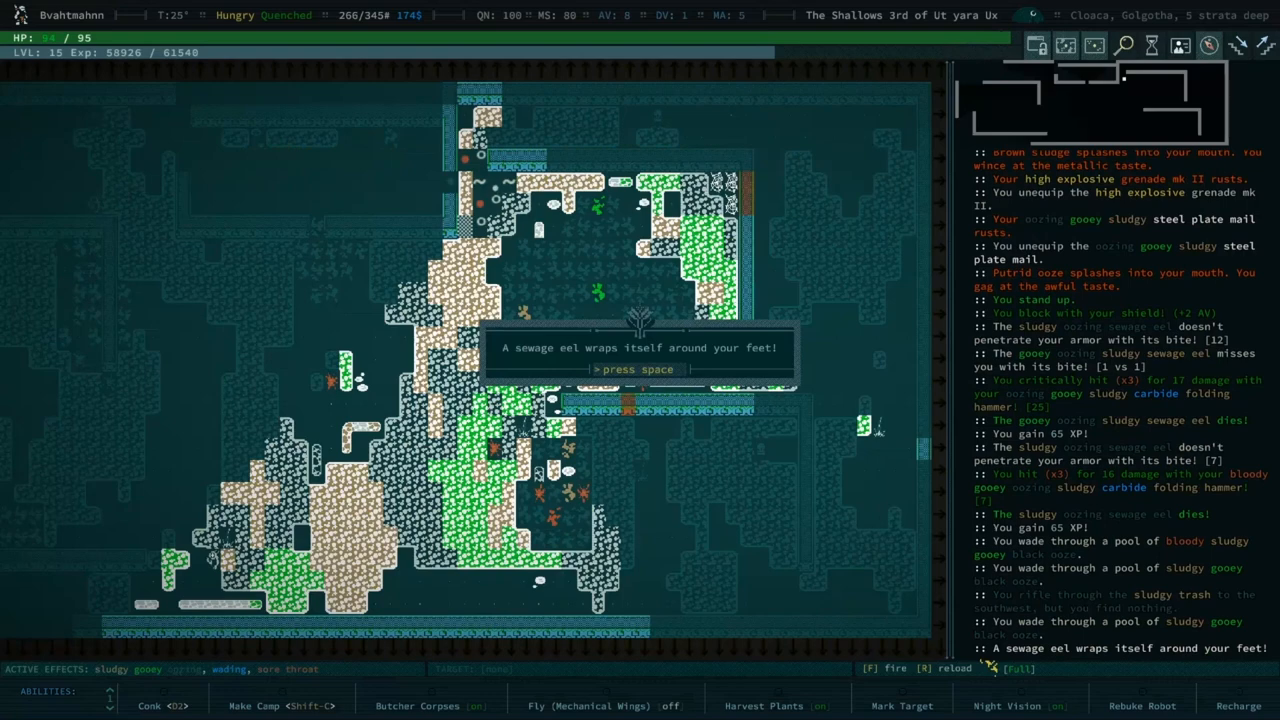
key("space")
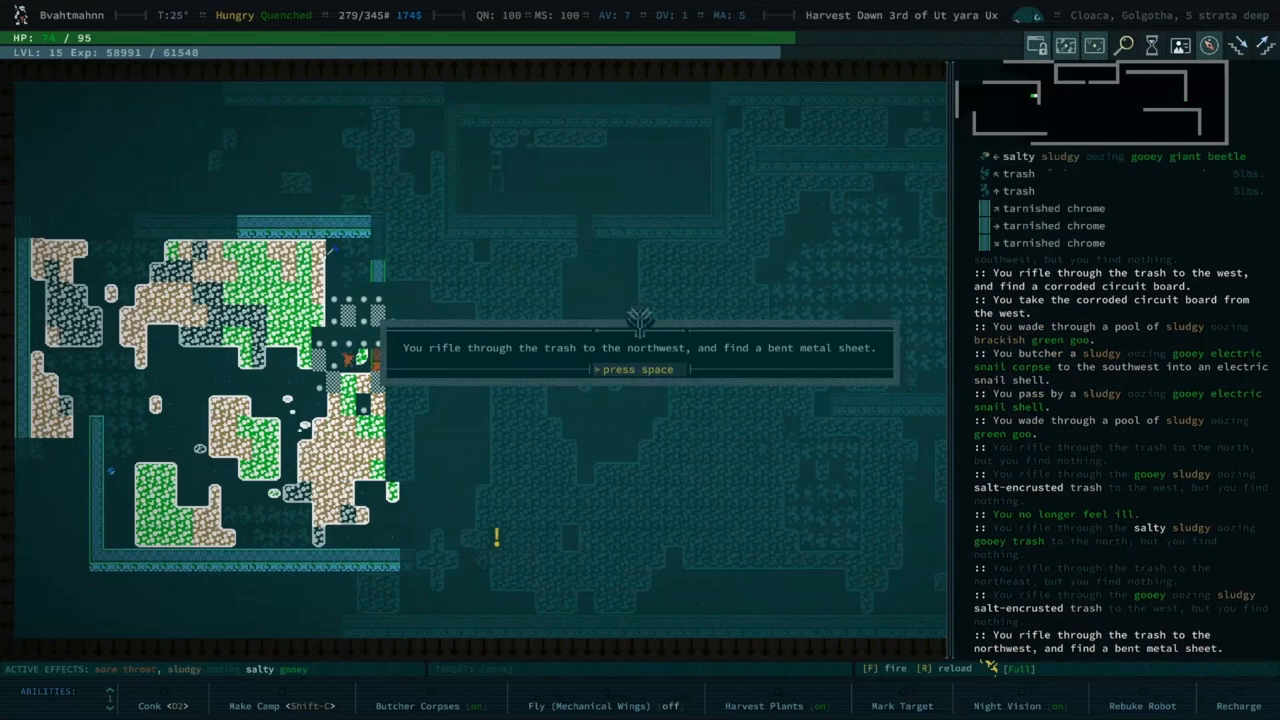
Step: Gather more bent metal sheets, cracked lenses, fractured microchips and burnt capacitors while exploring further
key("space")
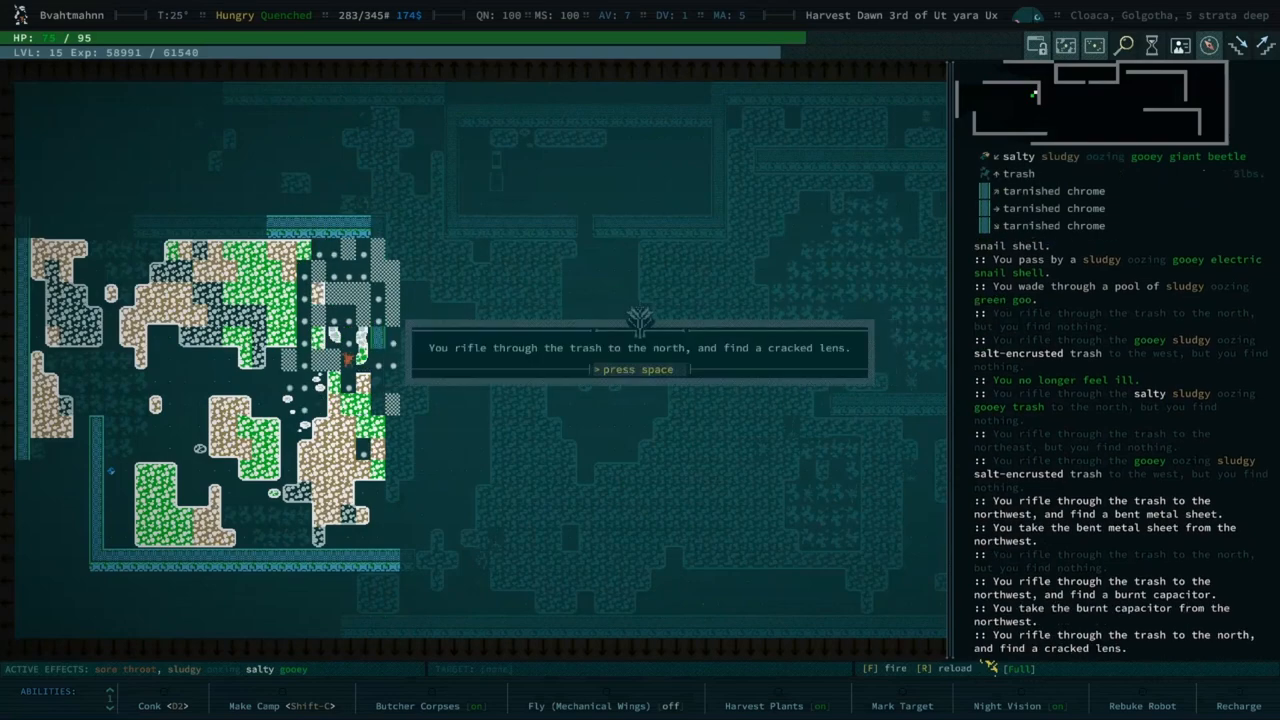
key("space")
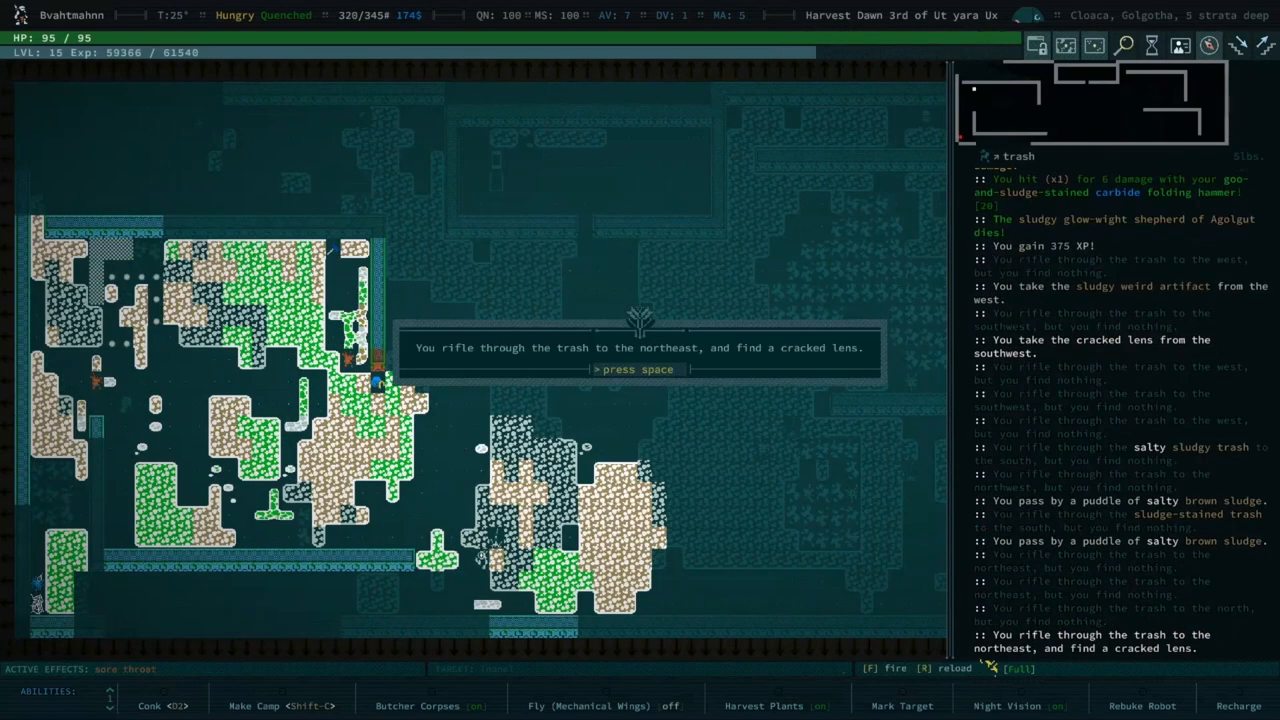
key("space")
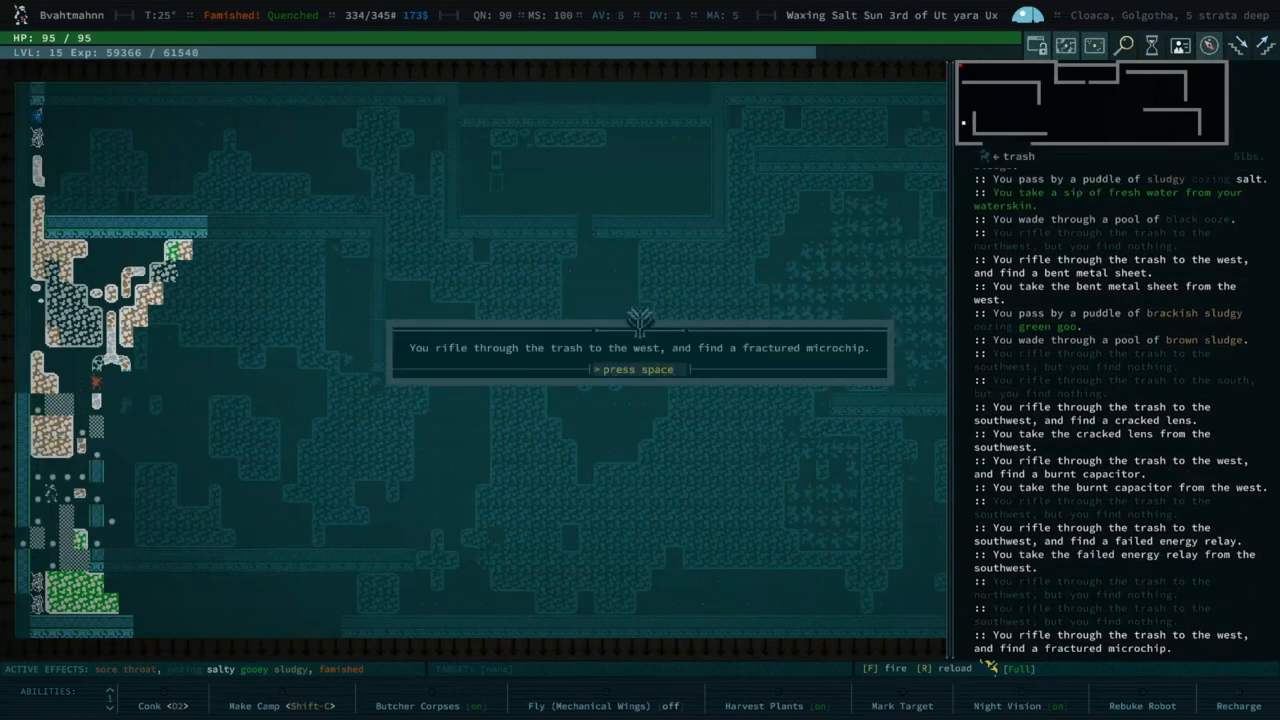
key("space")
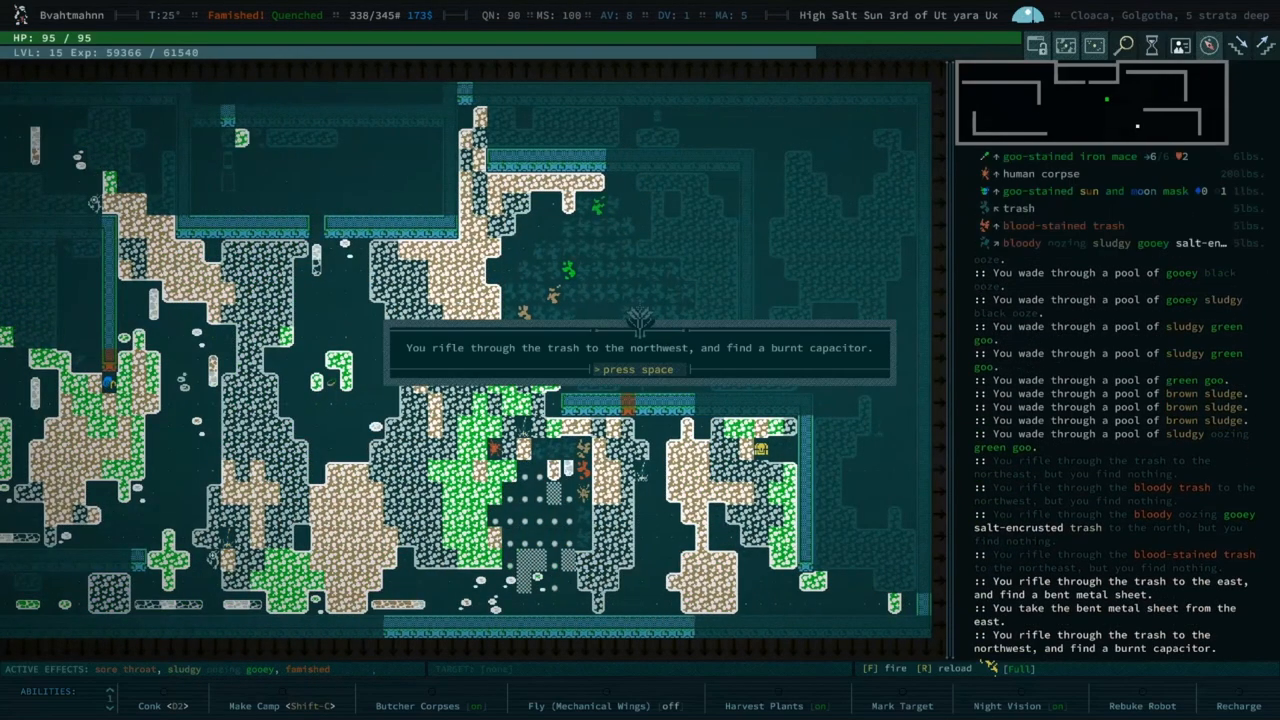
key("space")
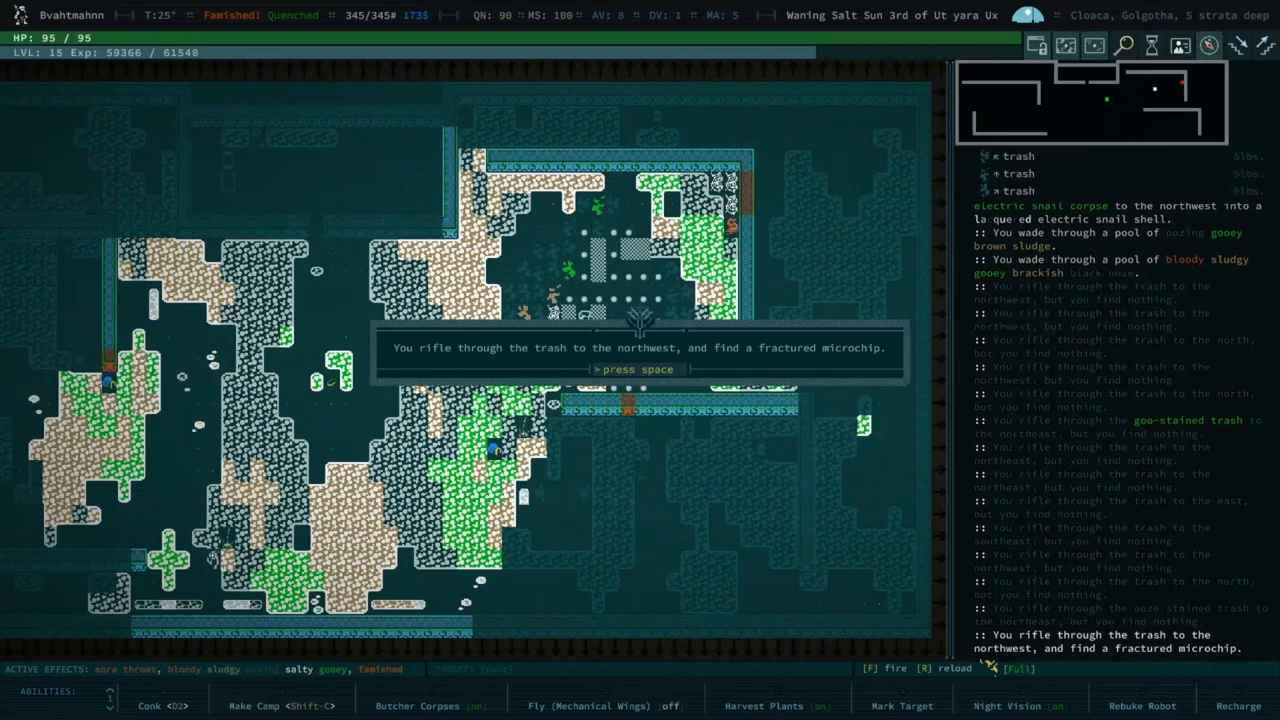
key("space")
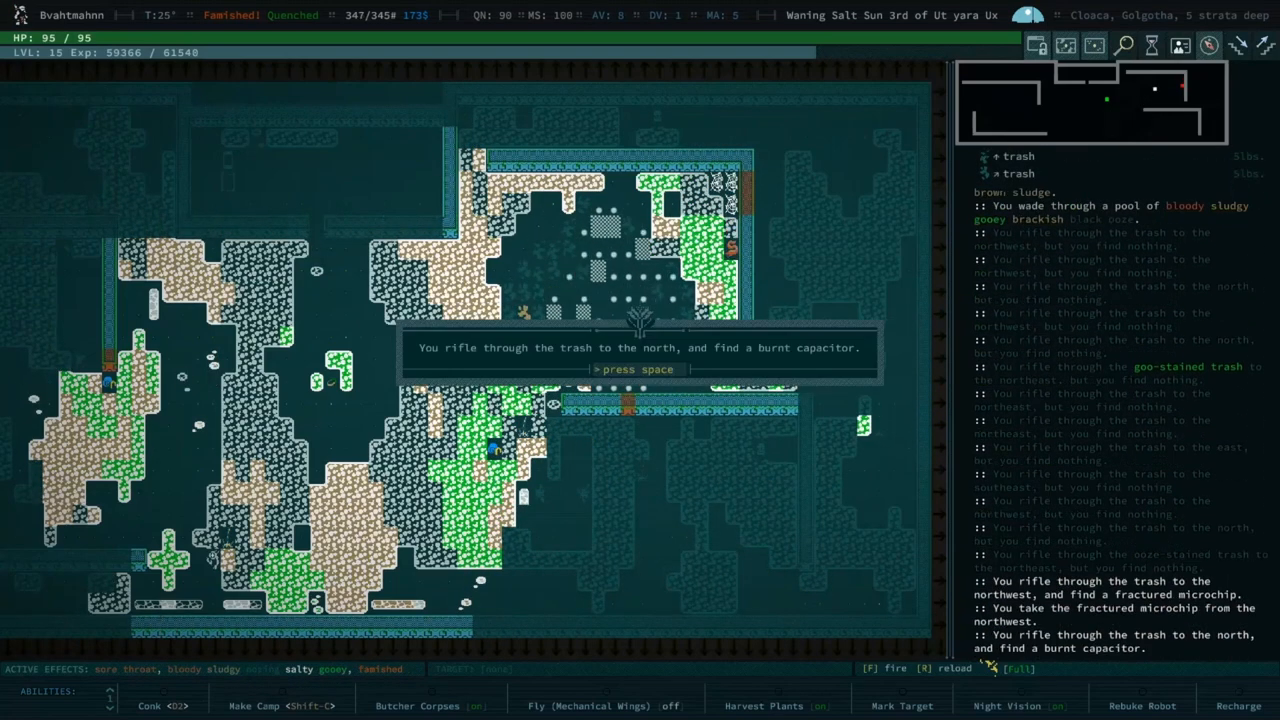
key("space")
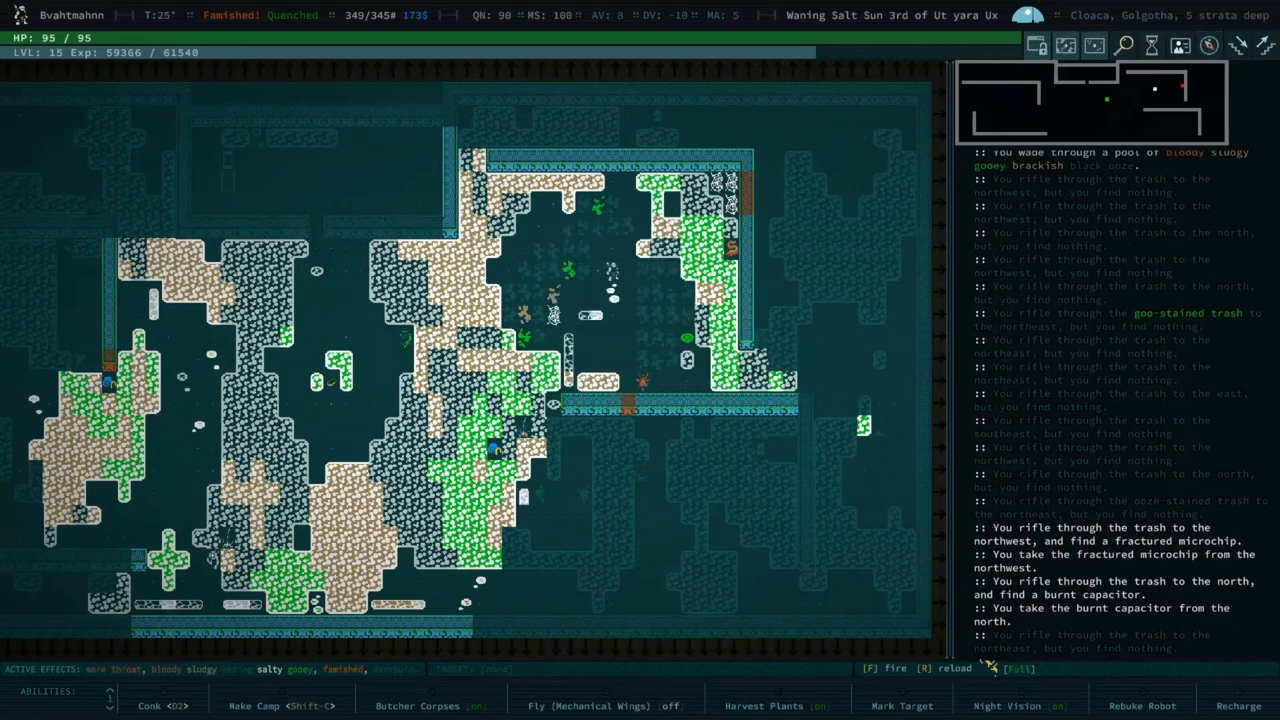
key("i")
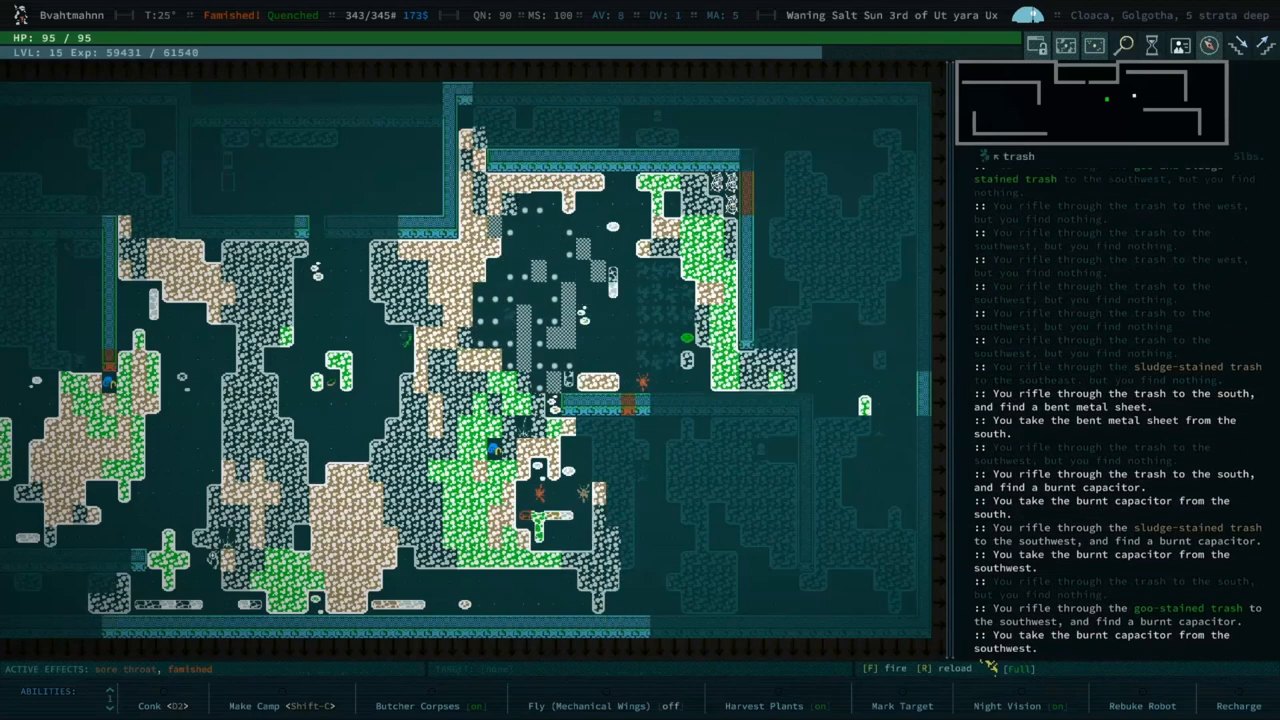
Step: Disassemble all burnt capacitors and fractured microchips into tinkering bits from the inventory
key("i")
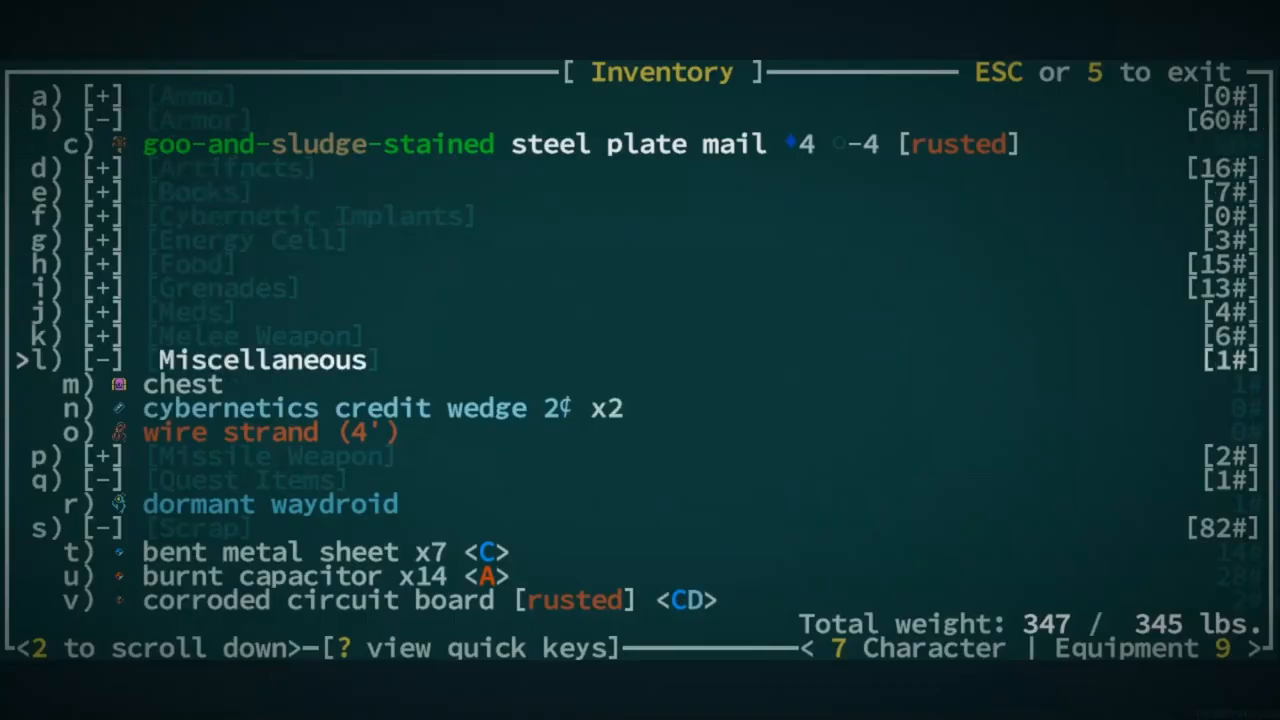
left_click(310, 576)
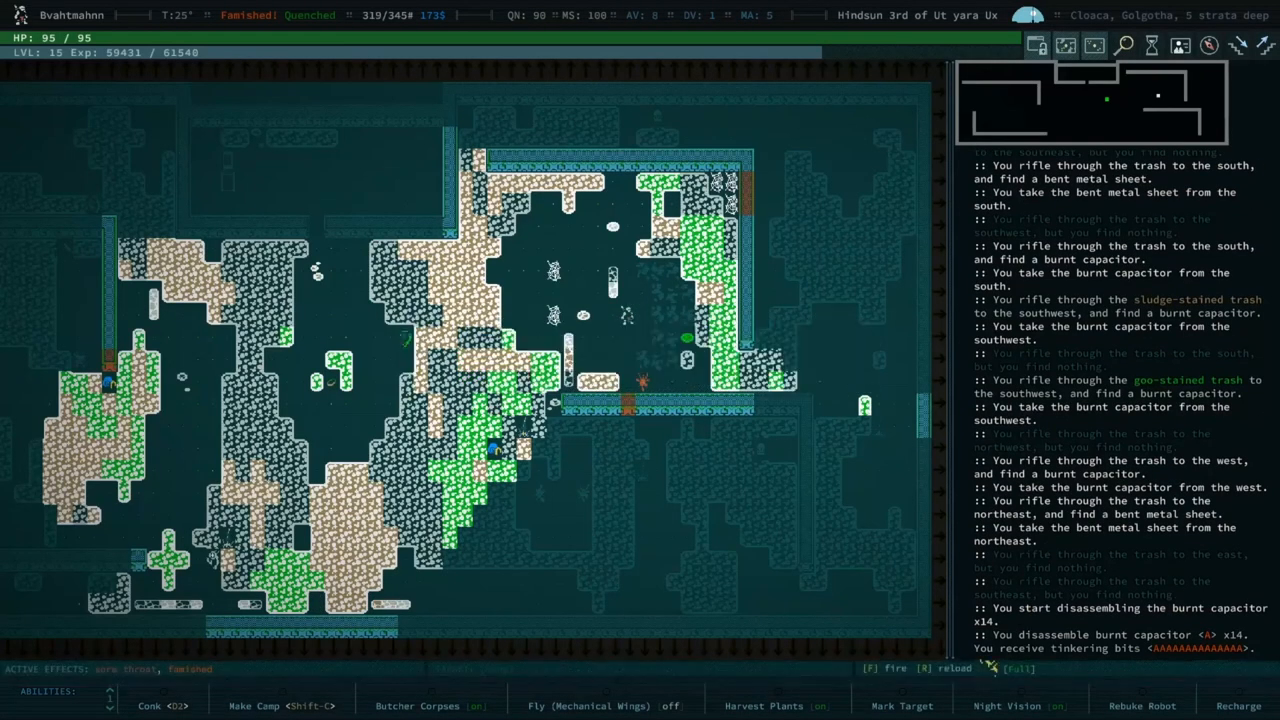
key("i")
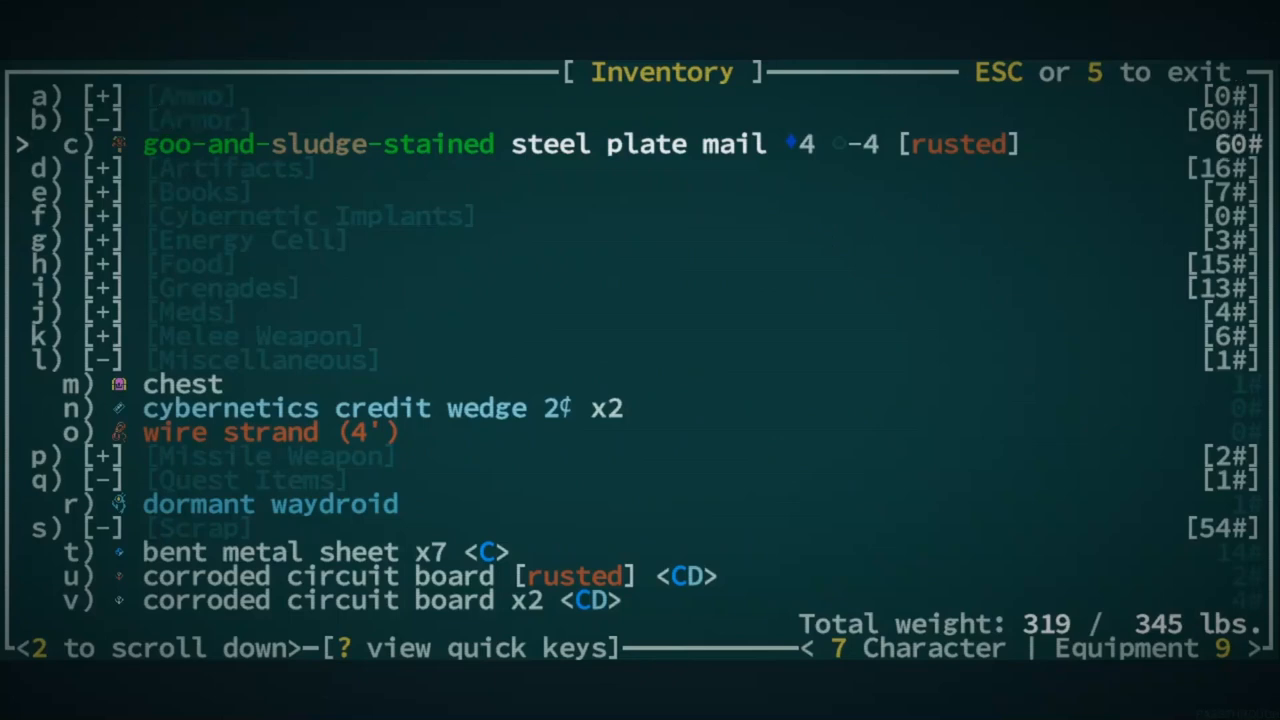
scroll("down", 3)
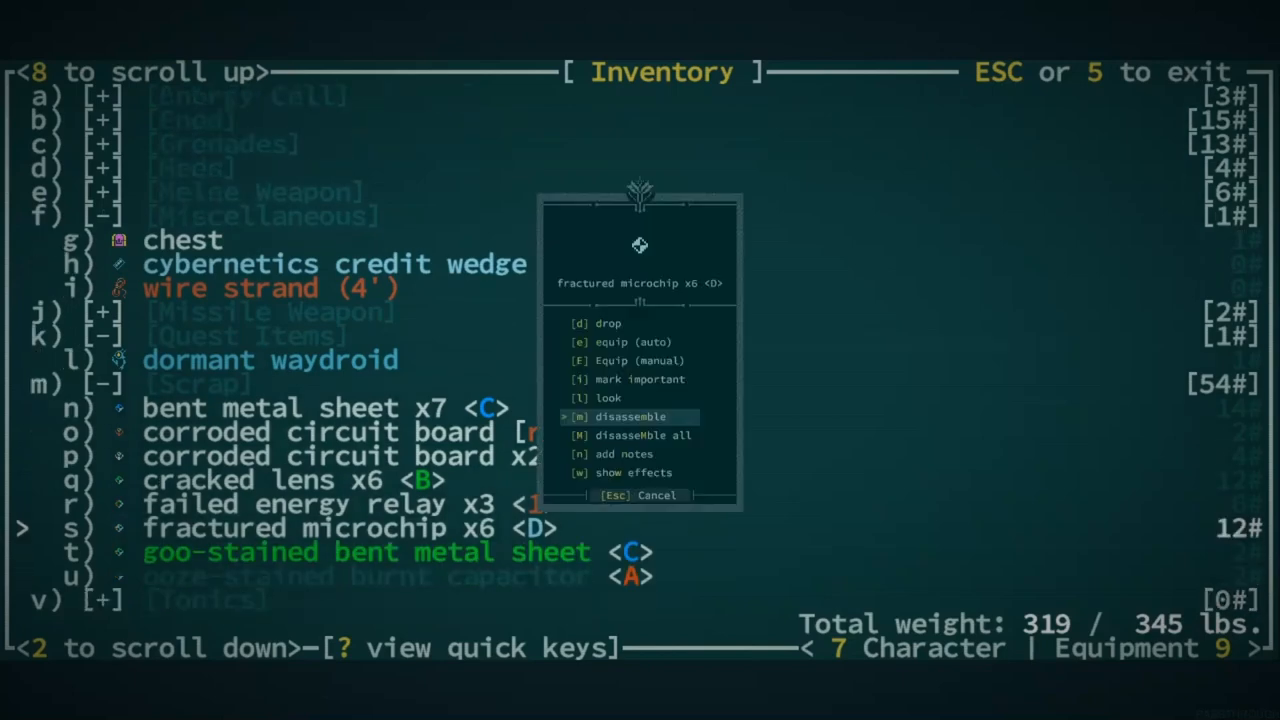
left_click(628, 416)
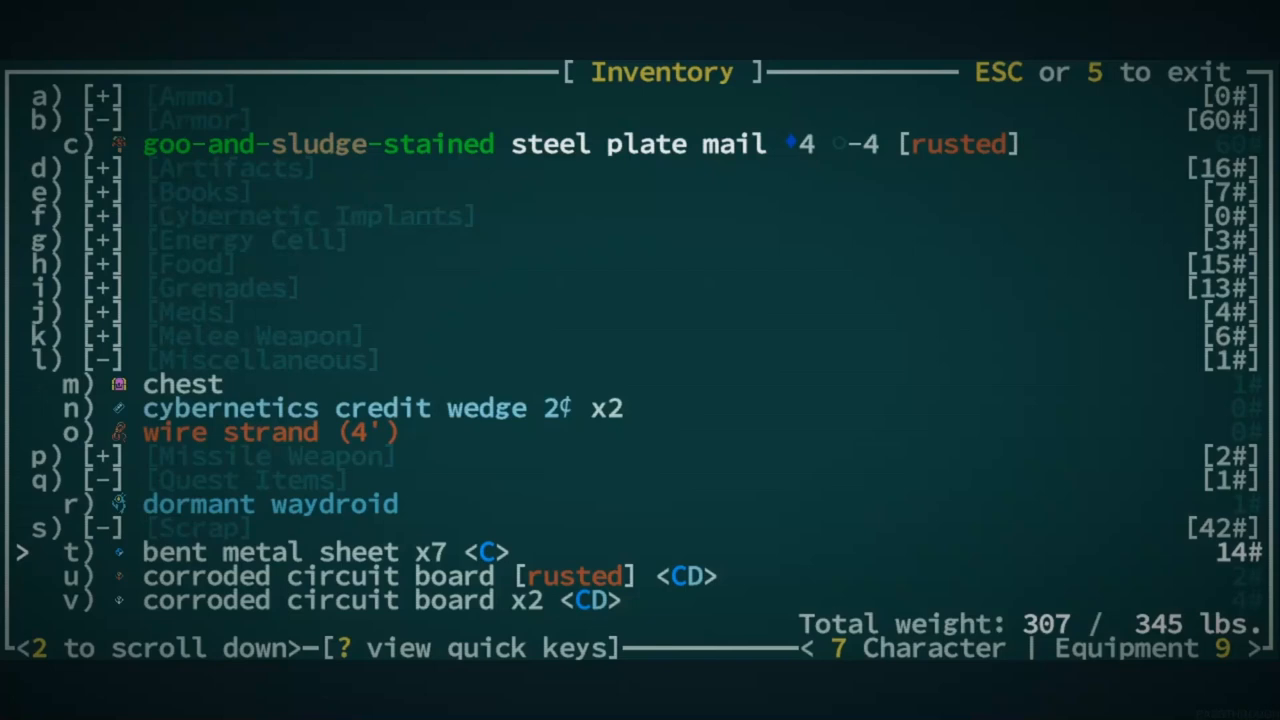
key("up")
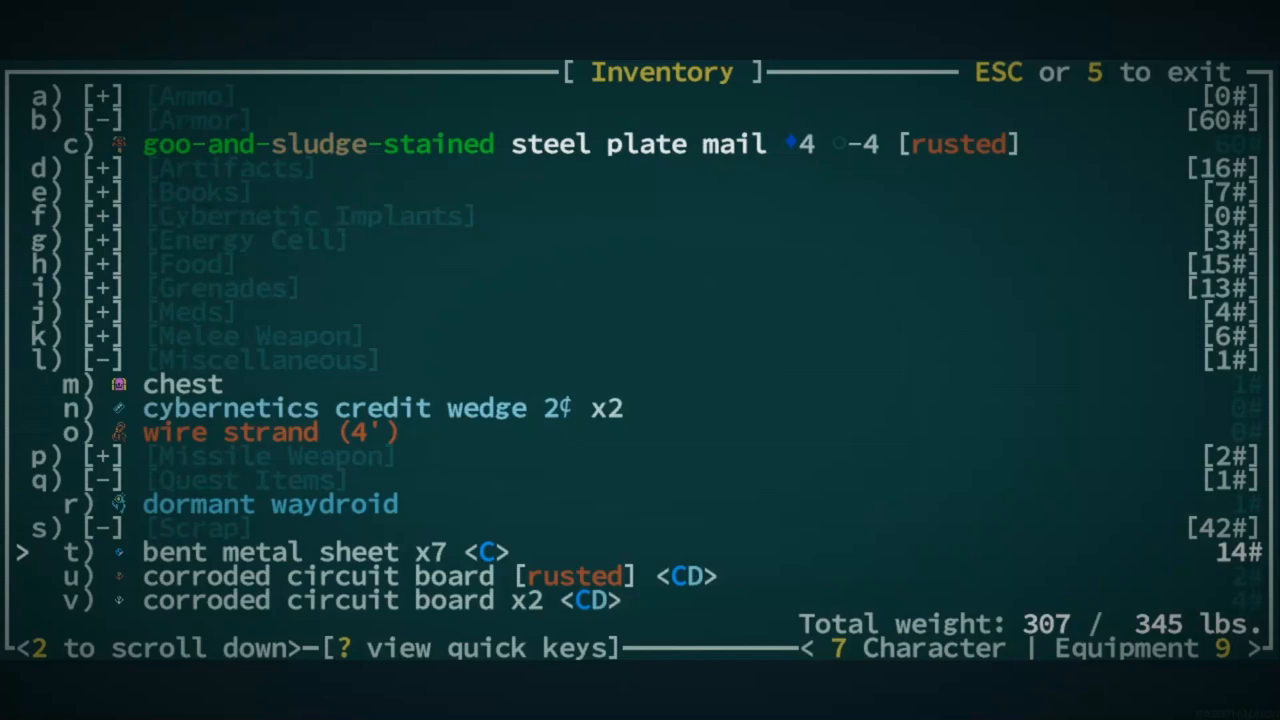
key("Escape")
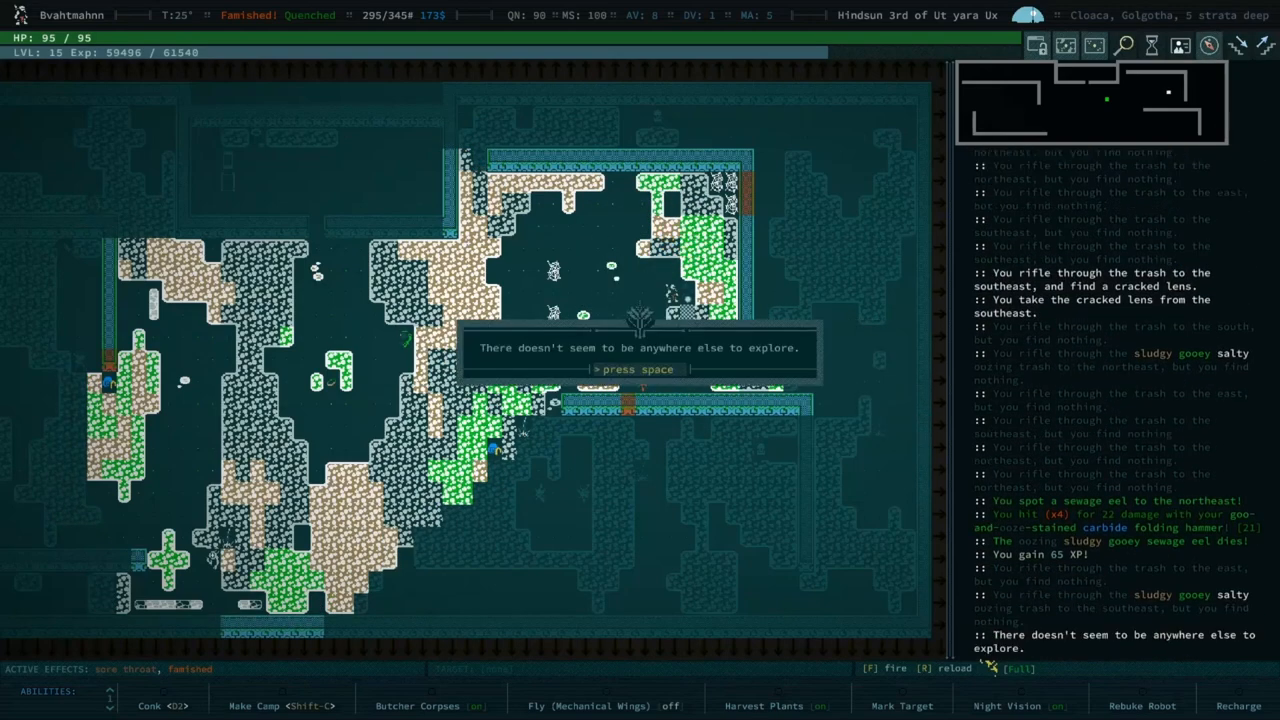
Step: Take Slog's annunculus, then ride the chrome platform up to Golgotha's surface
key("space")
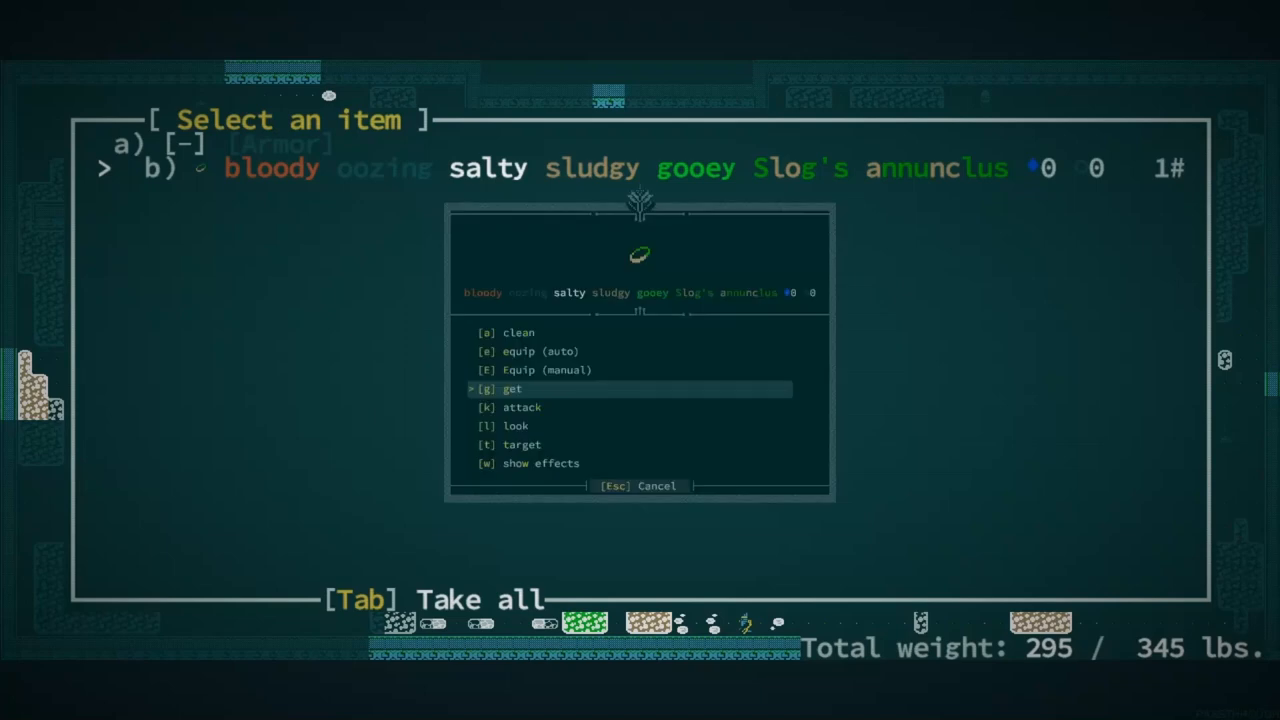
left_click(512, 388)
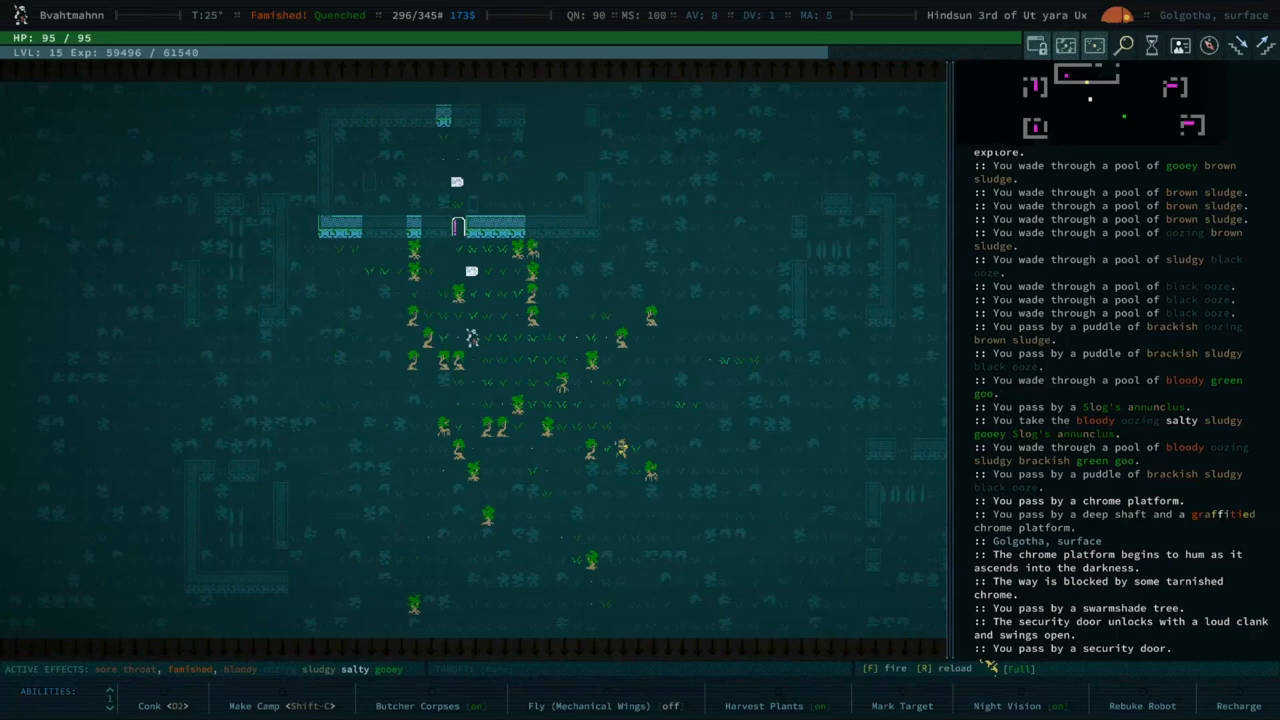
Step: Clean all gear with a dram of fresh water, make camp and choose to whip up a meal
key("i")
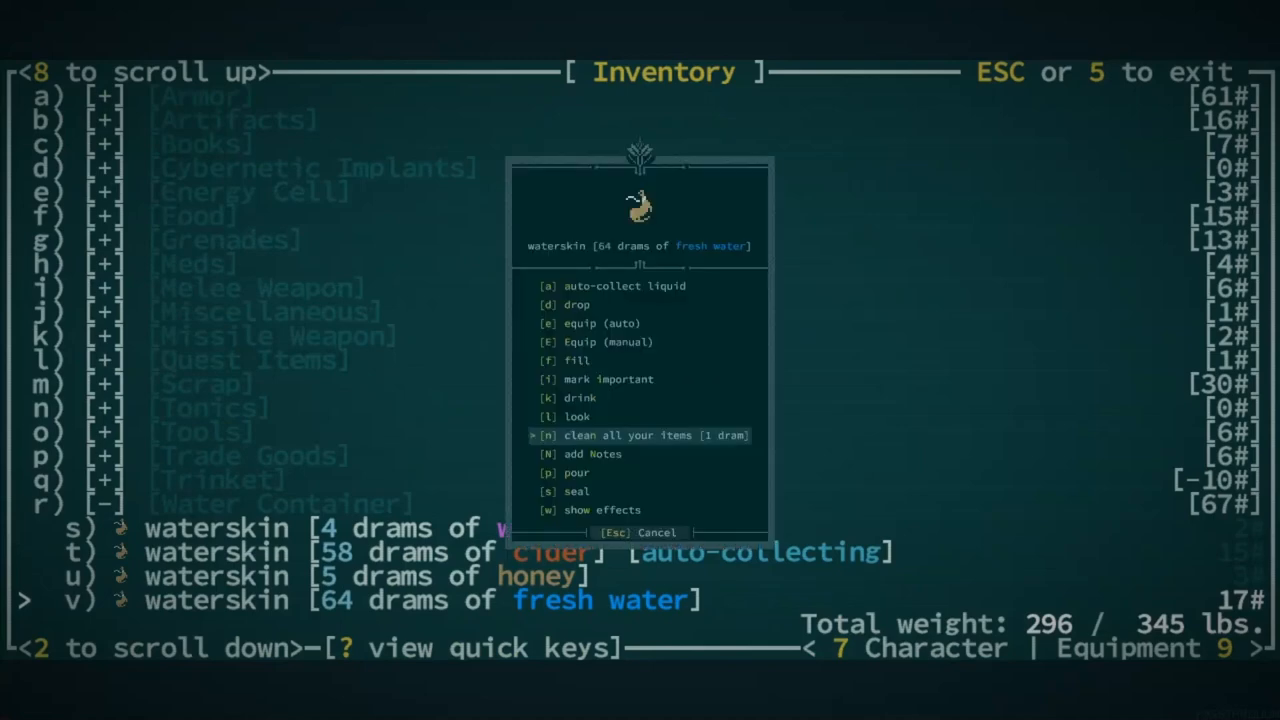
left_click(652, 436)
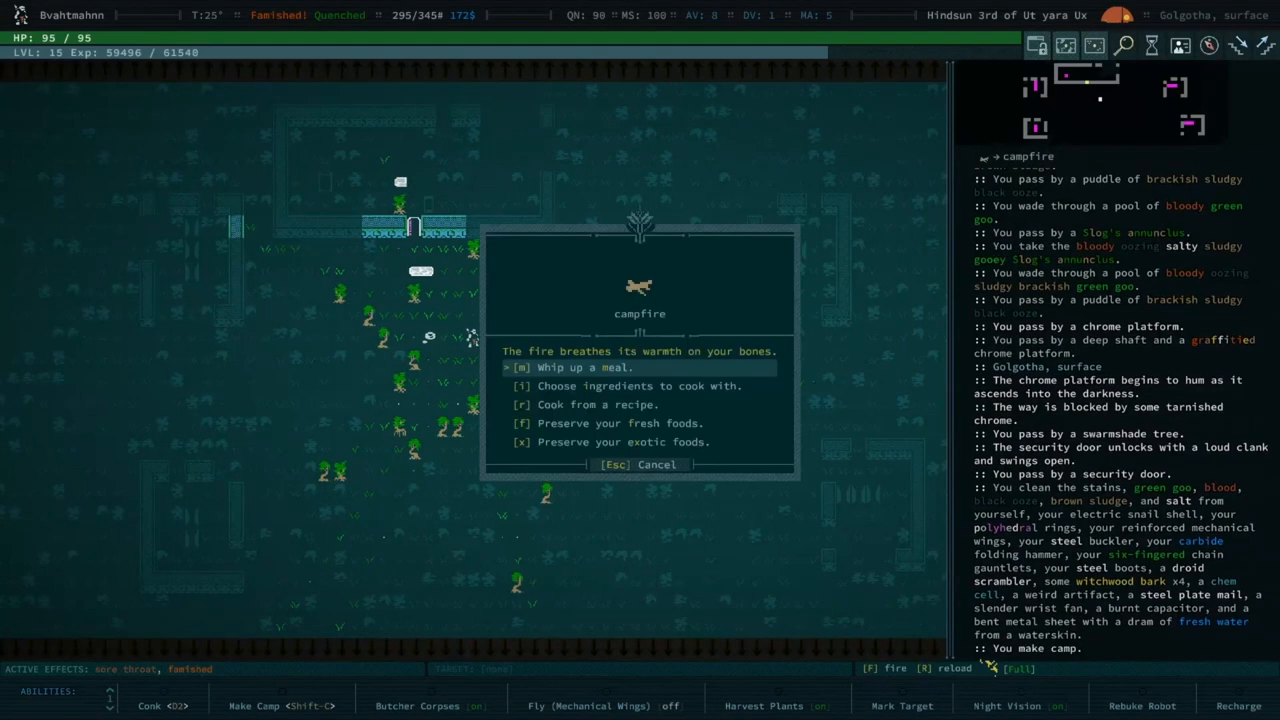
left_click(598, 404)
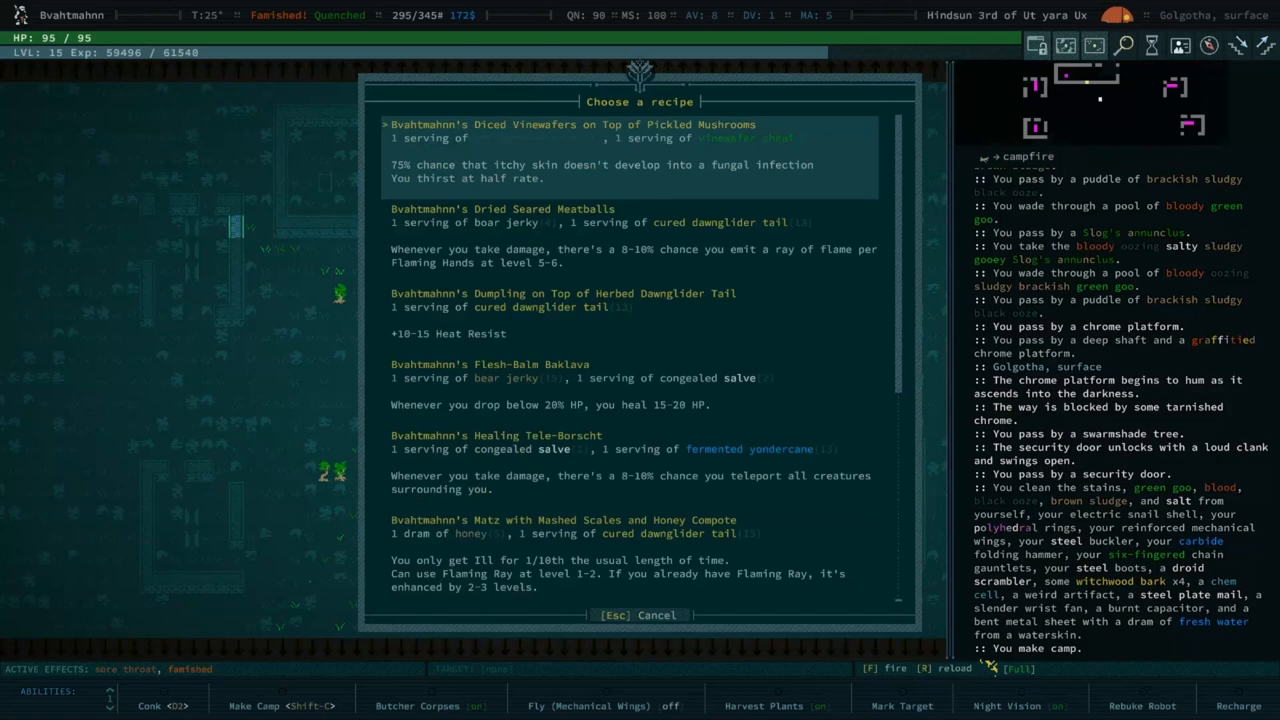
Step: Select the Sauteed Vinewafers and Apple Couscous with Doughnut recipe in the campfire list
scroll("down", 3)
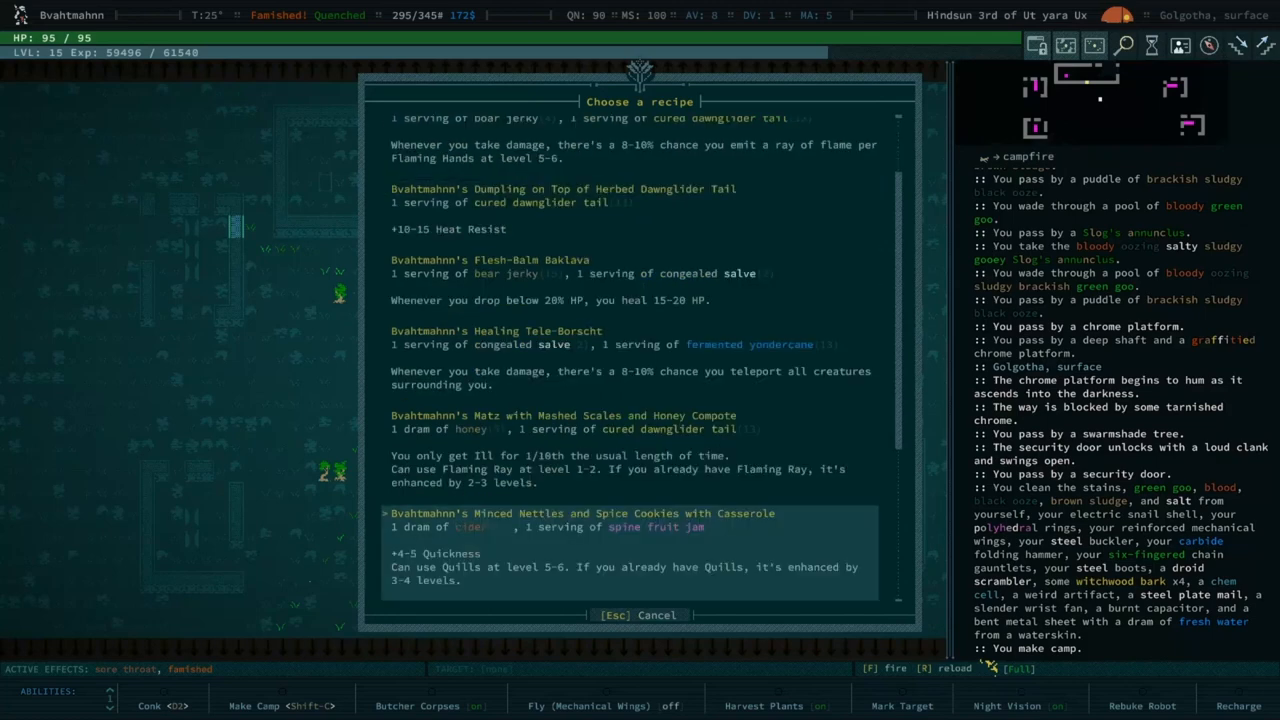
scroll("down", 3)
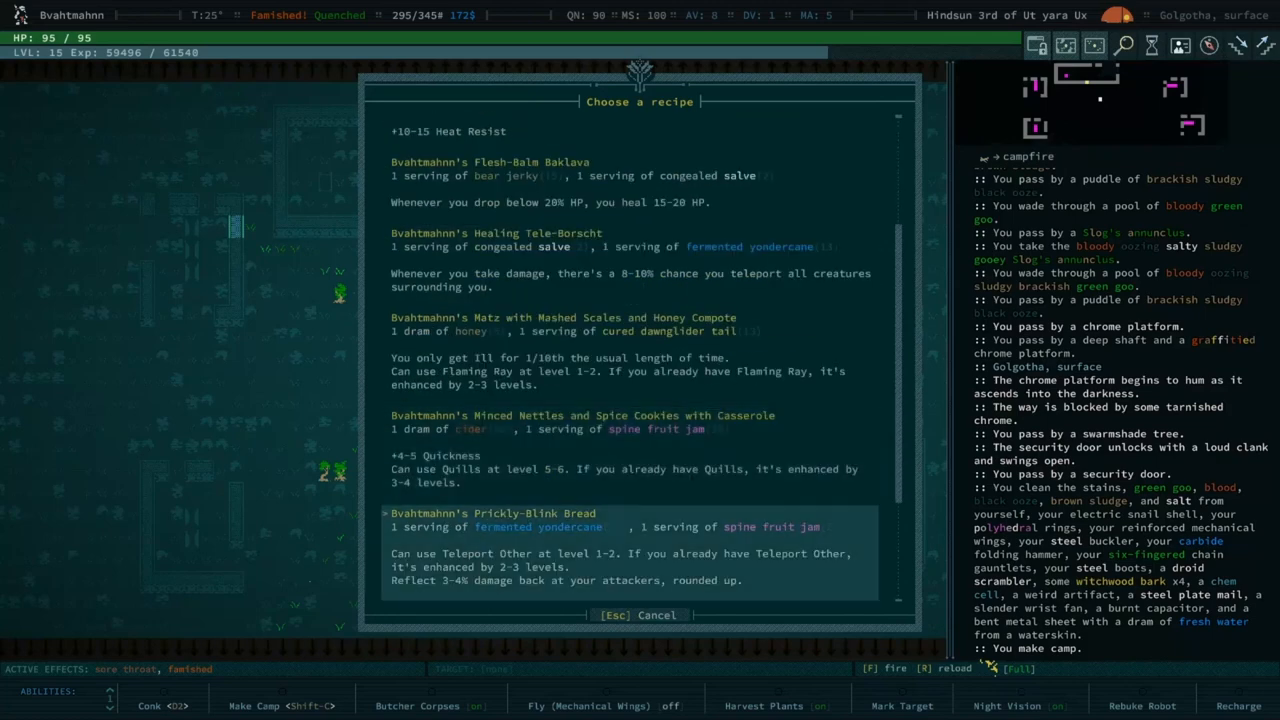
scroll("down", 3)
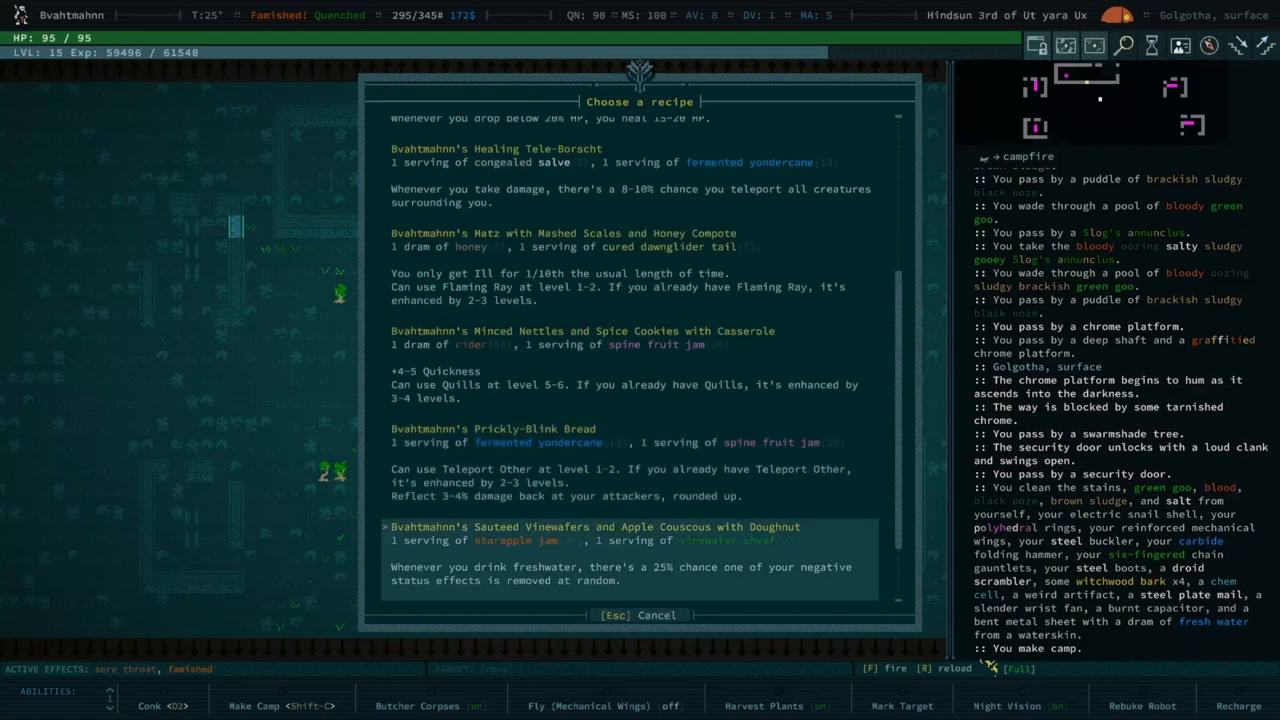
scroll("down", 3)
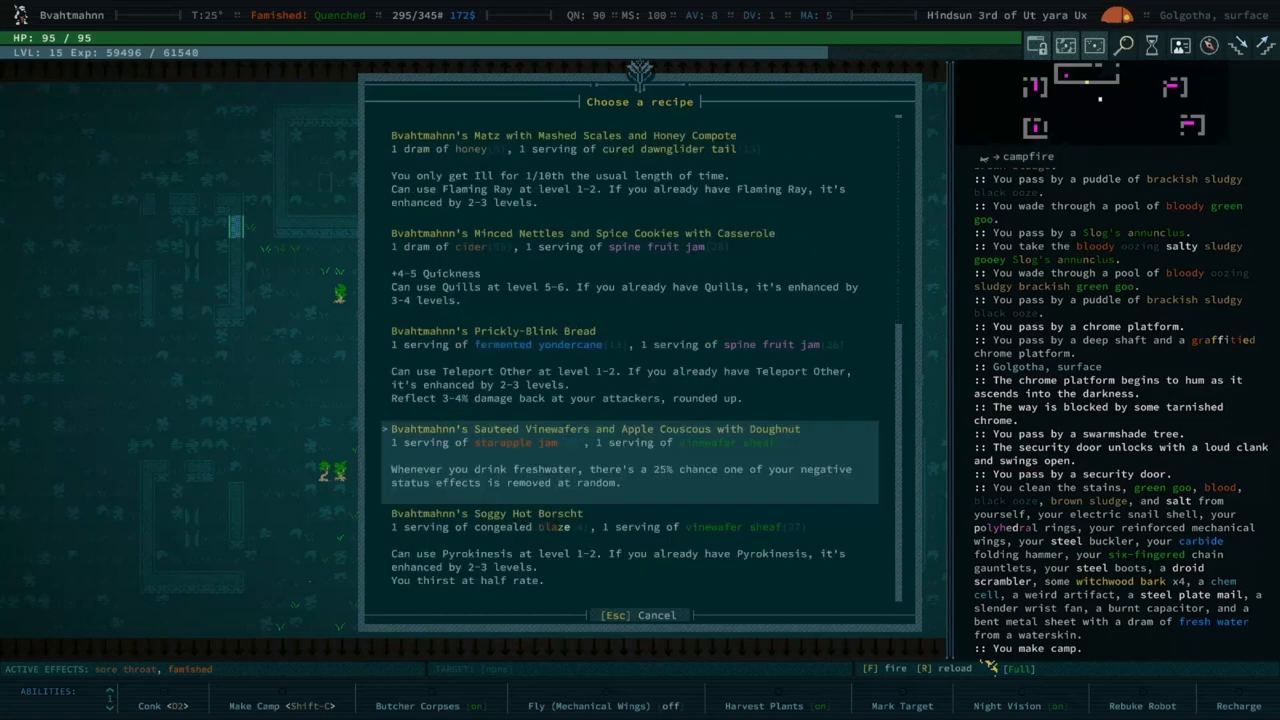
key("Down")
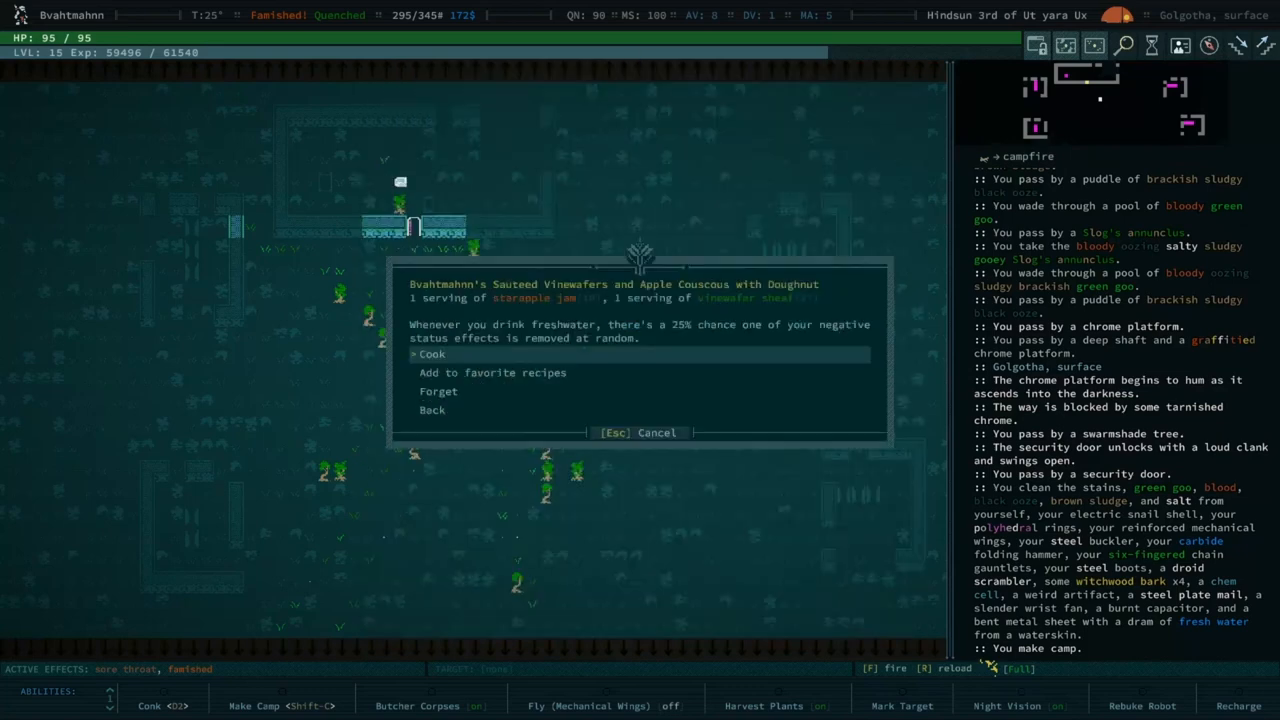
Step: Cook and eat the vinewafer meal, gaining its freshwater status-curing metabolizing effect
left_click(432, 354)
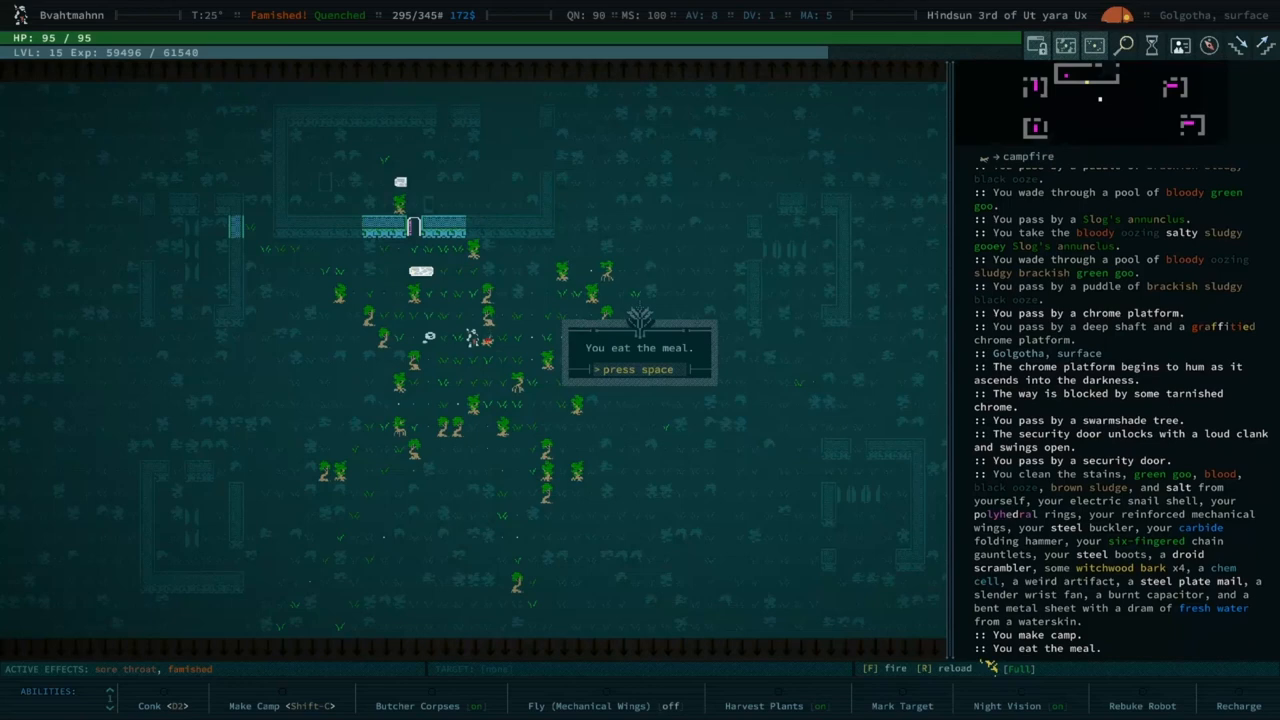
key("space")
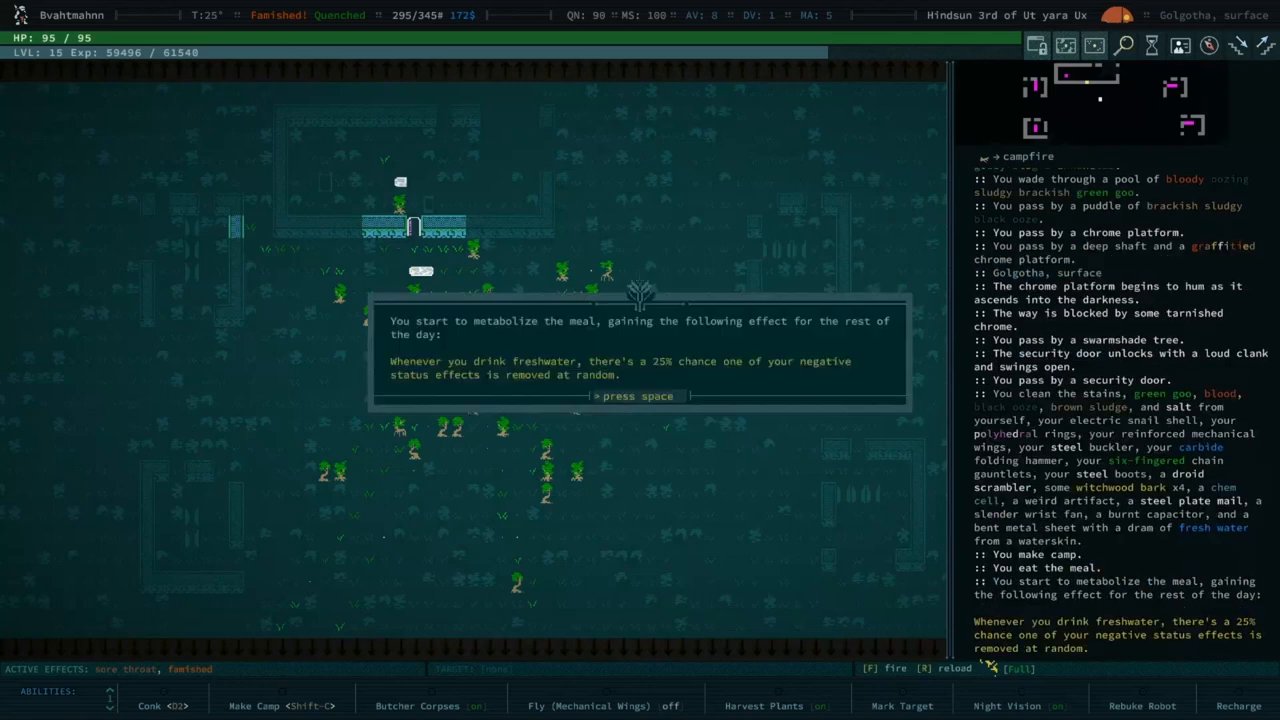
key("space")
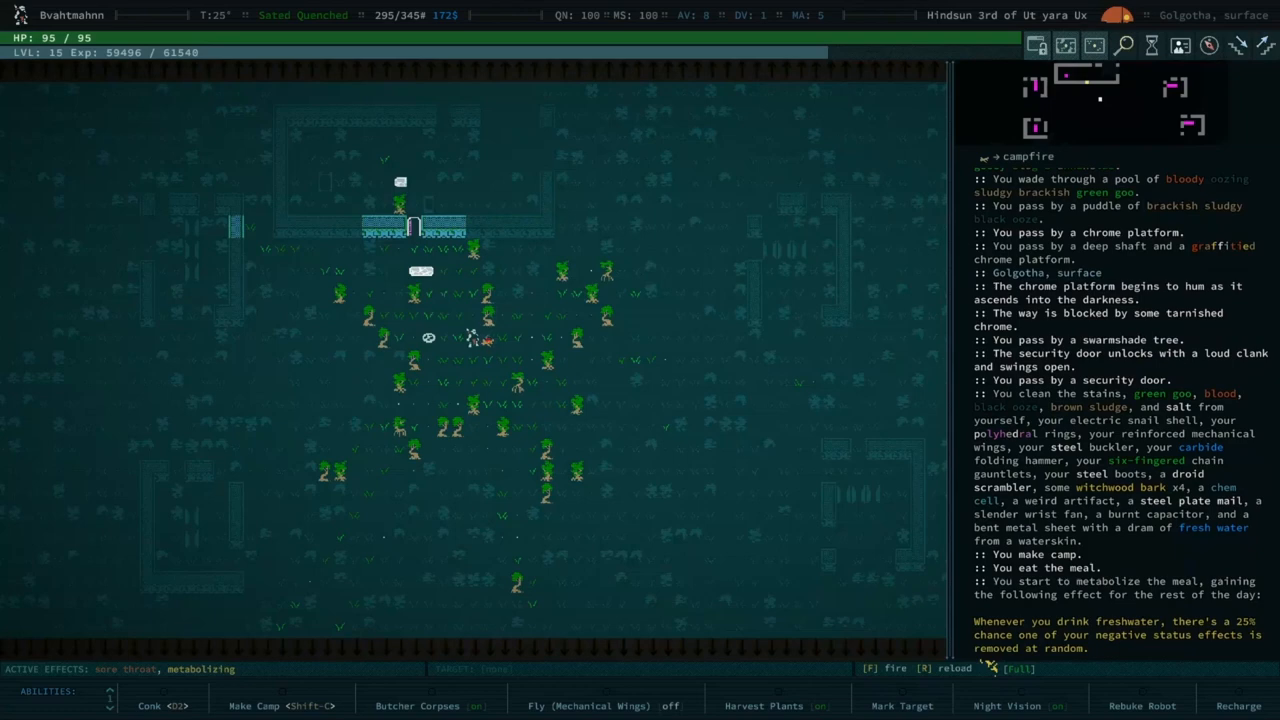
Step: Drink fresh water from the waterskin until Bvahtmahnn vomits, curing the sore throat
key("i")
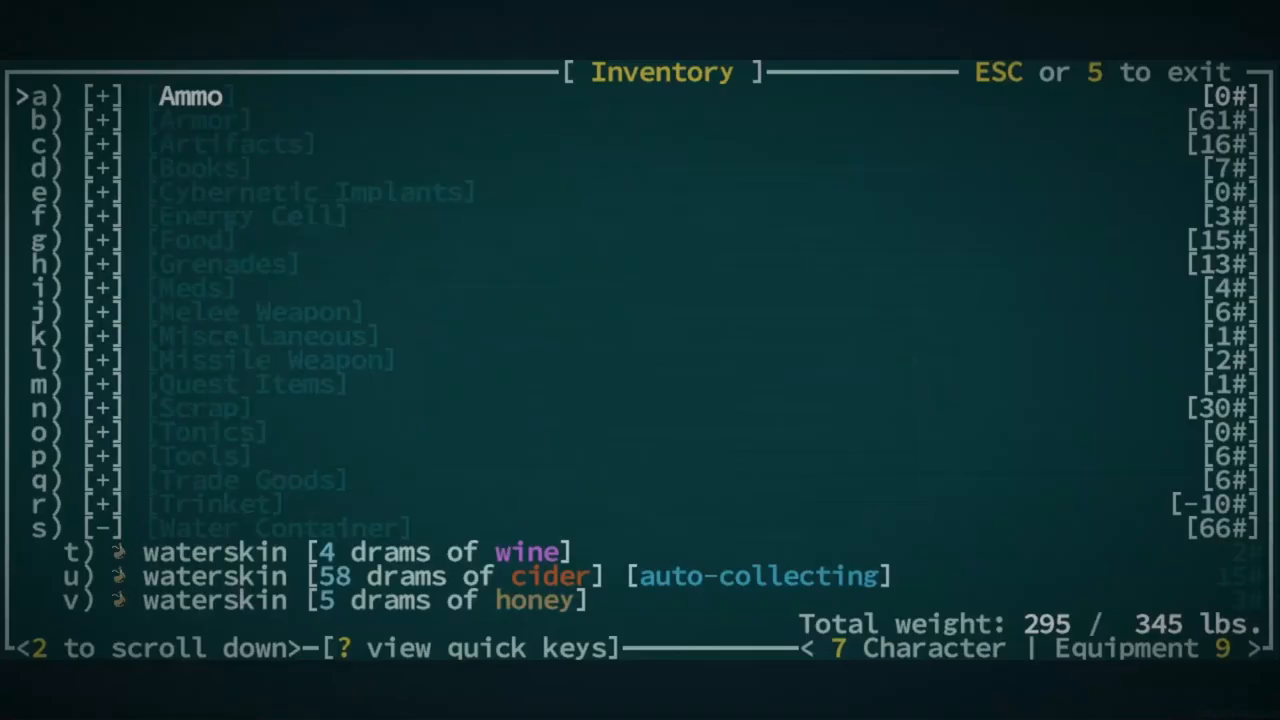
key("Escape")
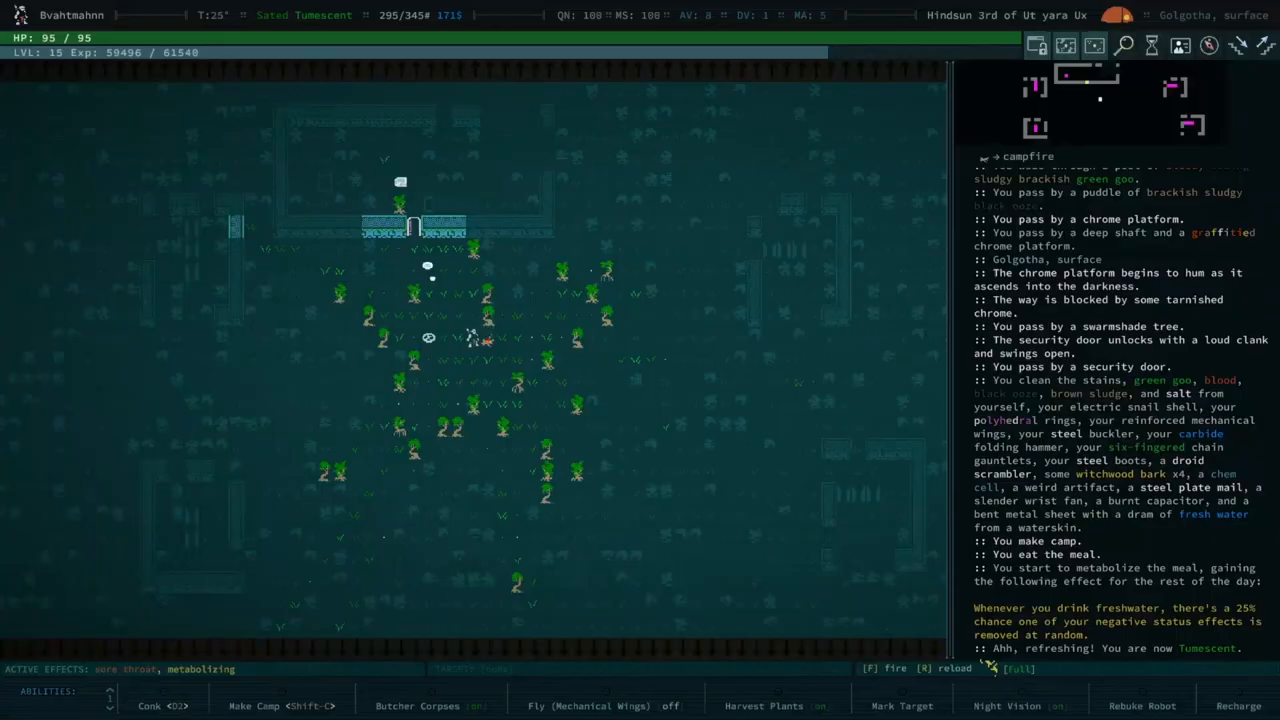
key("i")
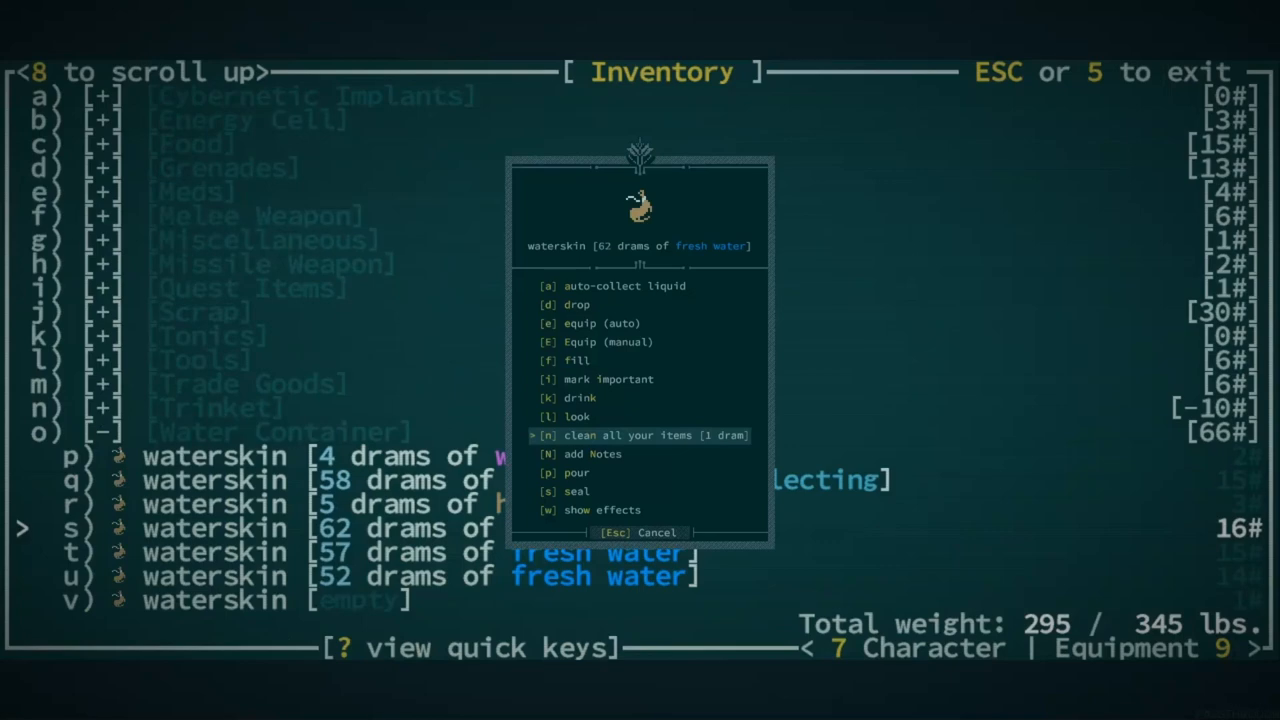
left_click(624, 284)
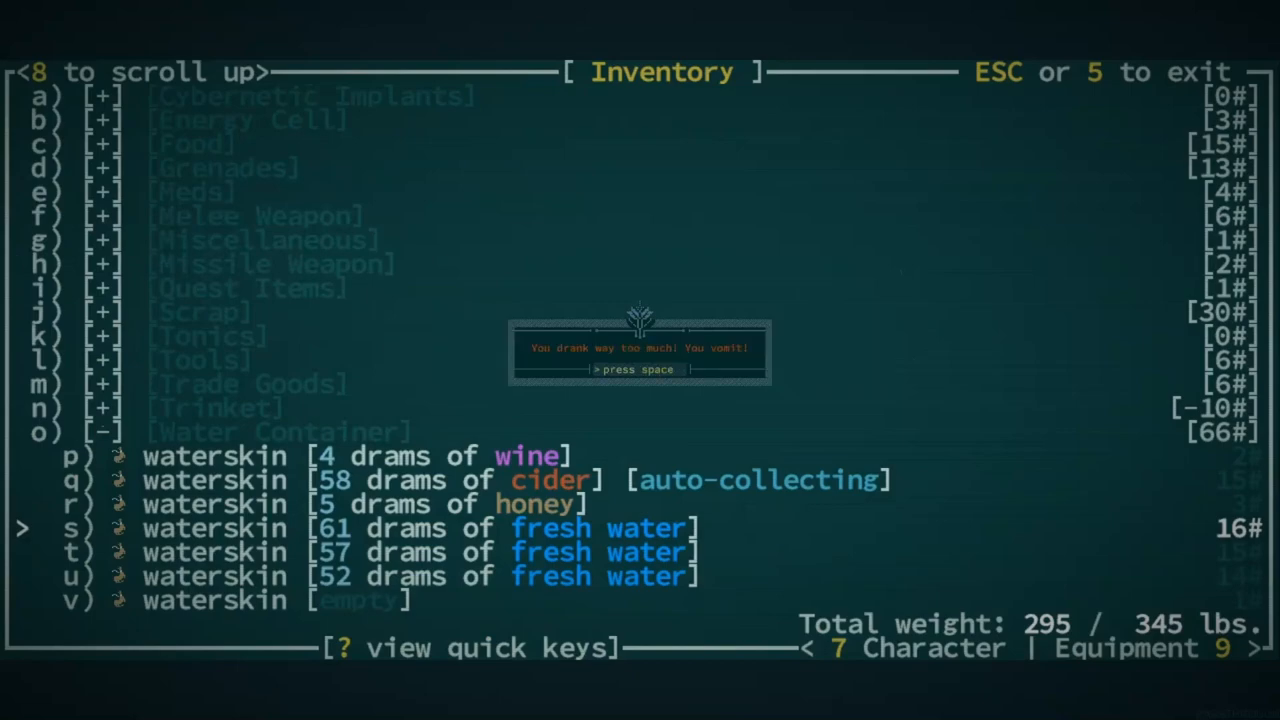
key("space")
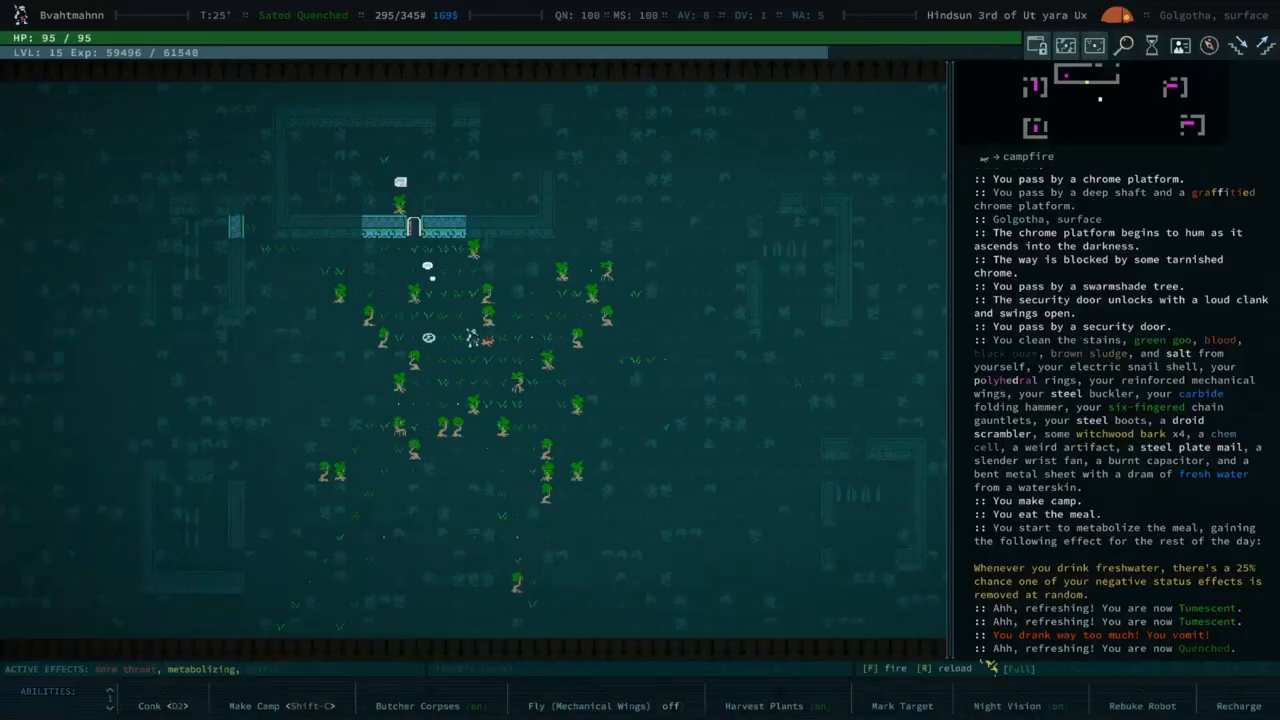
key("i")
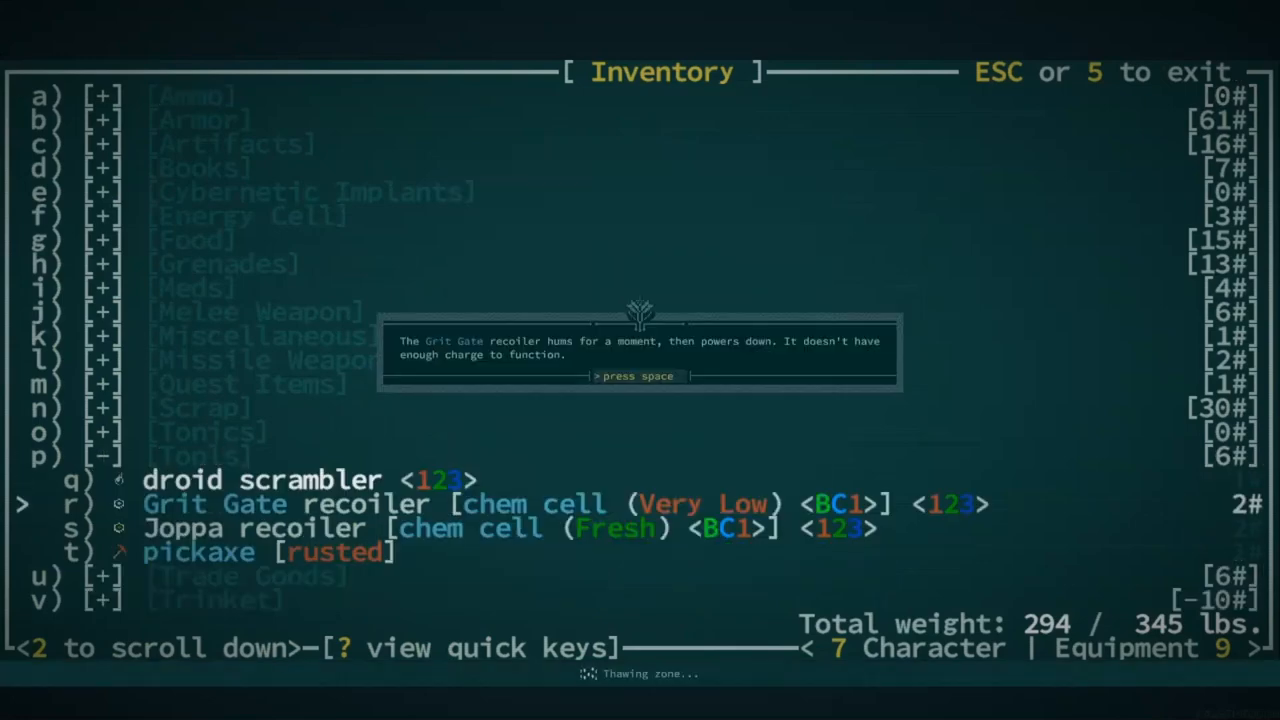
Step: Activate the recharged Grit Gate recoiler and transport Bvahtmahnn to Grit Gate
key("space")
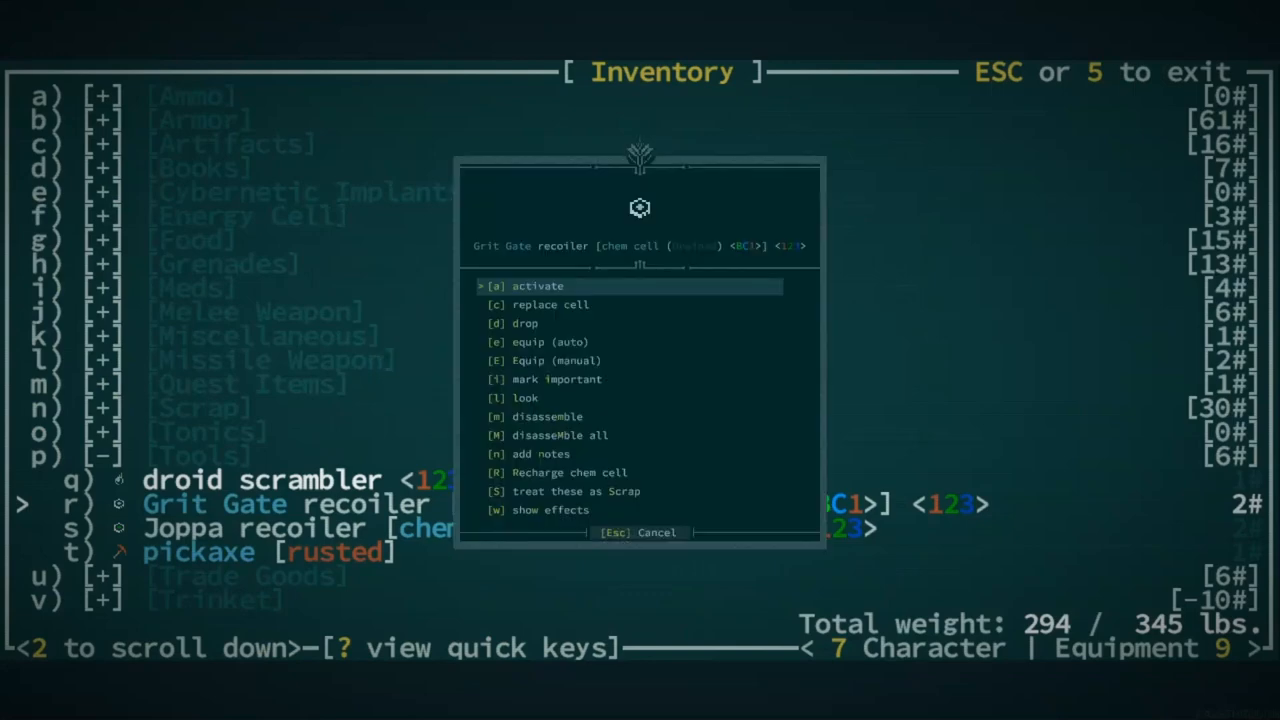
left_click(552, 304)
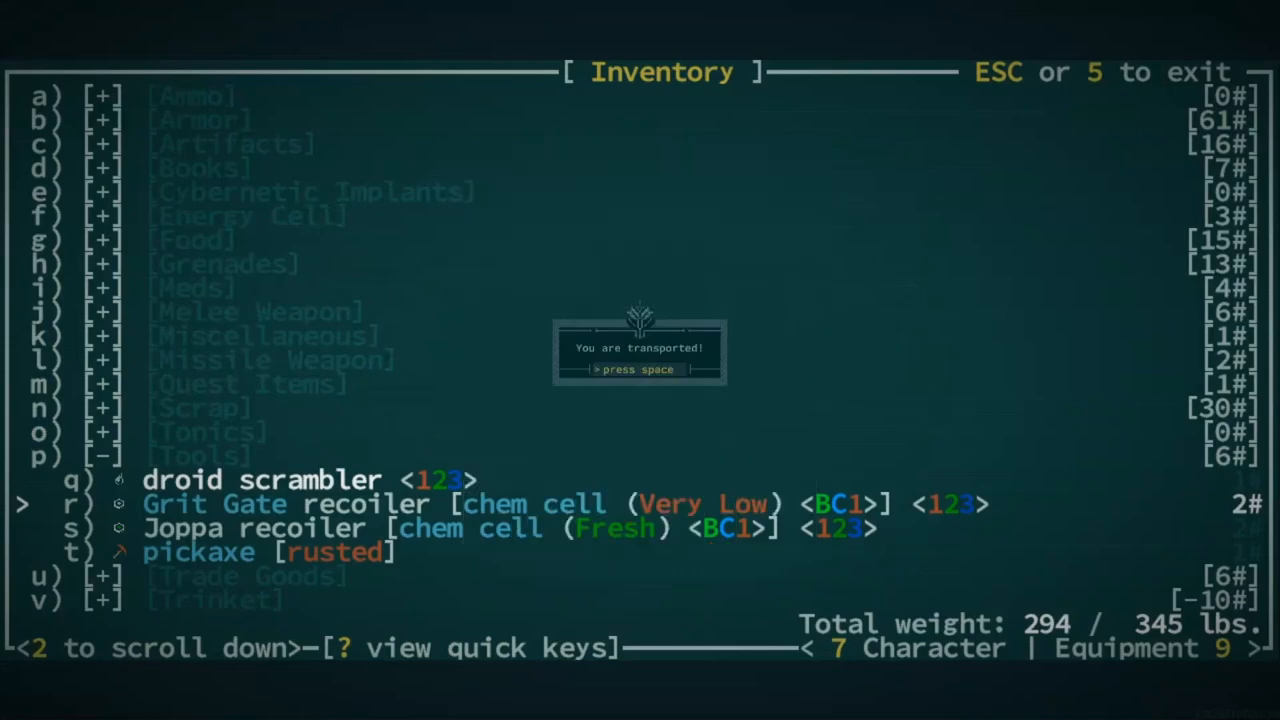
key("space")
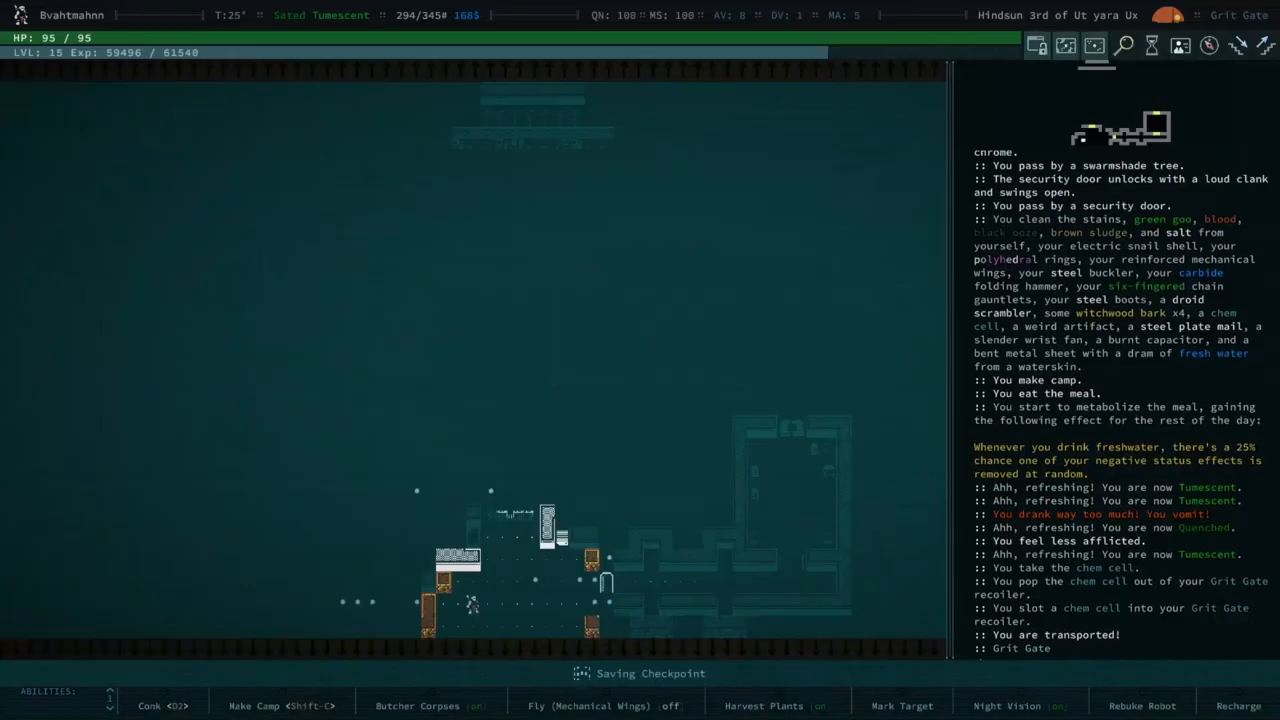